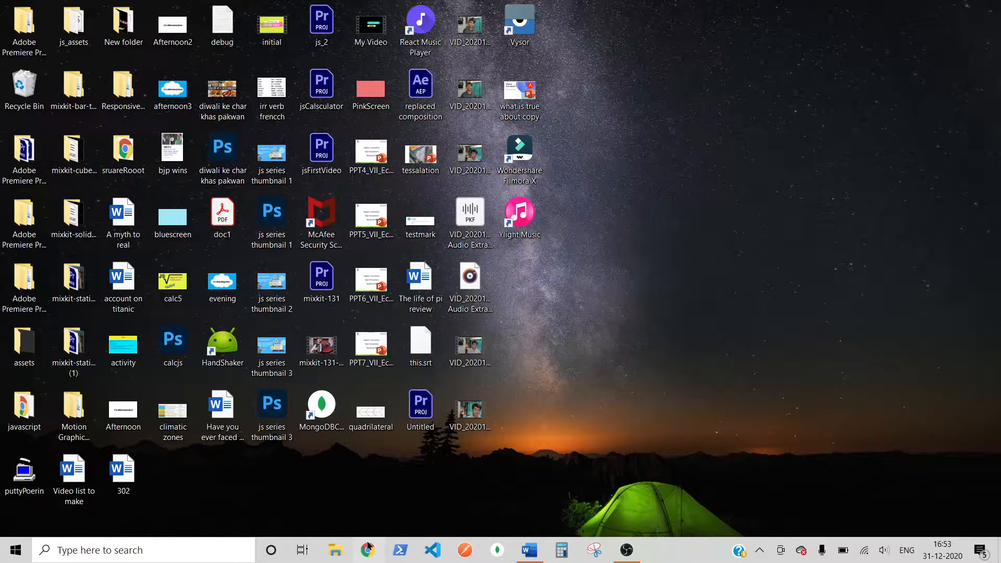
Sign in to the AWS Management Console as root user and dismiss the search announcement
left_click(367, 550)
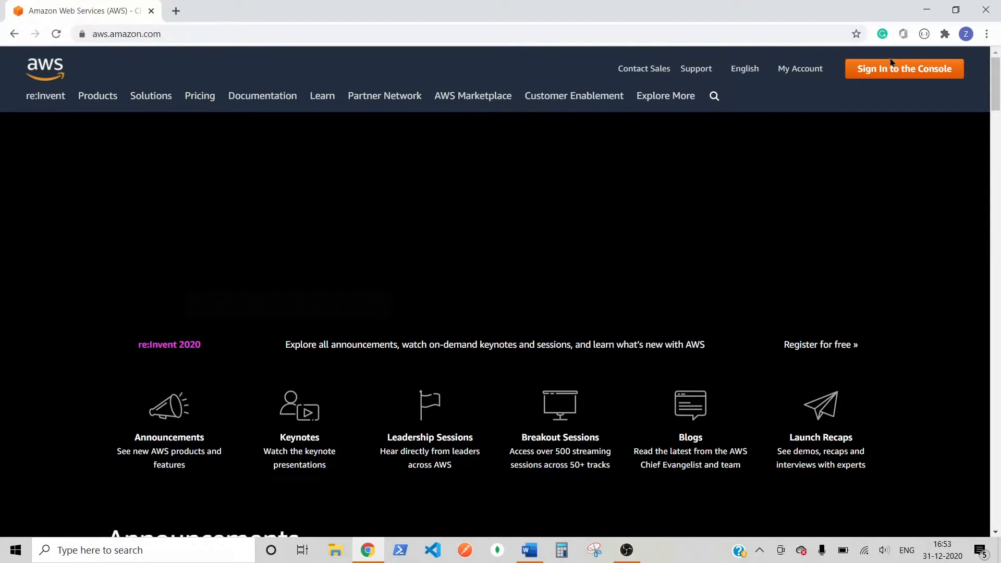
left_click(904, 68)
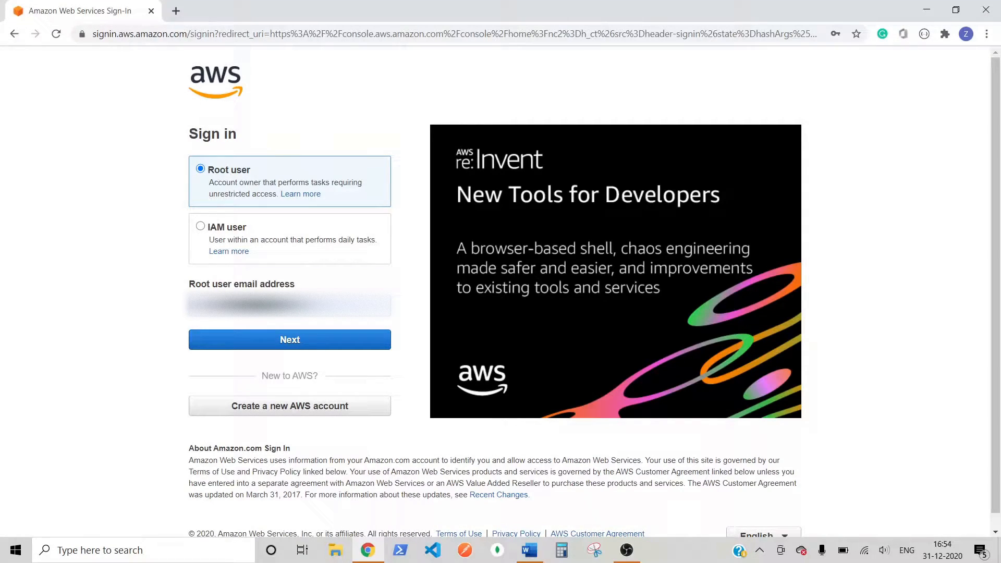
left_click(289, 339)
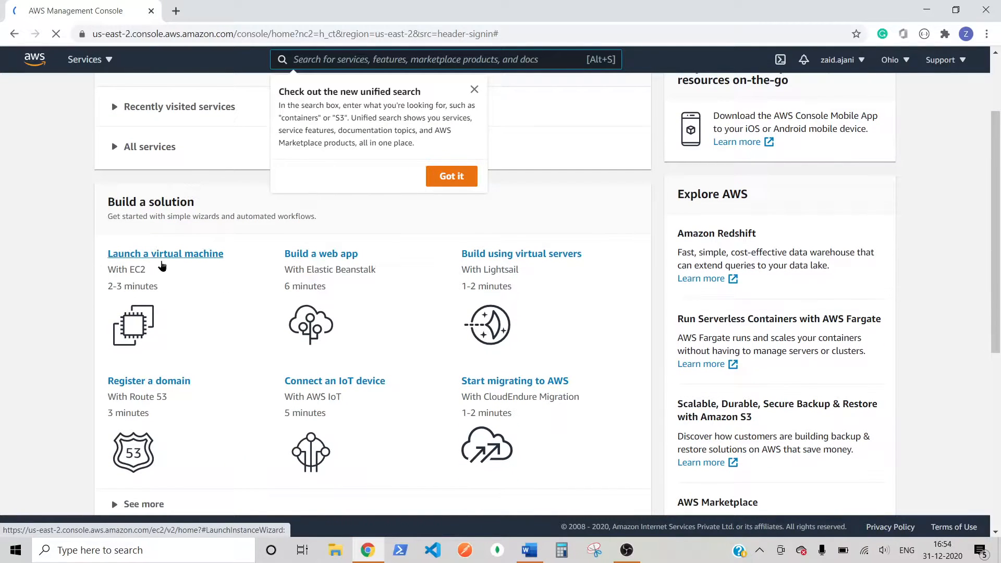
left_click(452, 176)
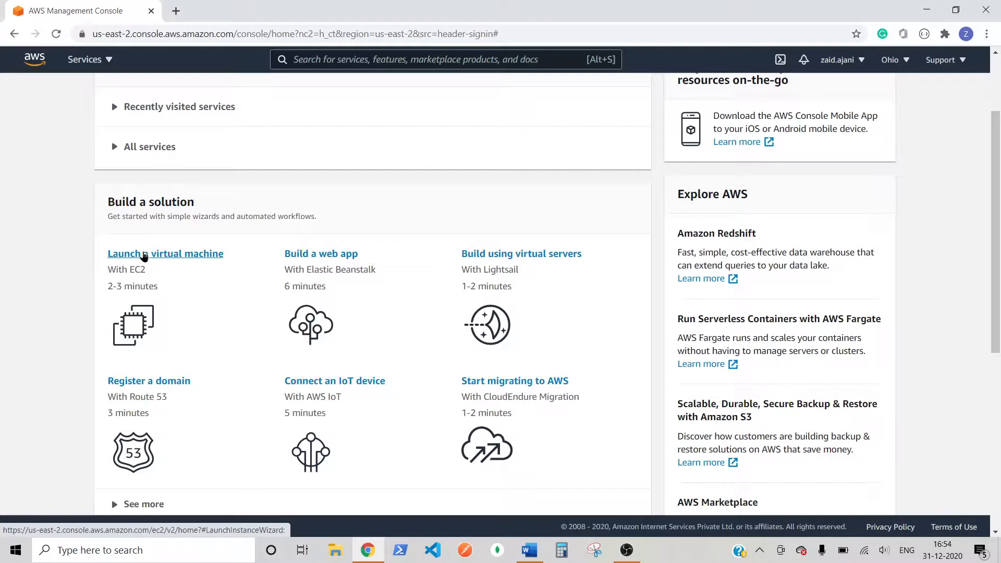
Launch a virtual machine and select Ubuntu Server 20.04 LTS as the machine image
left_click(166, 253)
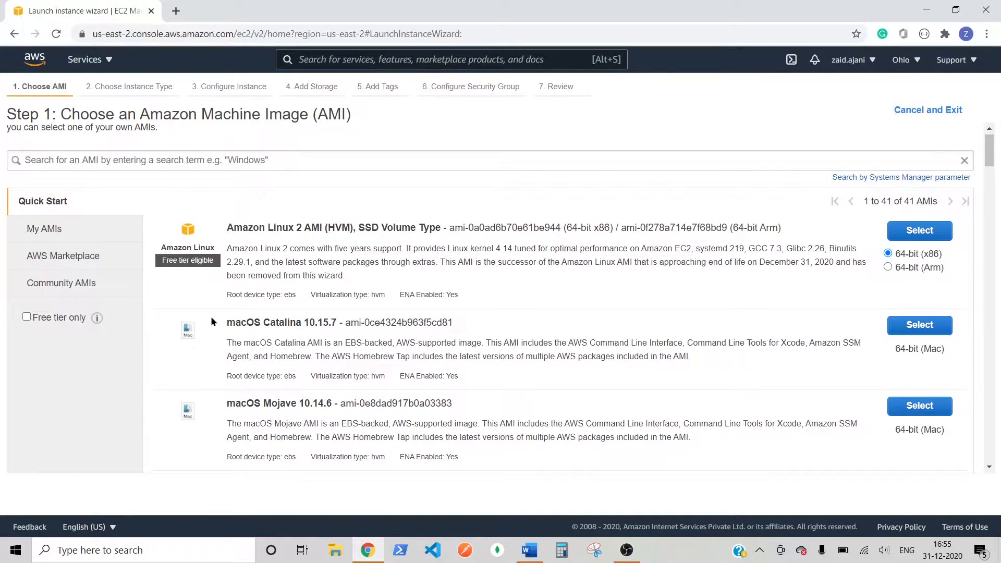
scroll("down", 3)
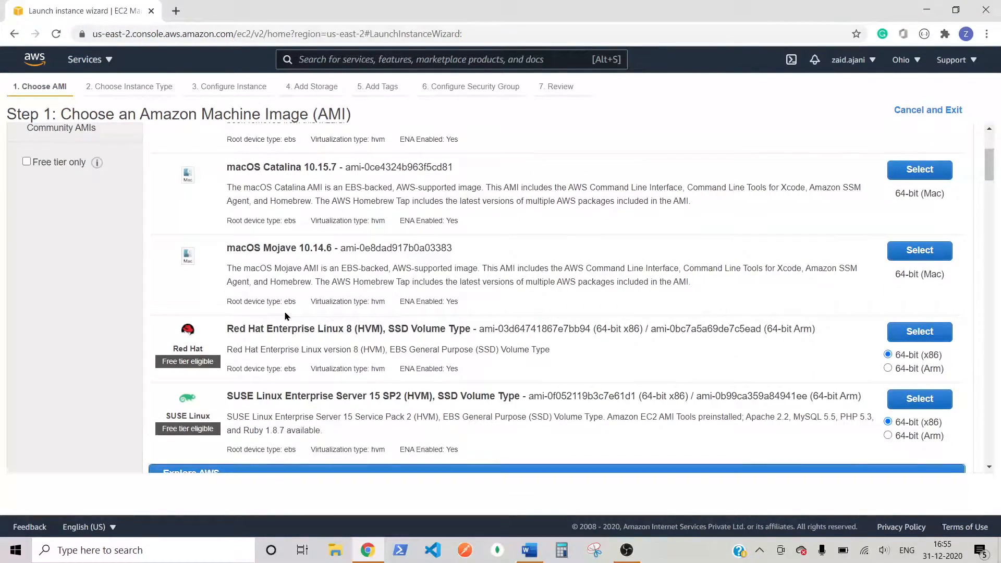
scroll("down", 3)
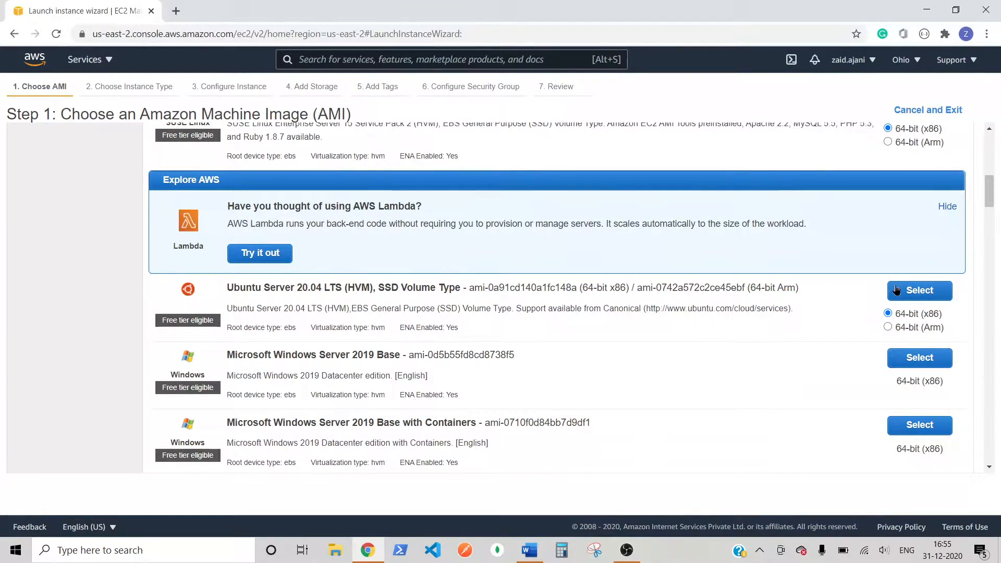
left_click(920, 291)
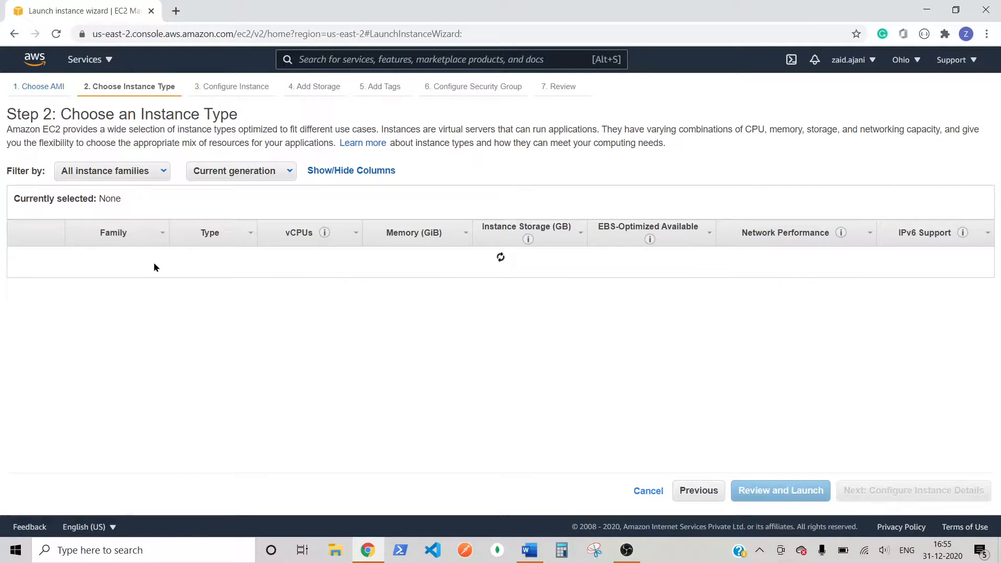
left_click(19, 288)
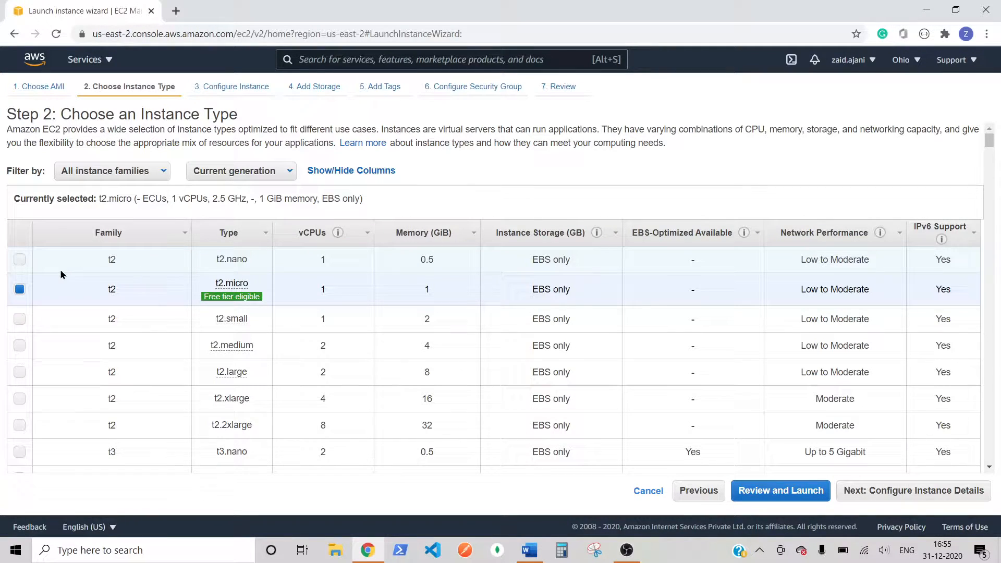
mouse_move(232, 296)
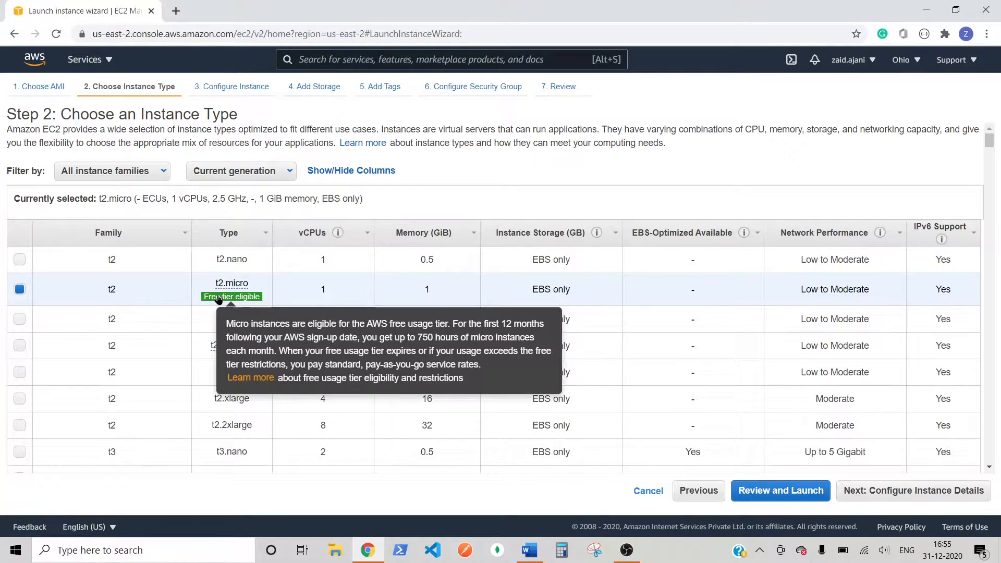
mouse_move(440, 323)
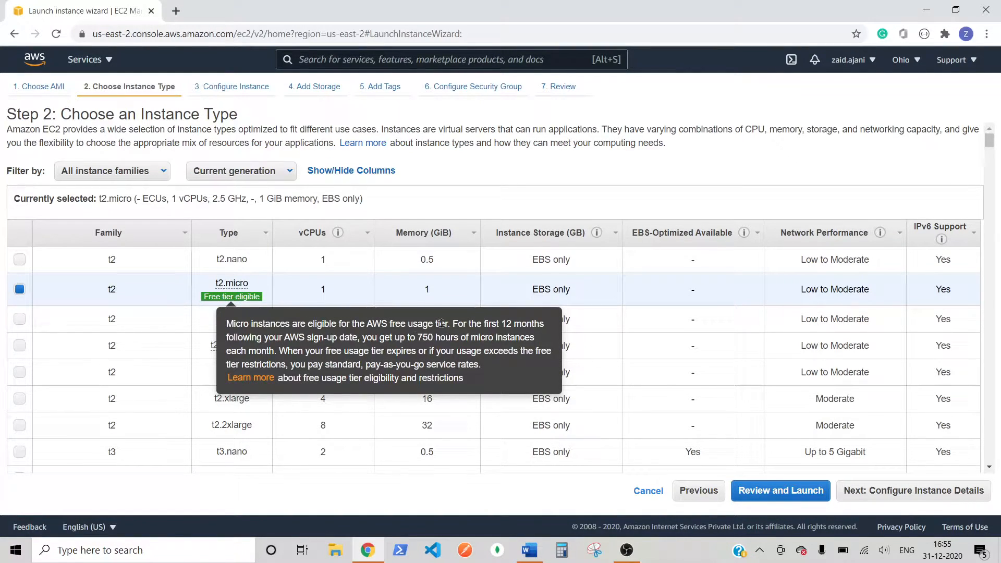
mouse_move(304, 335)
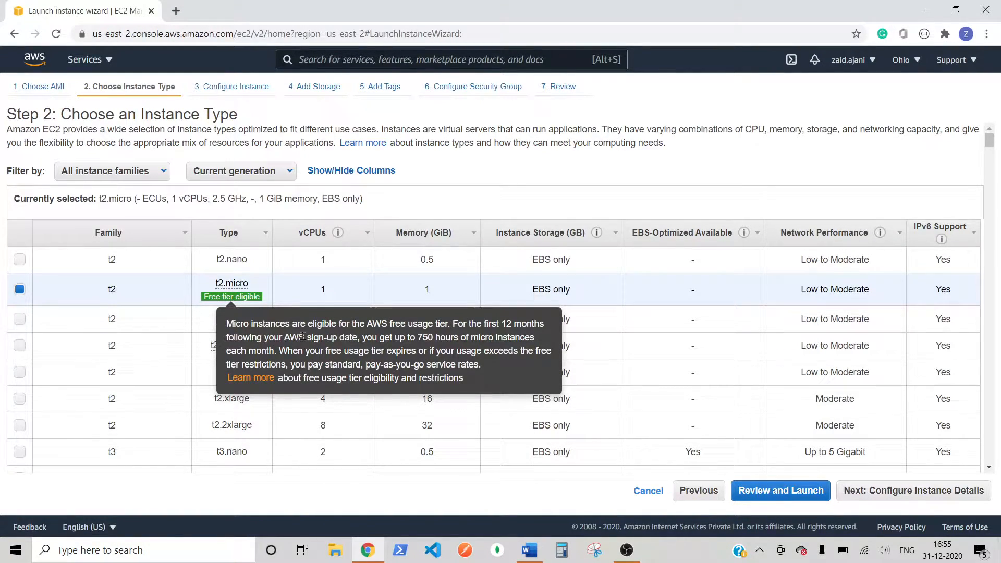
mouse_move(374, 267)
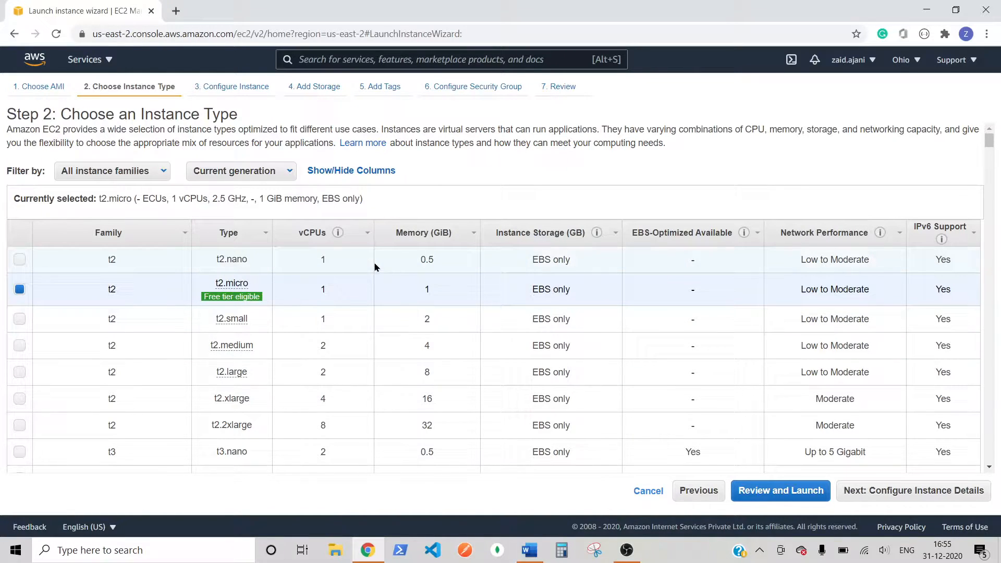
mouse_move(427, 289)
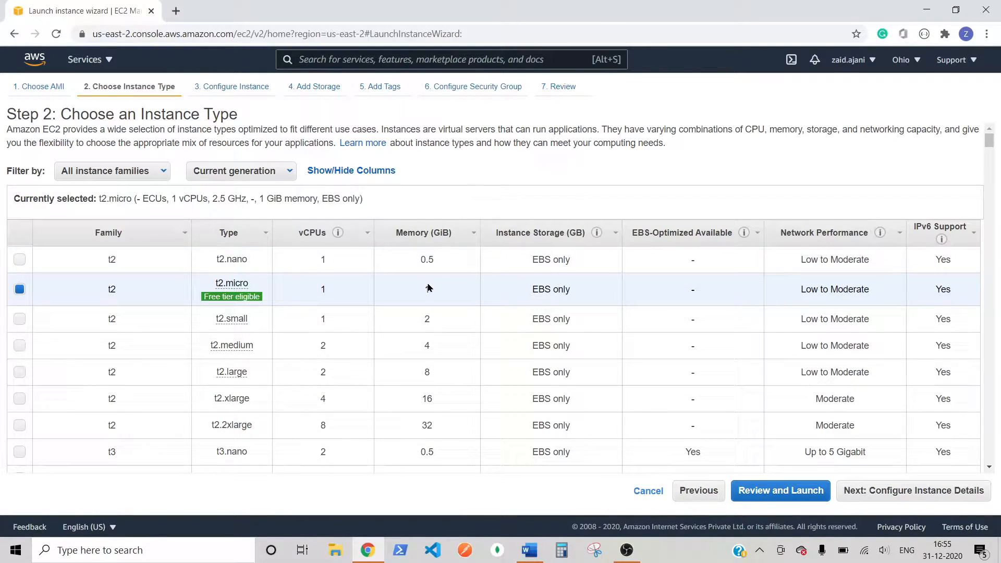
double_click(427, 289)
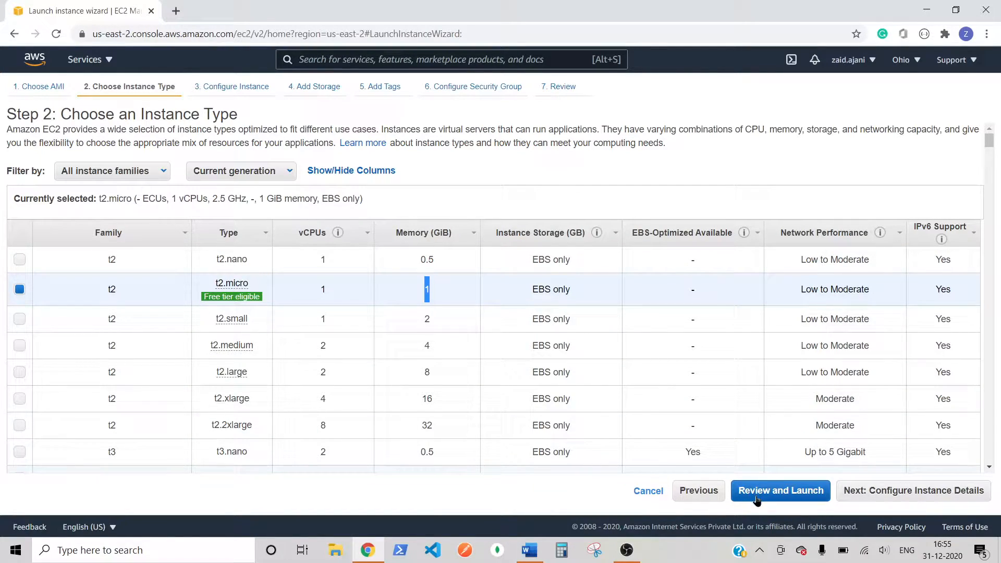
Review and launch the instance with a new key pair named myKeyPair, downloading its private key
left_click(780, 490)
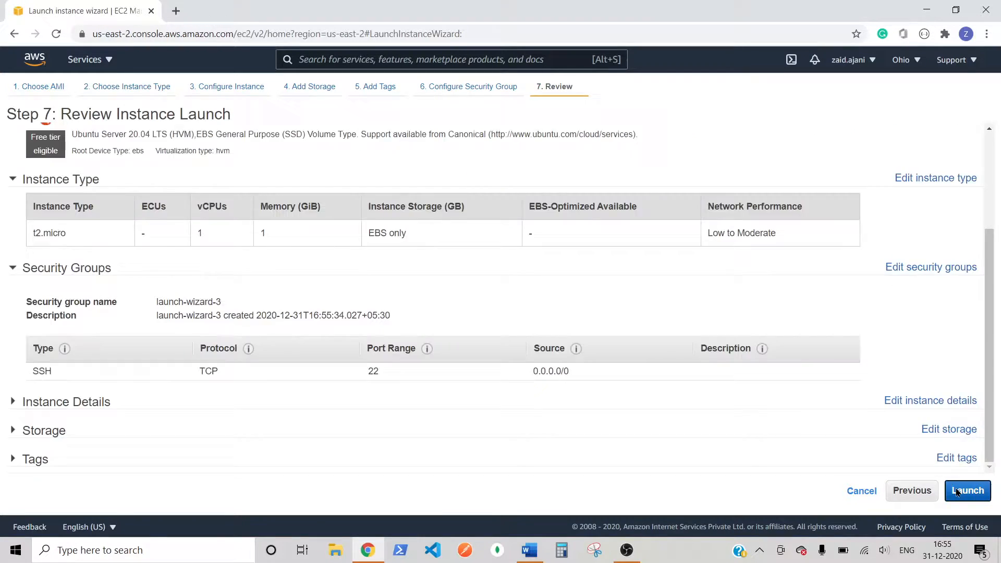
left_click(967, 490)
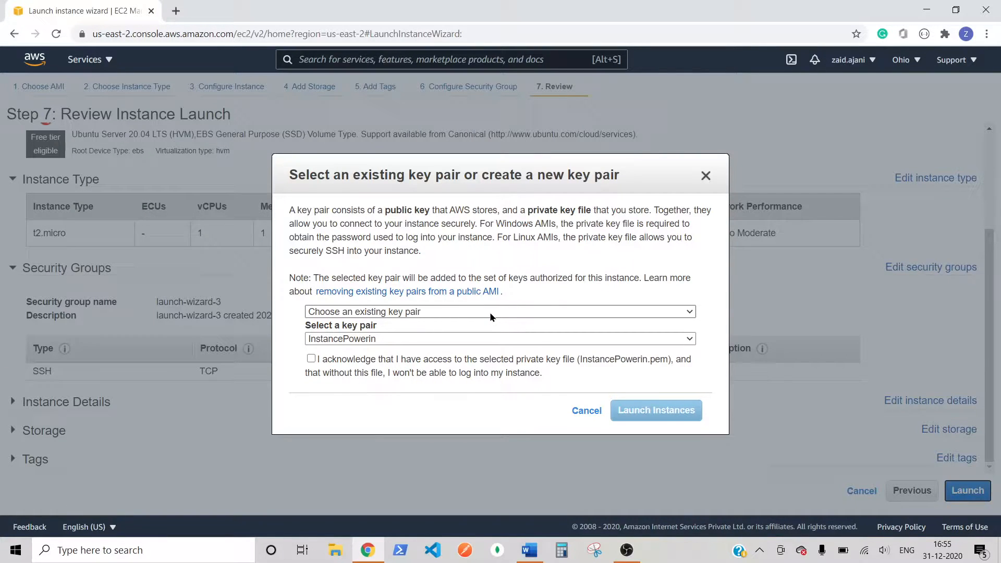
left_click(499, 312)
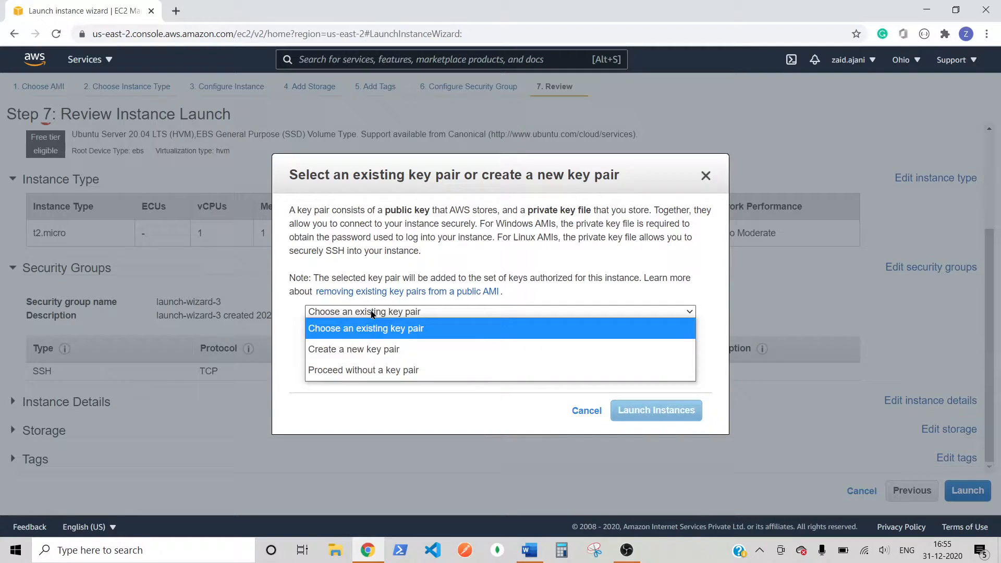
mouse_move(353, 350)
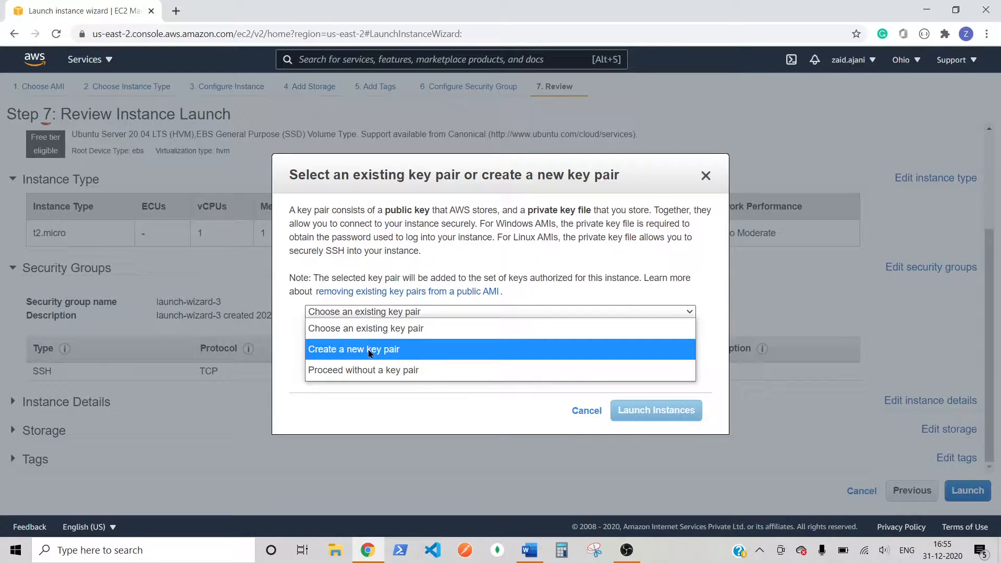
left_click(354, 349)
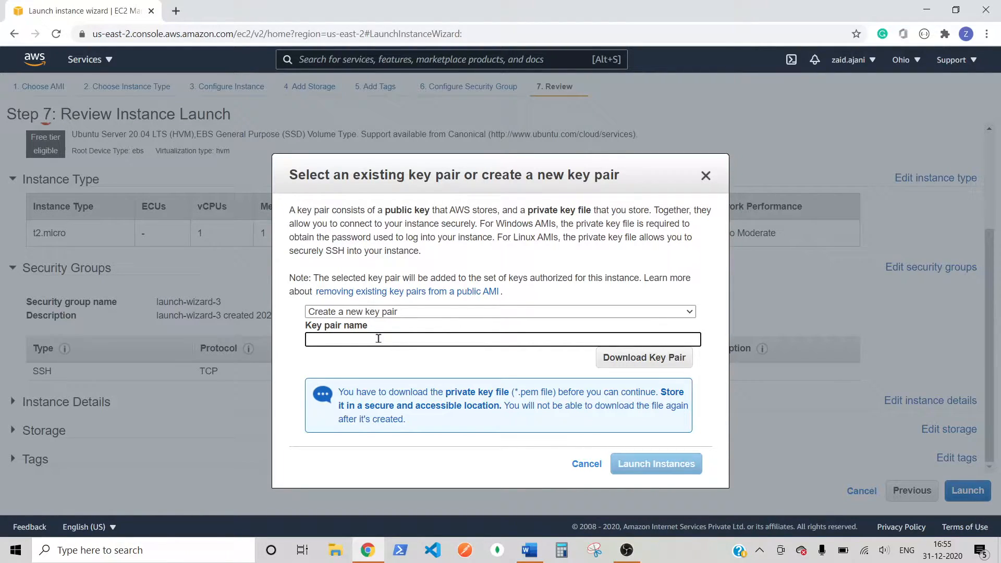
type("myKeyPair")
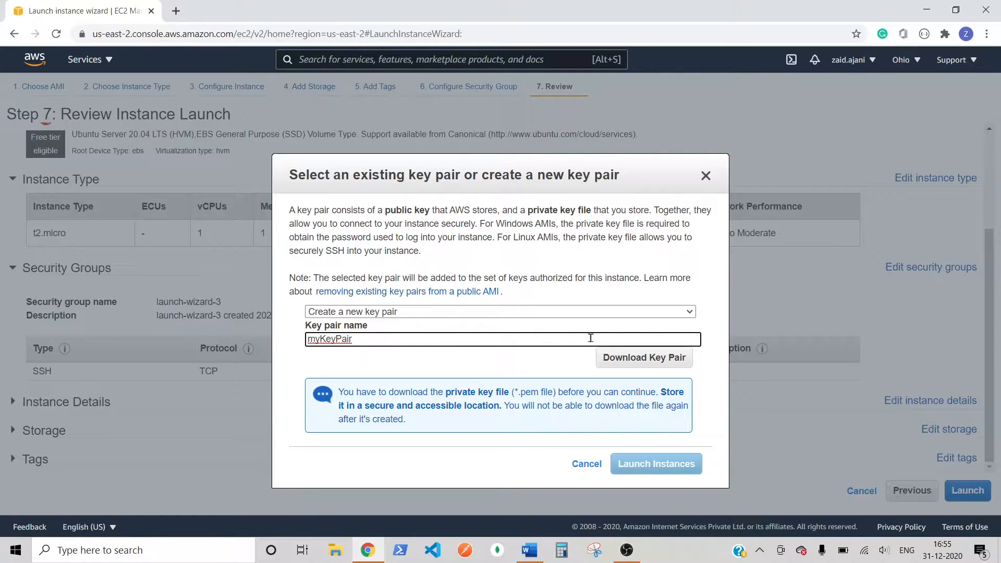
left_click(643, 357)
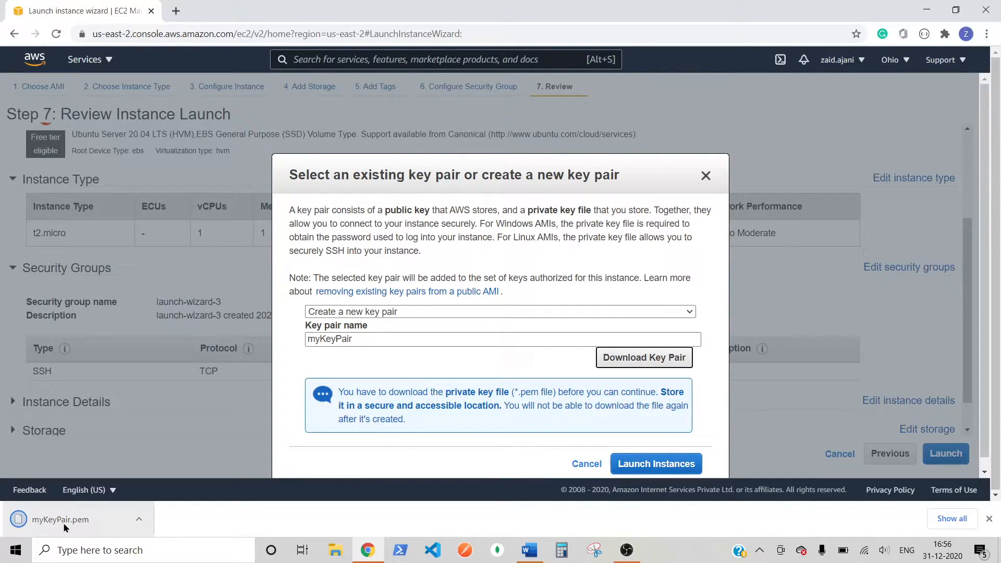
mouse_move(570, 363)
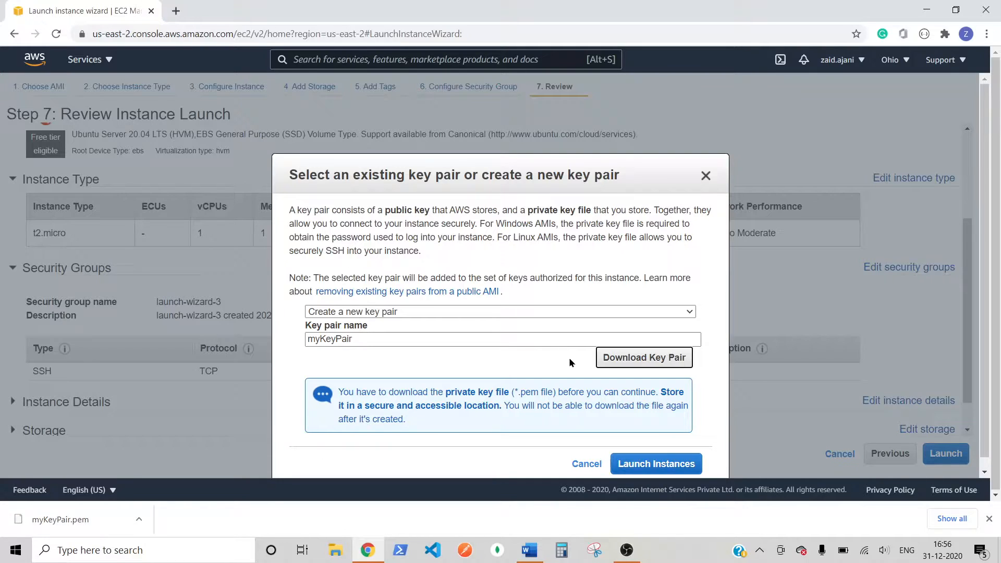
left_click(654, 463)
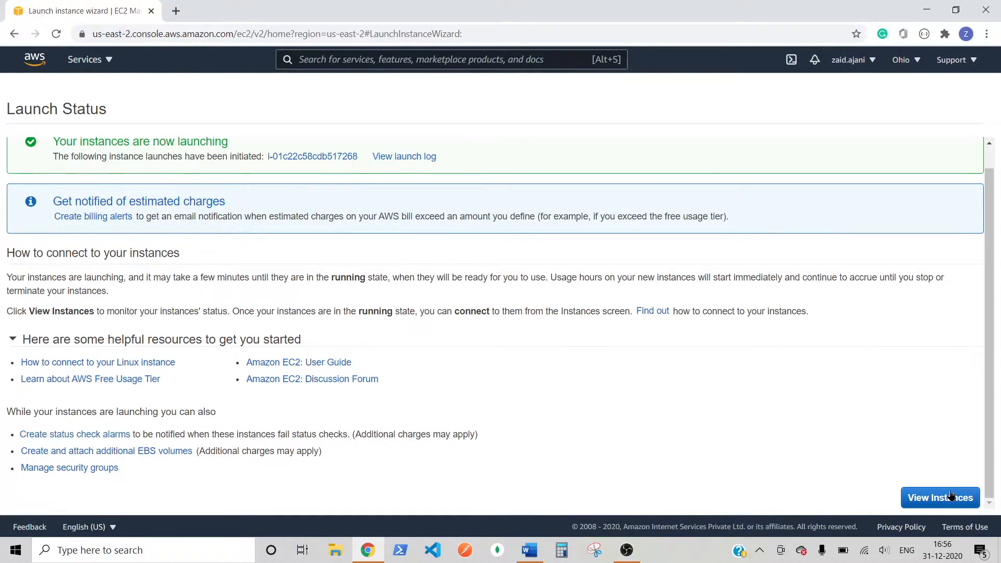
View the new instance's details and copy its public IPv4 address
left_click(940, 497)
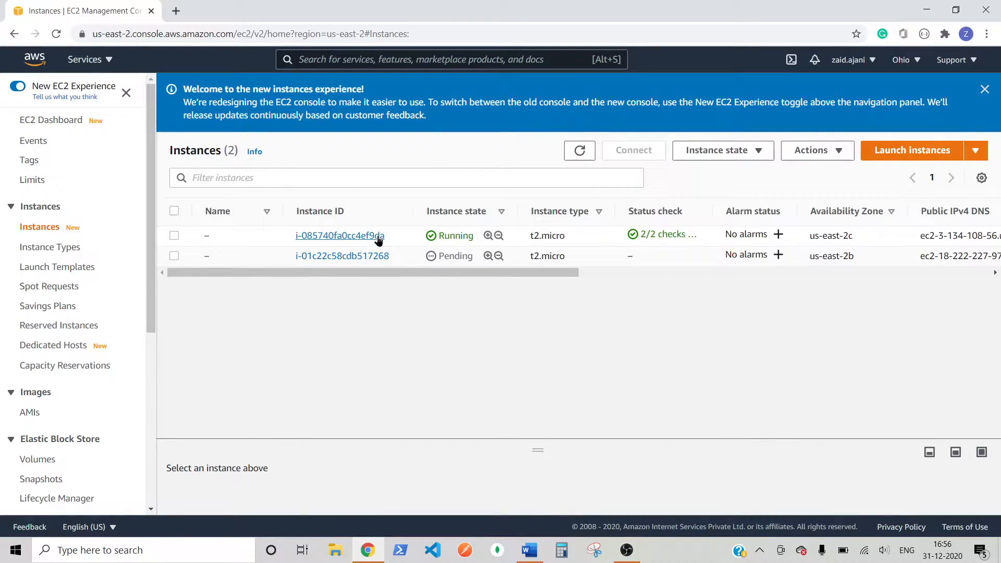
left_click(341, 255)
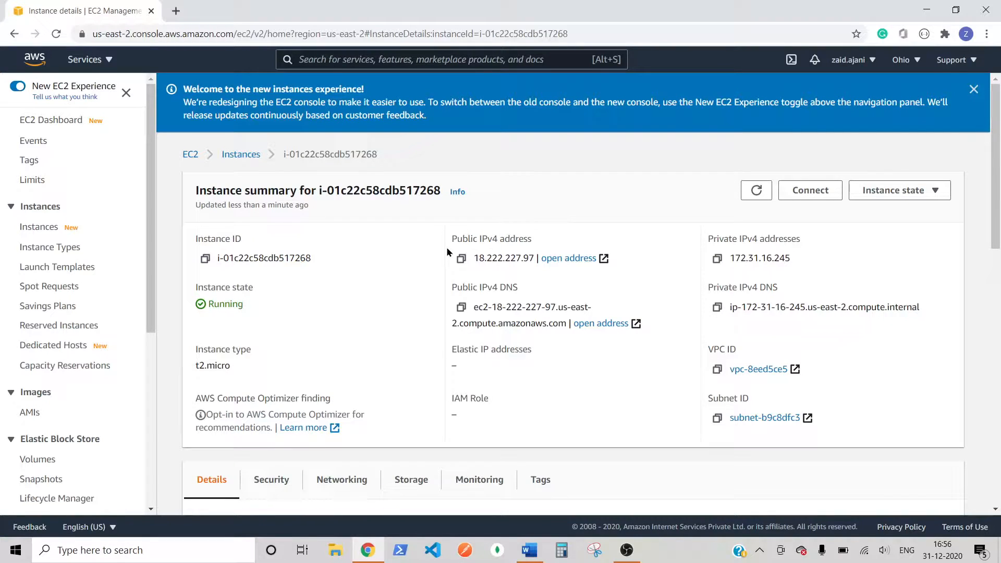
left_click(335, 550)
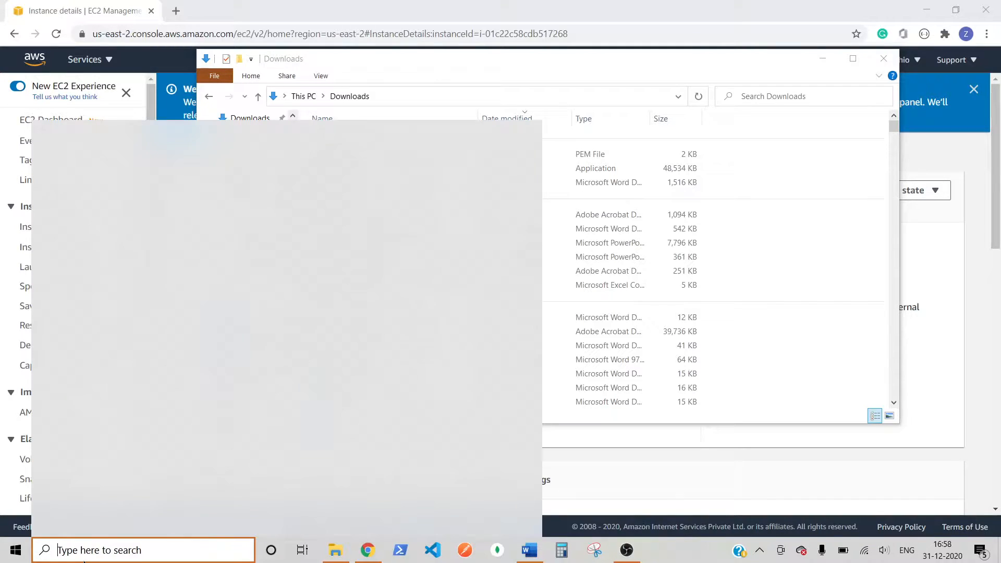
Search Windows for powershell to find Windows PowerShell
type("powershell")
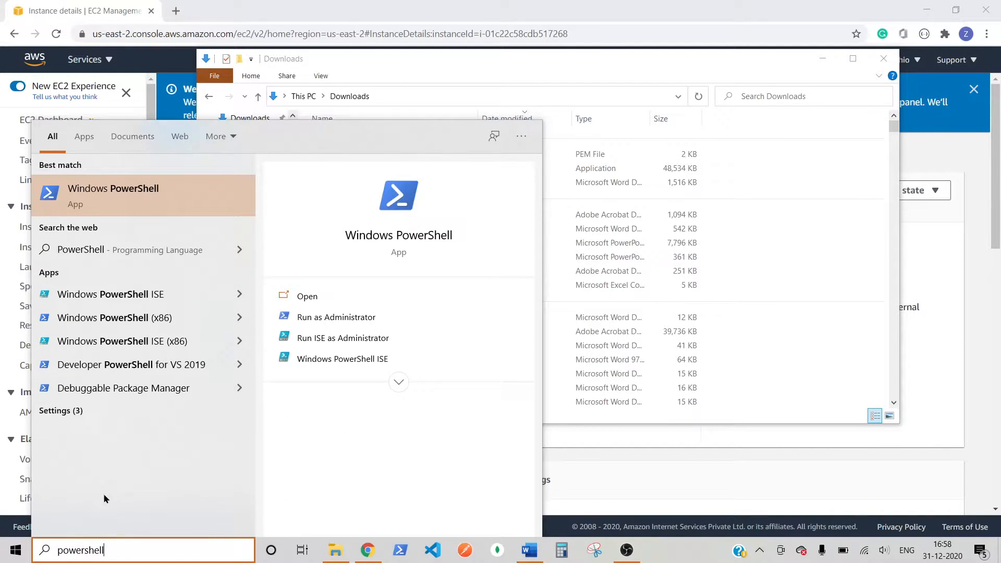
mouse_move(185, 196)
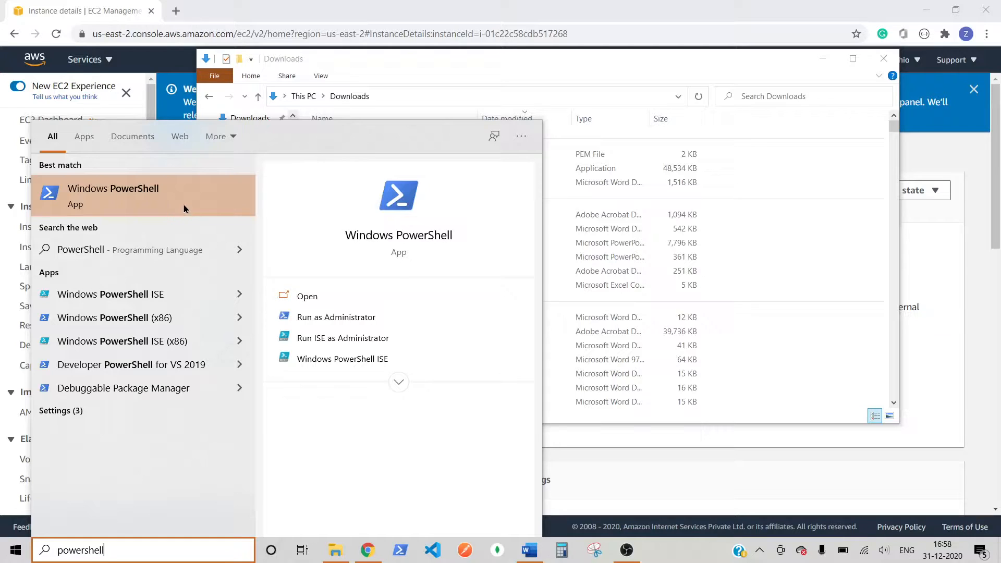
mouse_move(187, 211)
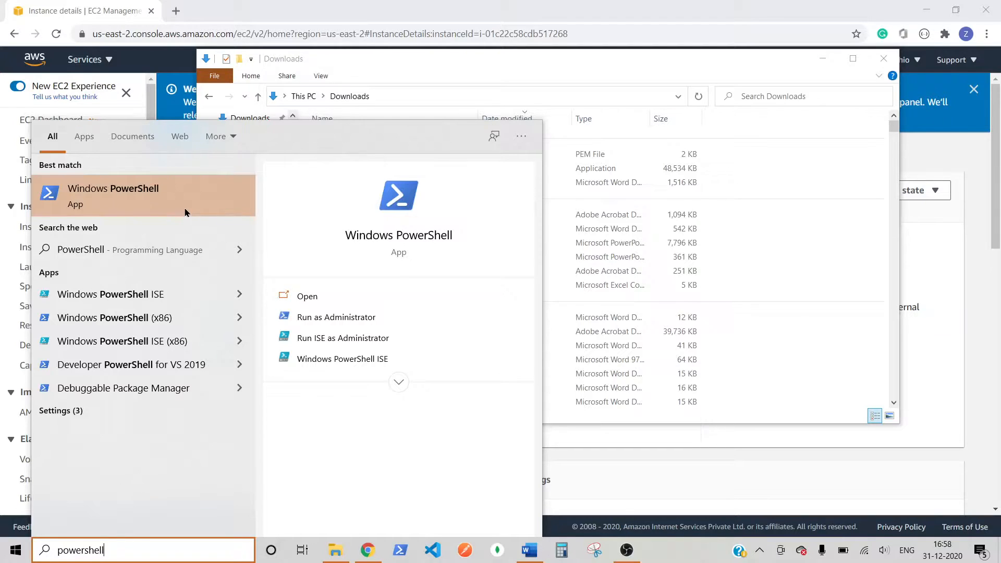
mouse_move(179, 209)
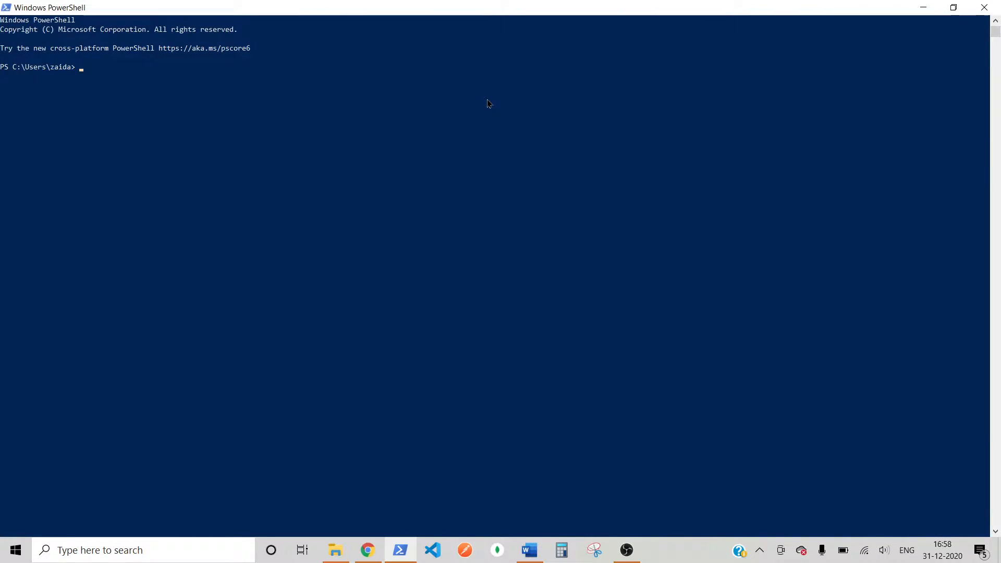
Change to the Downloads folder, list its contents with ls and clear the screen
type("cd")
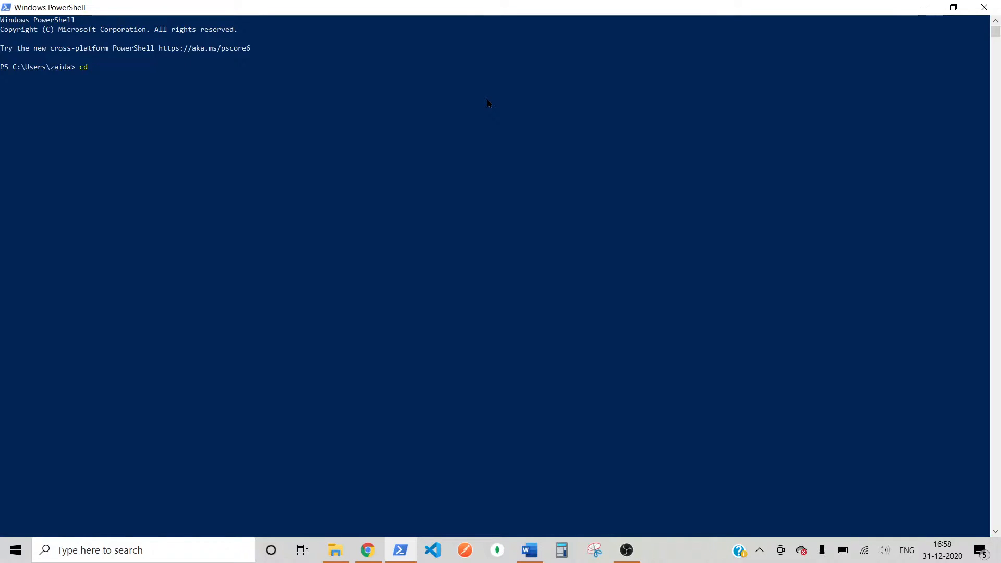
type("Downloads")
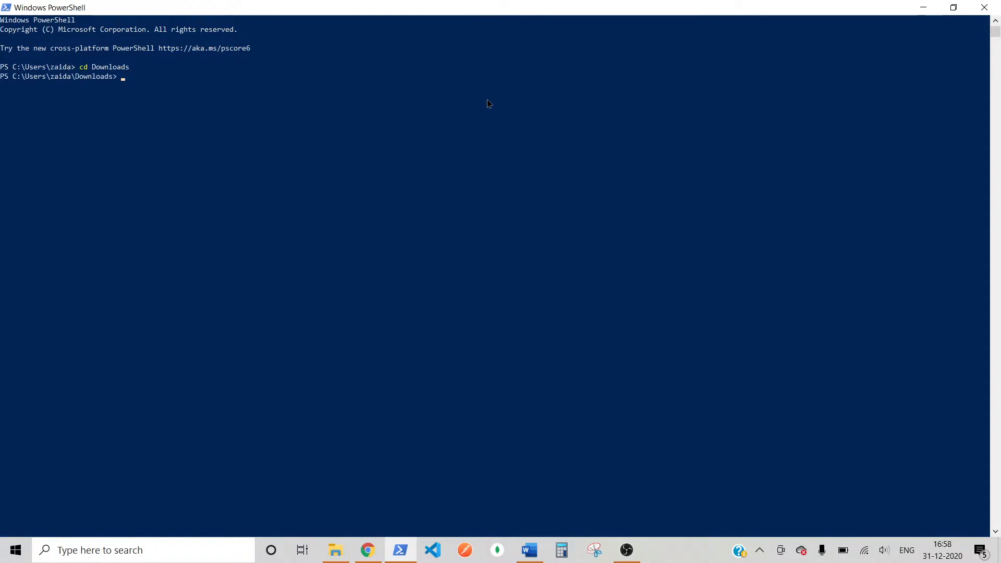
type("ls")
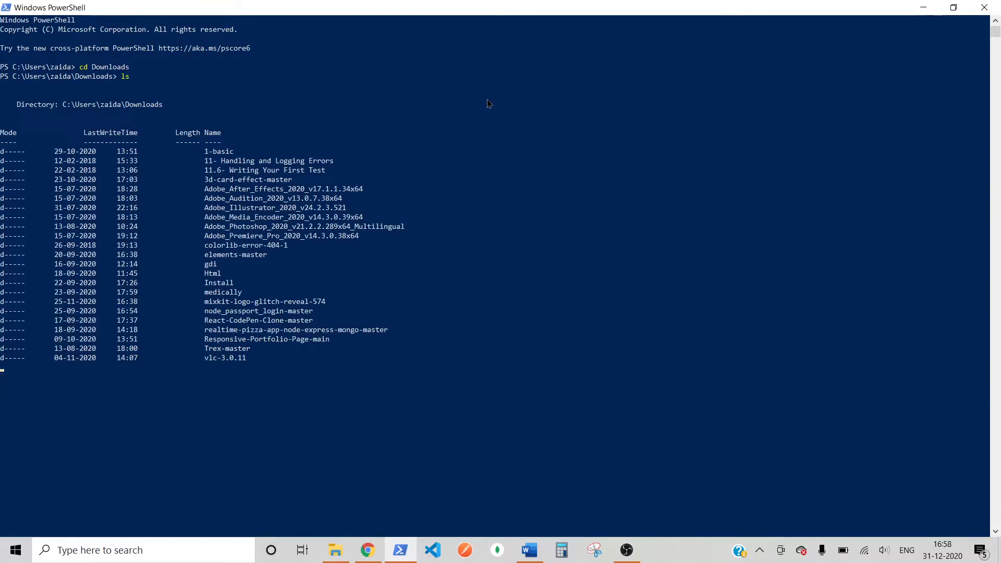
type("cl")
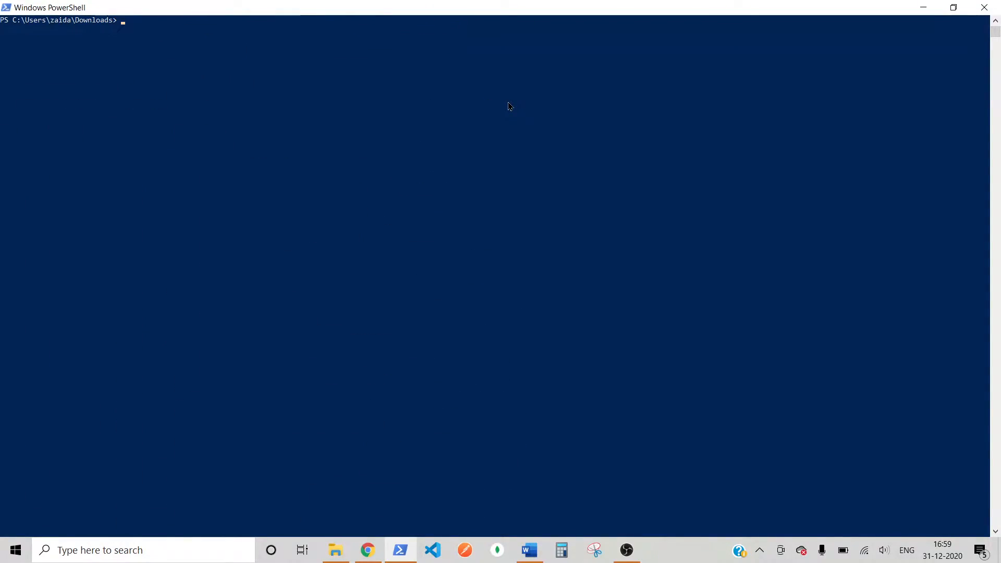
type("cd")
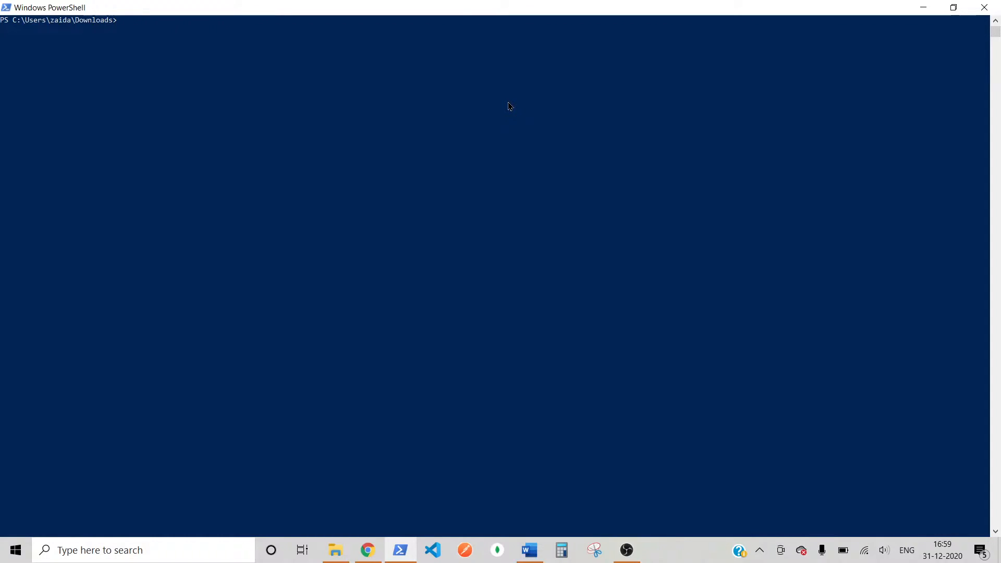
type("ls")
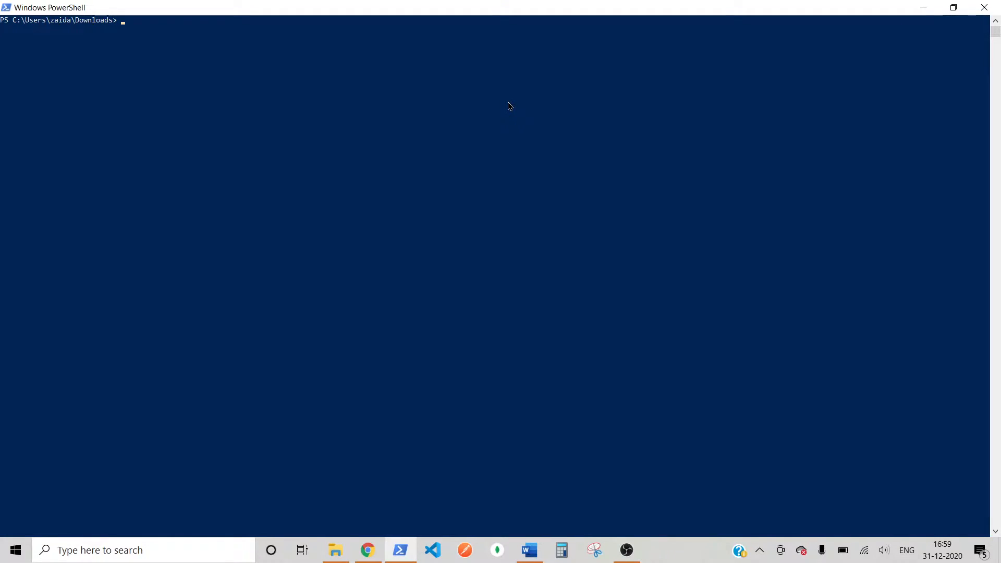
mouse_move(409, 147)
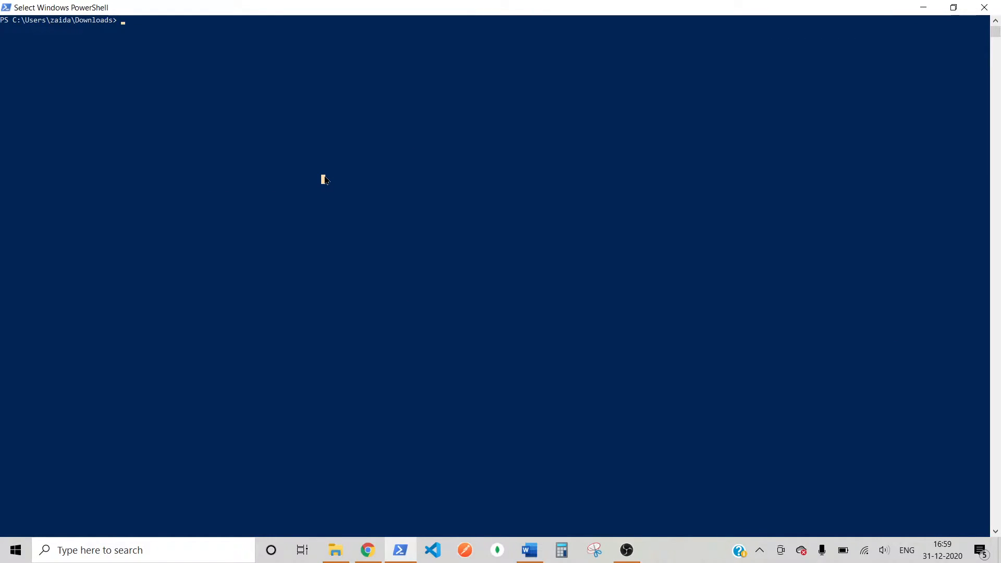
Confirm myKeyPair.pem in Chrome's downloads, reveal it in its folder and return to the terminal
type("shh")
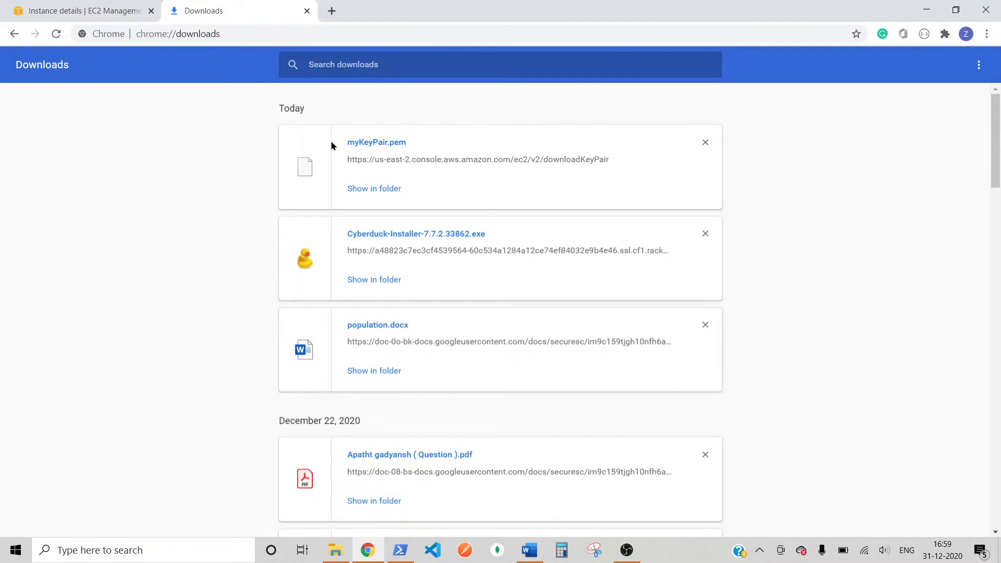
mouse_move(390, 159)
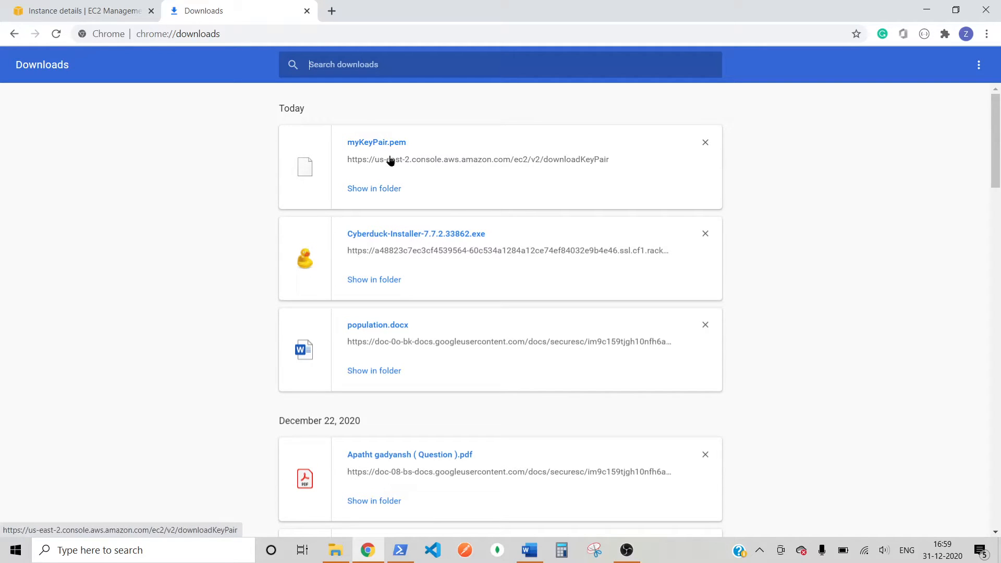
right_click(376, 142)
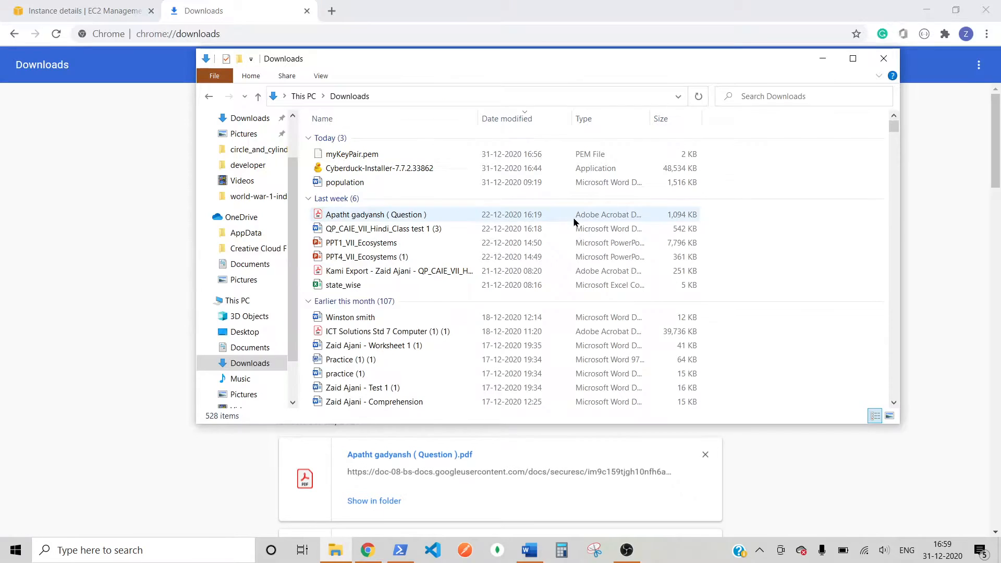
left_click(399, 550)
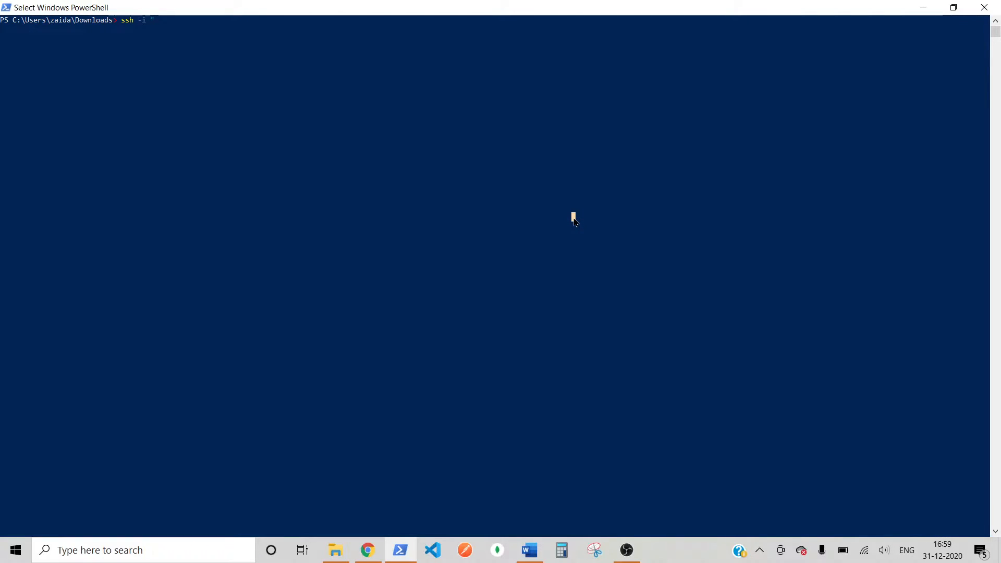
type("myKey")
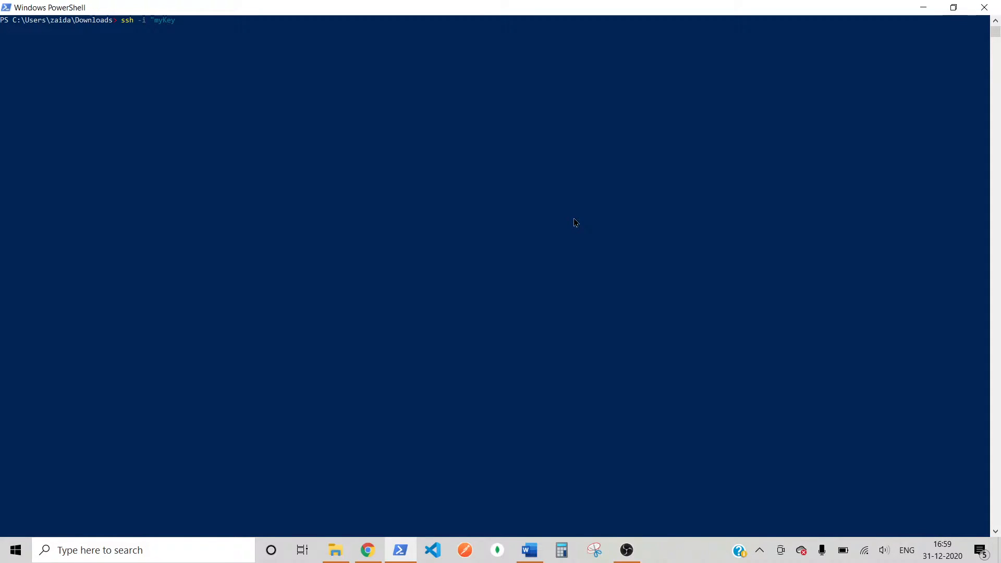
type(".\\myKeyPair.pem\"")
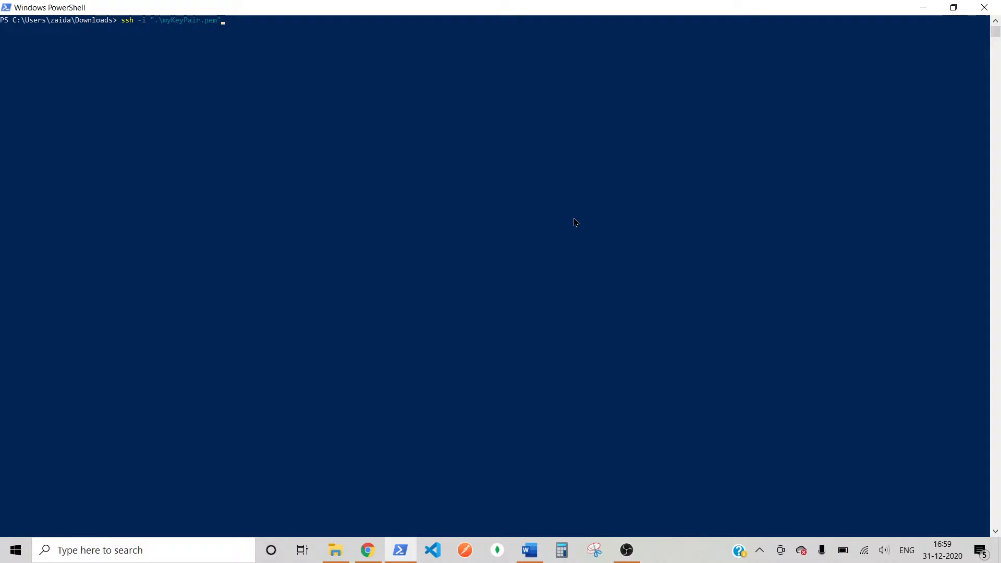
mouse_move(565, 230)
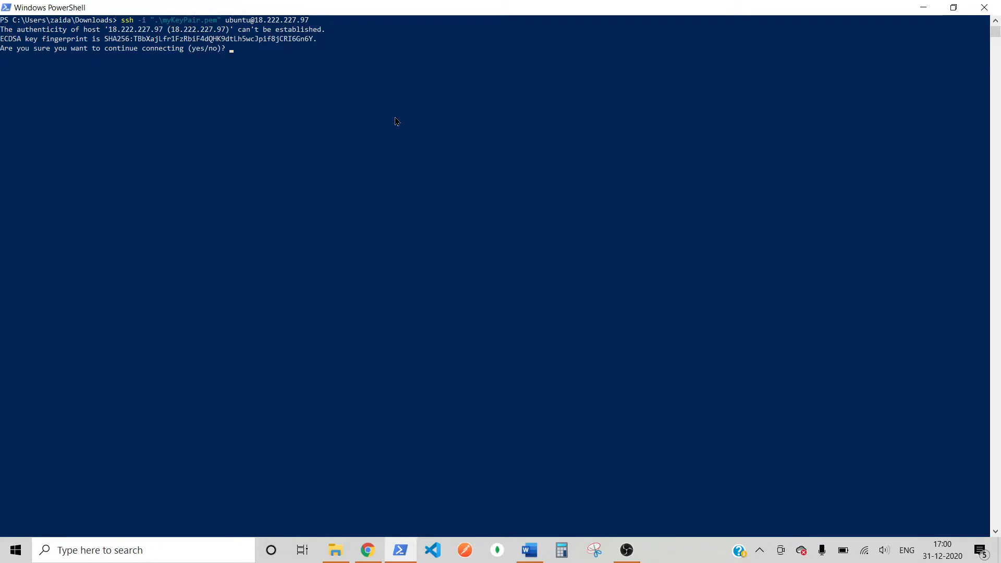
type("yes")
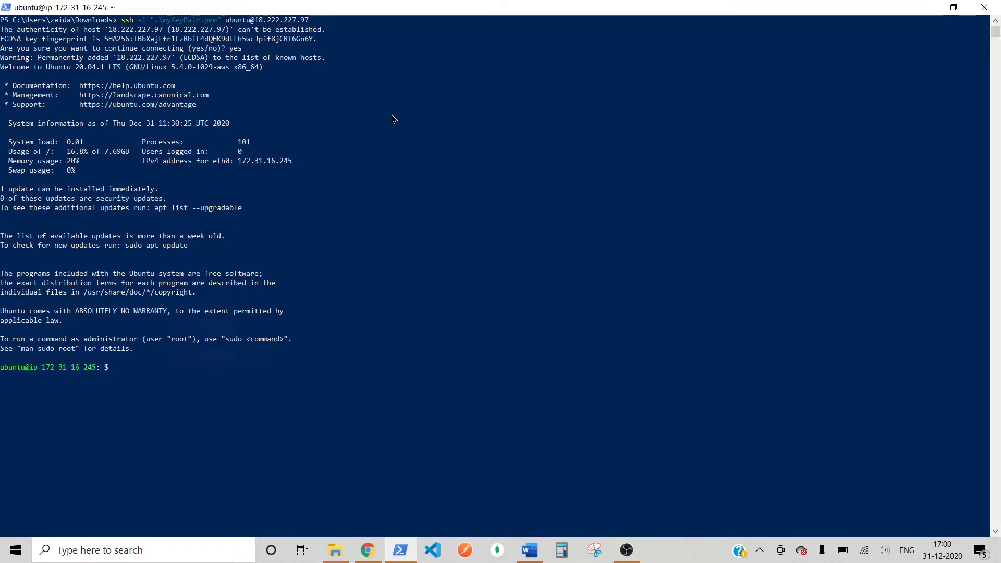
type("clear")
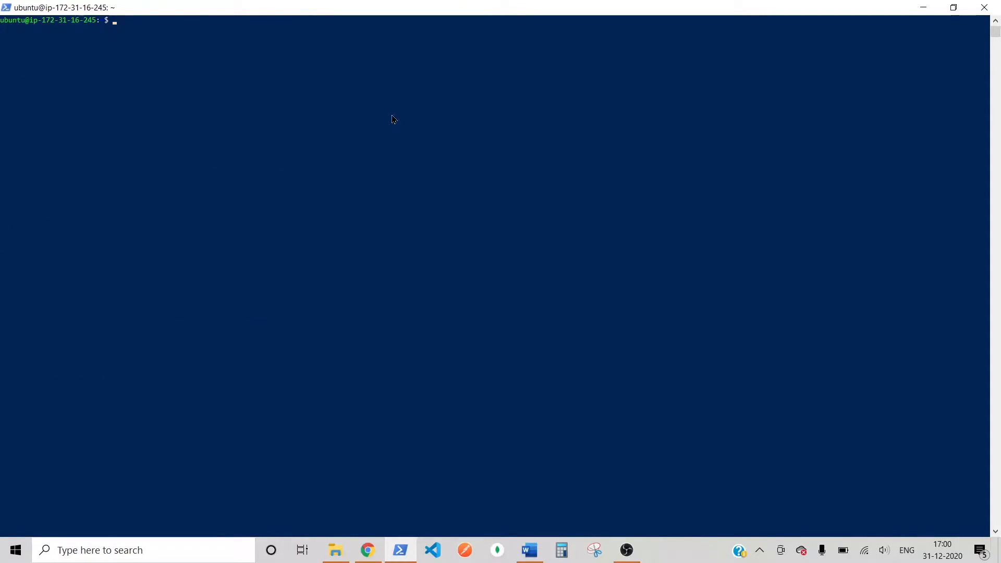
mouse_move(443, 238)
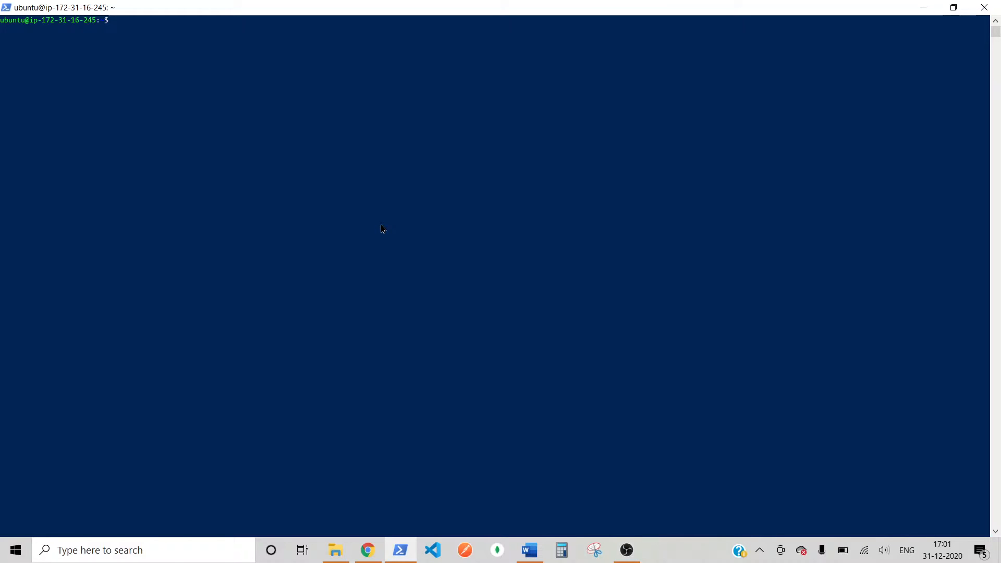
Install nginx on the Ubuntu server via sudo apt install nginx, confirming with Y
type("sudo a")
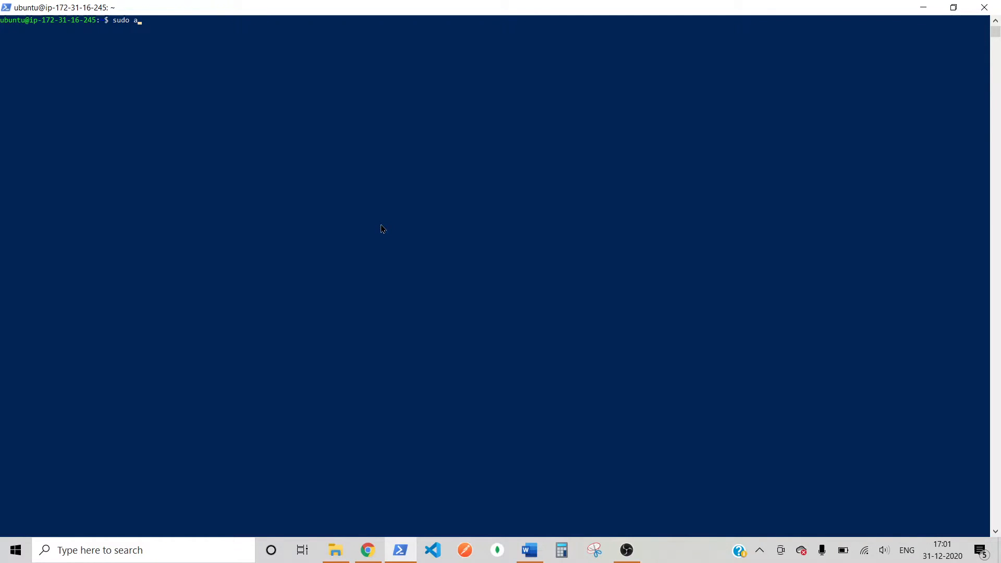
type("pt instal")
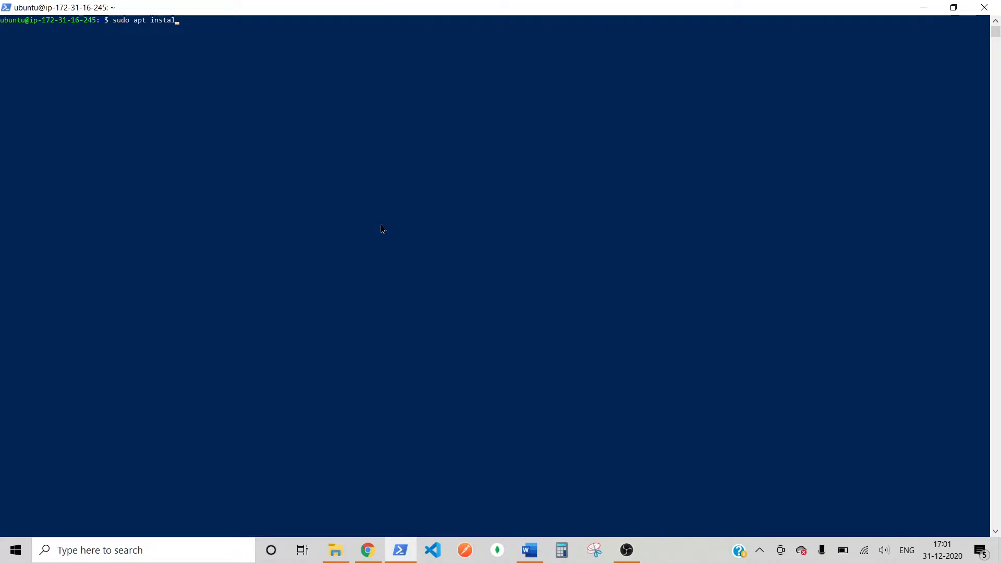
type("nginx")
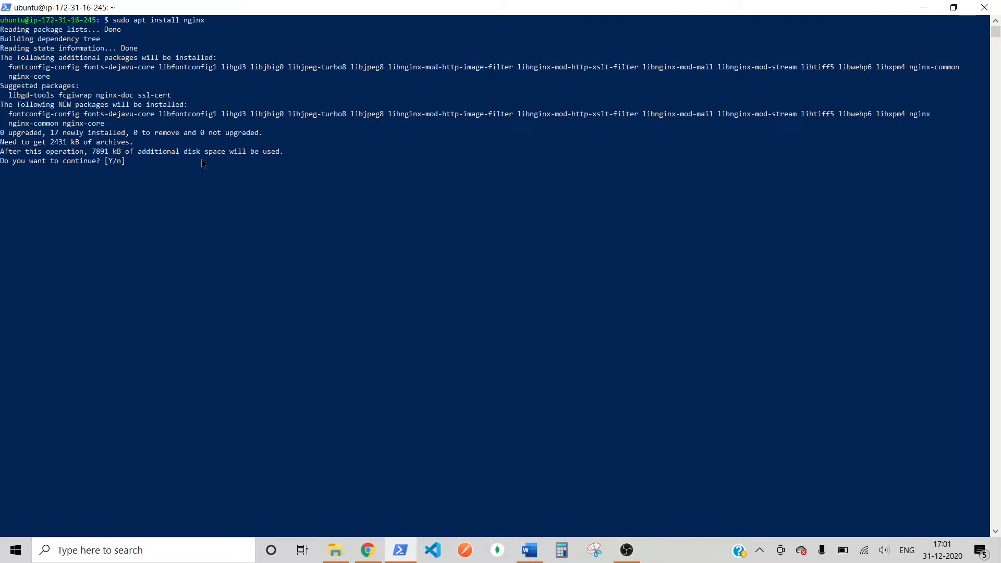
type("Y")
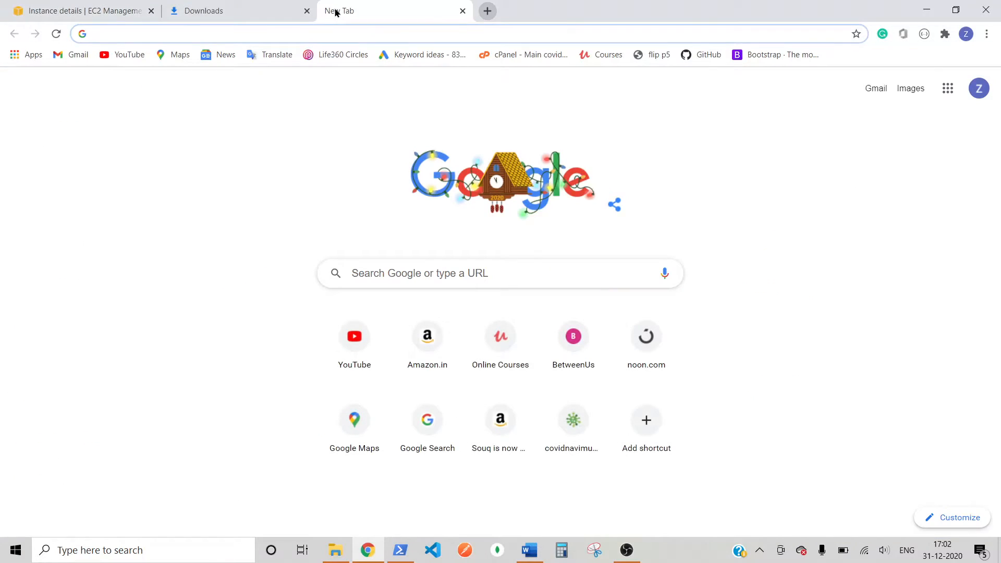
Load the server's public address 18.222.227.97 in a new Chrome tab
type("18.222.227.97")
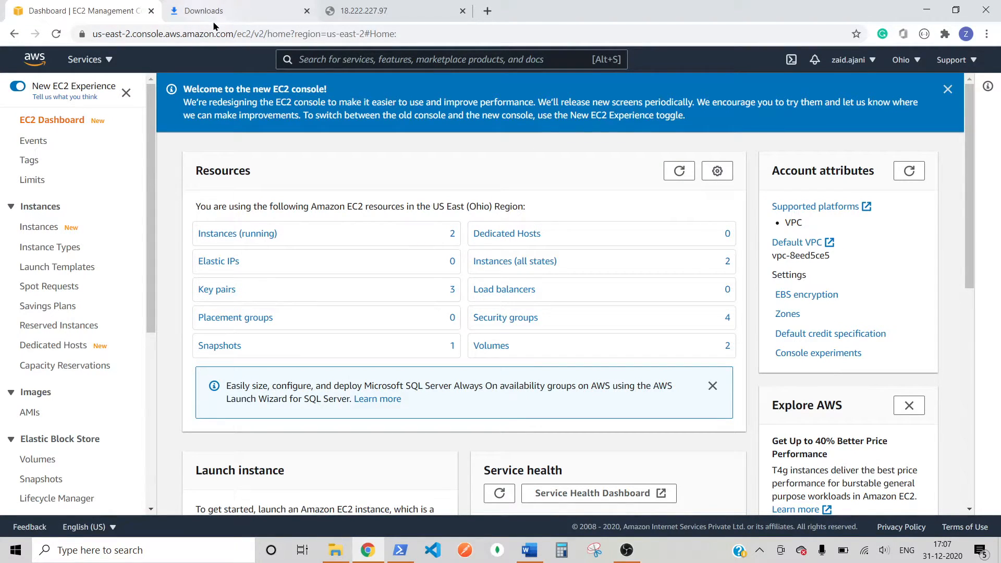
Check the default security group's outbound rule, re-selecting the 0.0.0.0/0 all-traffic destination
scroll("down", 3)
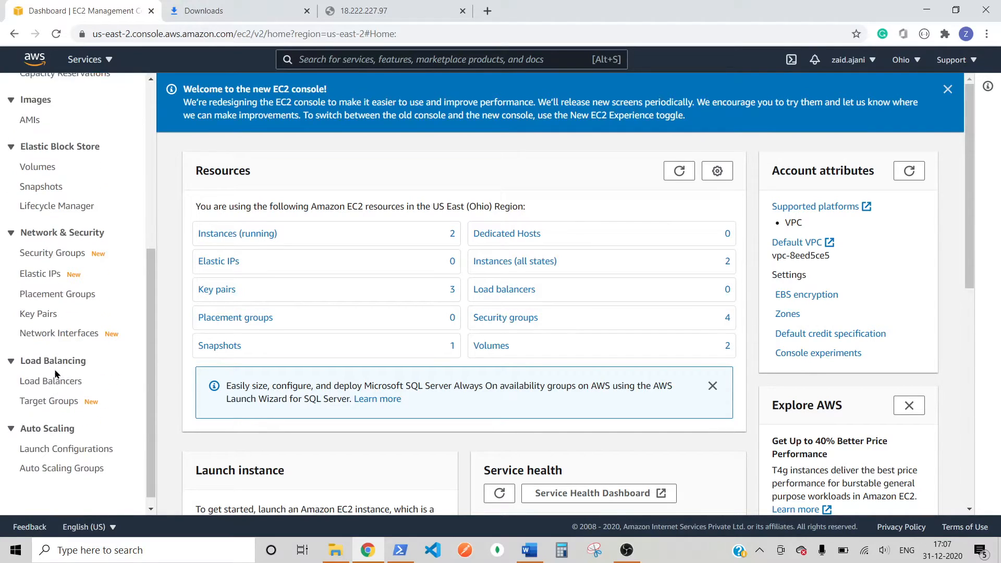
left_click(52, 241)
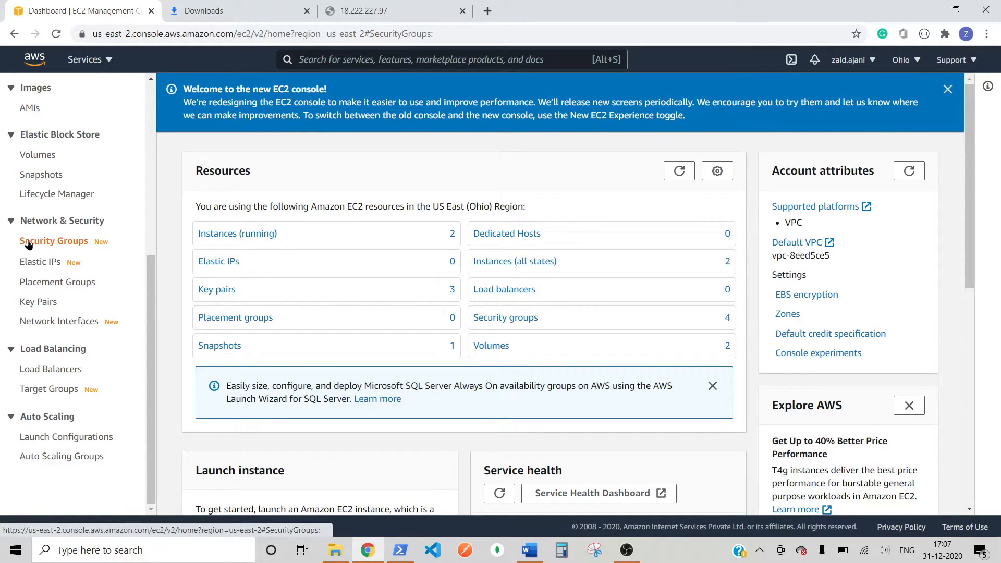
left_click(54, 241)
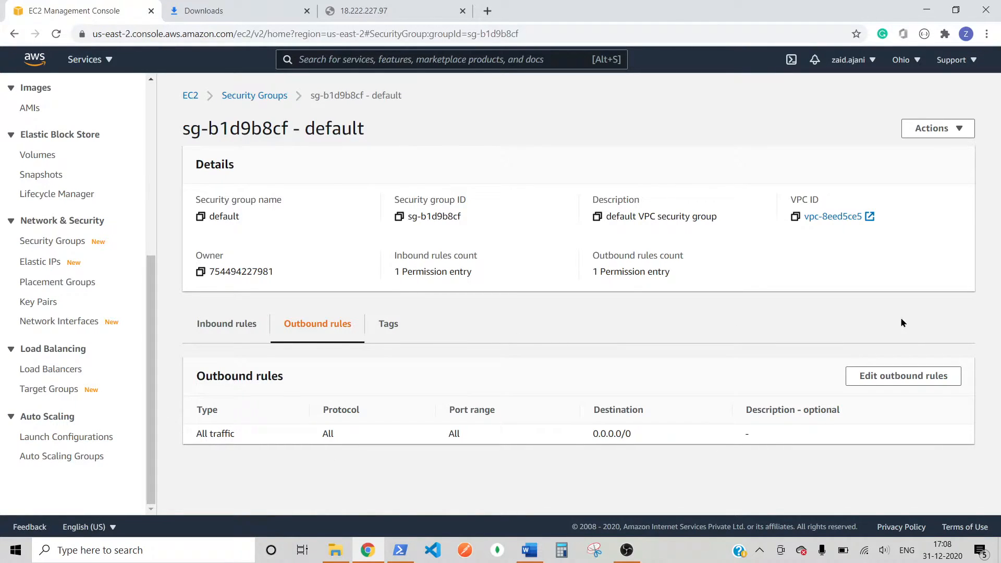
left_click(903, 376)
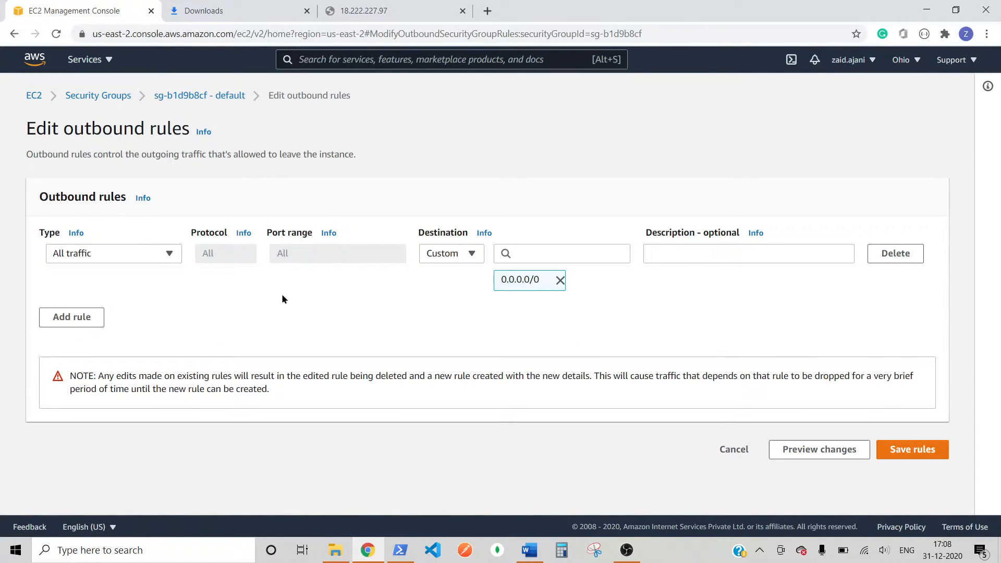
left_click(112, 253)
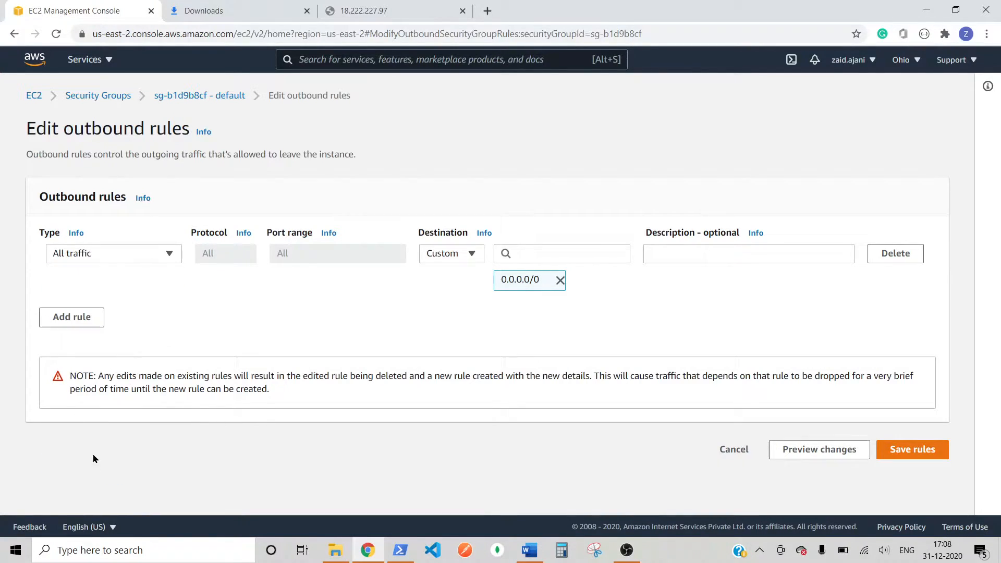
left_click(560, 280)
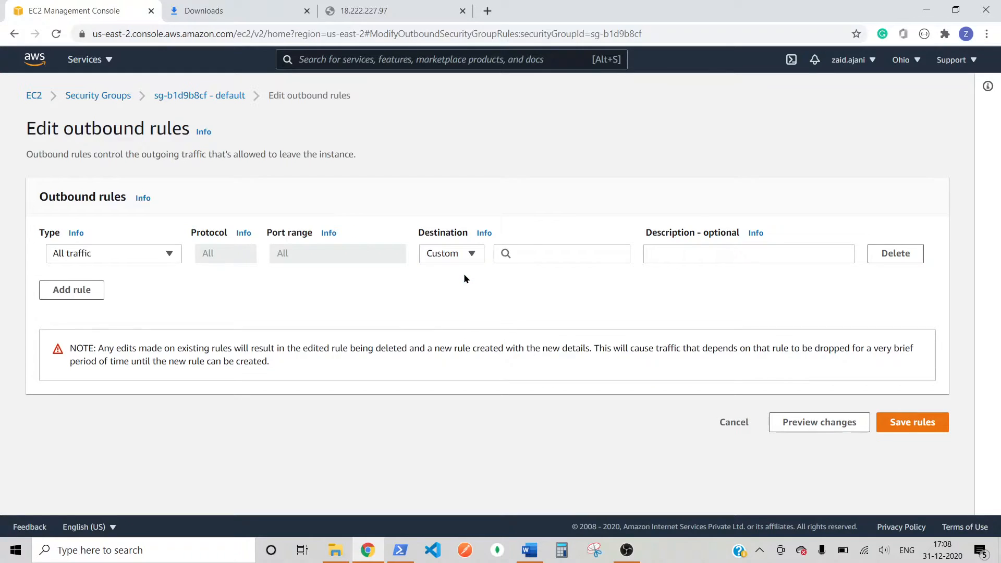
left_click(450, 252)
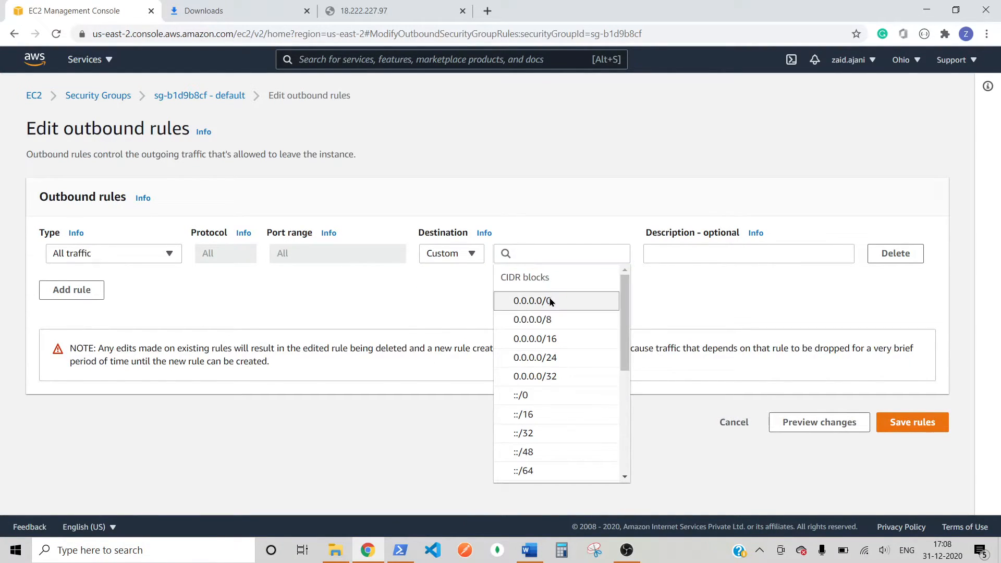
left_click(530, 300)
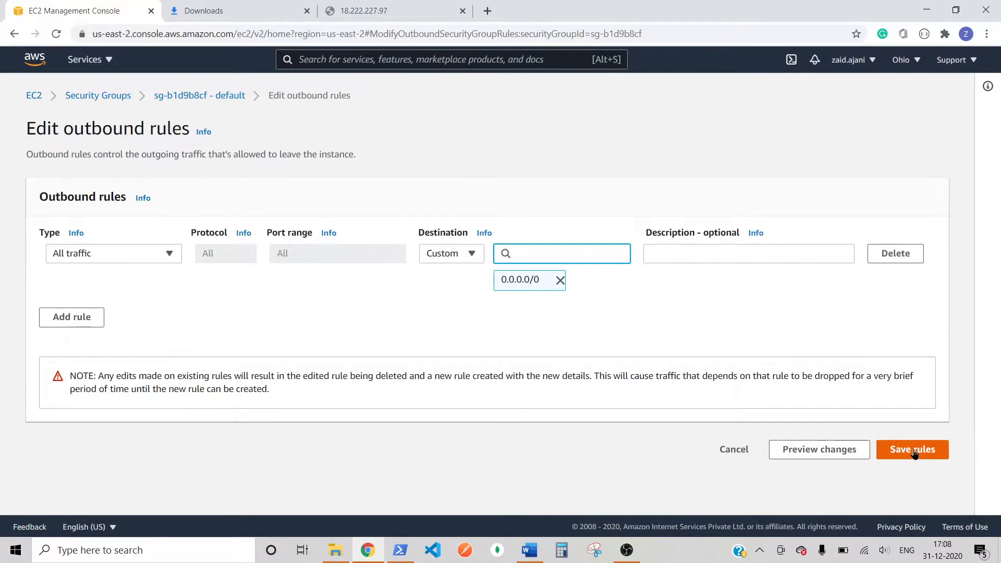
Leave the rule unsaved and return to the EC2 dashboard
left_click(911, 448)
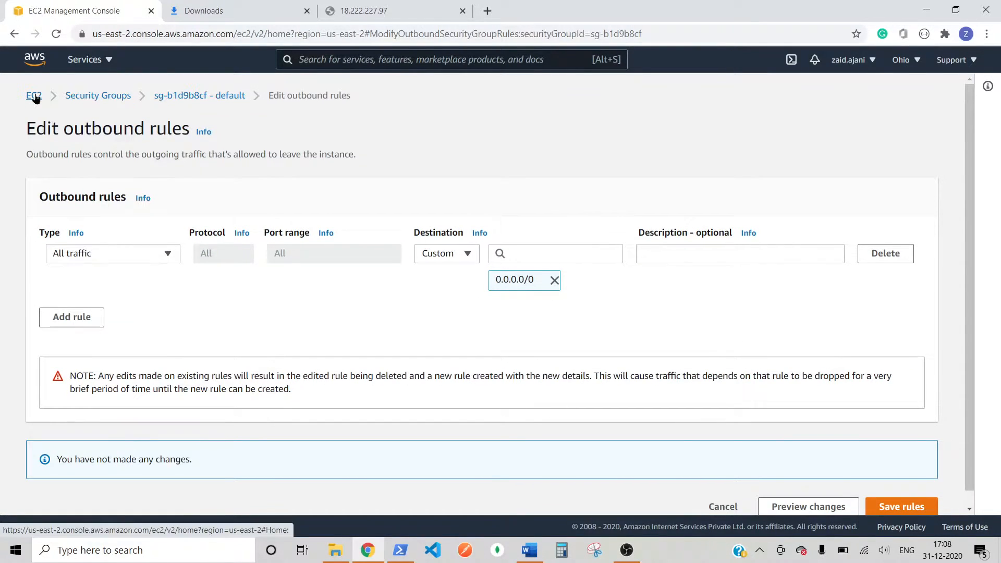
left_click(33, 95)
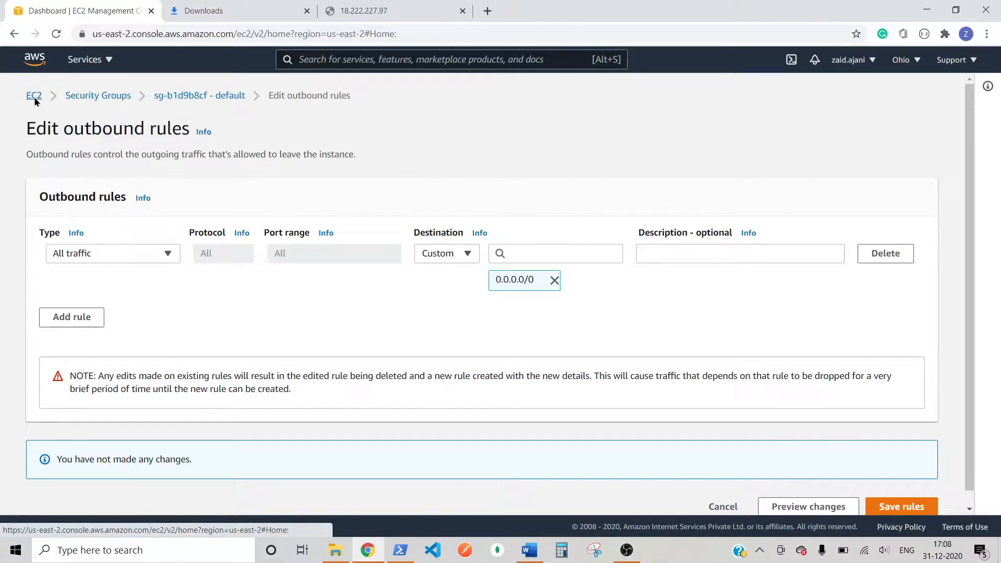
left_click(33, 95)
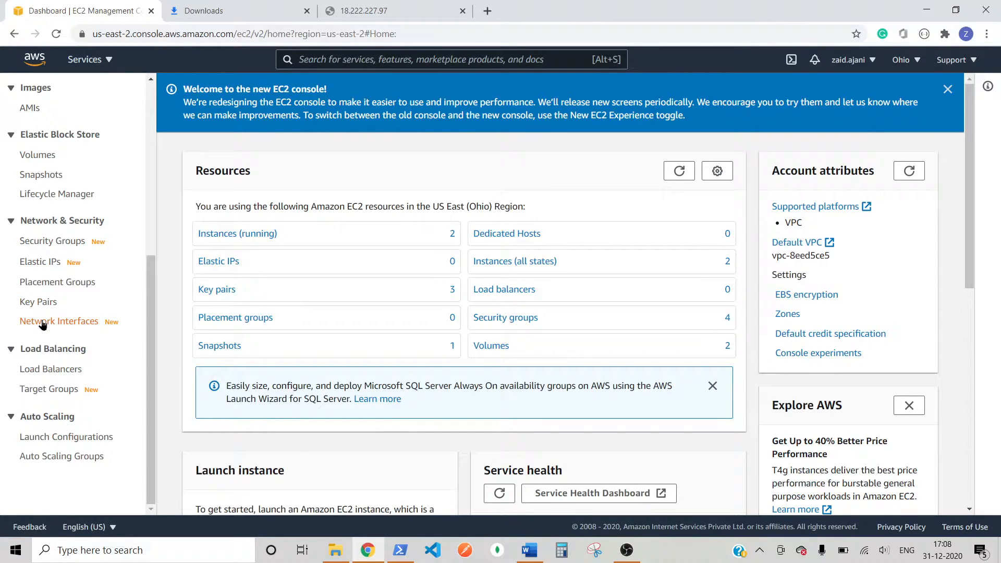
Open Change security groups for interface eni-061adcff4c7662b76, listing launch-wizard-3 as associated
left_click(58, 320)
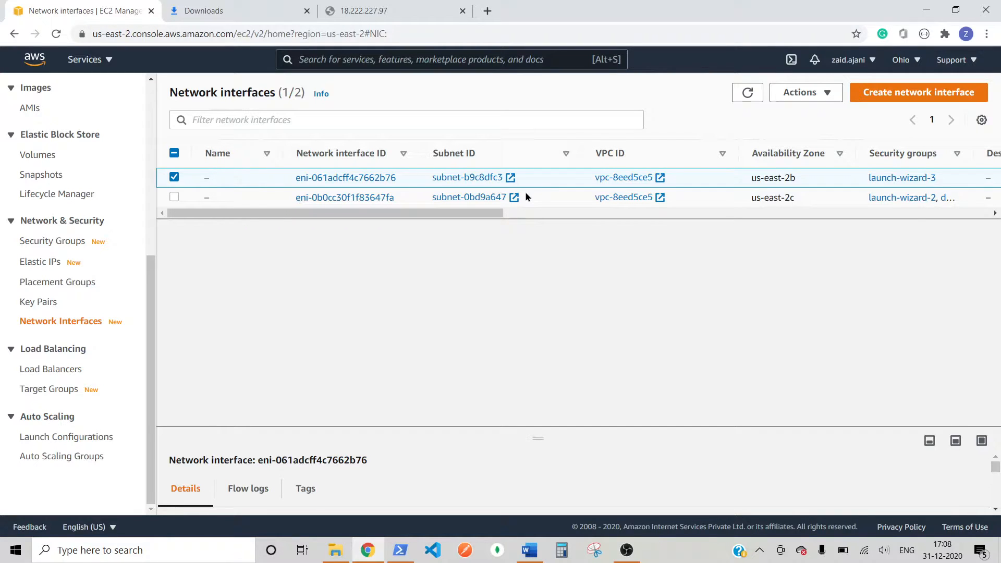
mouse_move(469, 177)
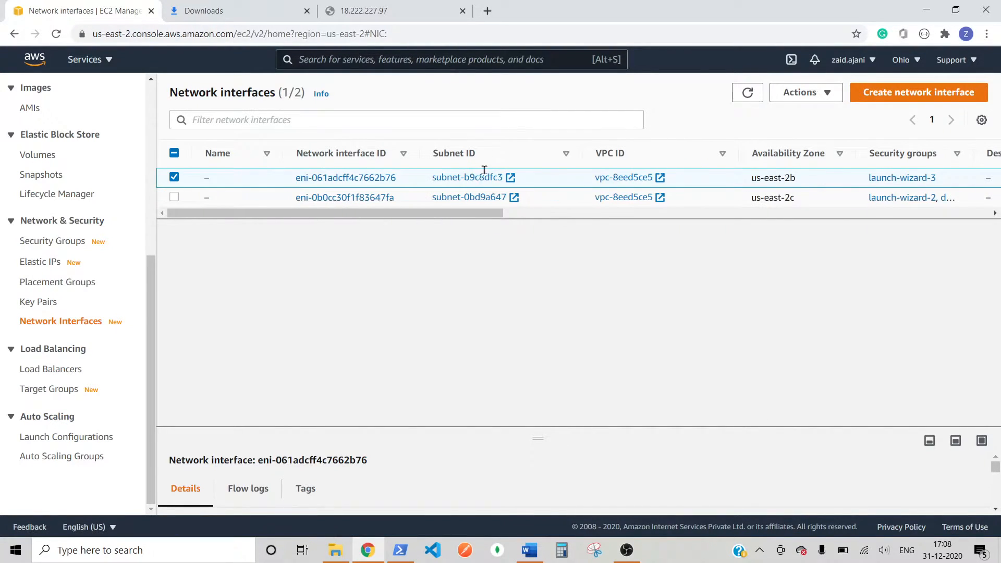
mouse_move(901, 177)
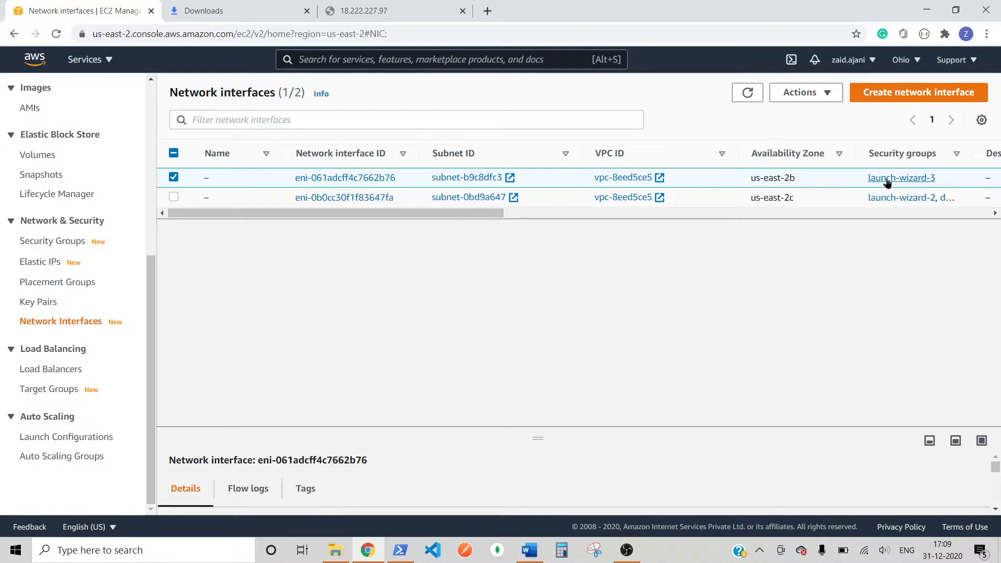
left_click(799, 92)
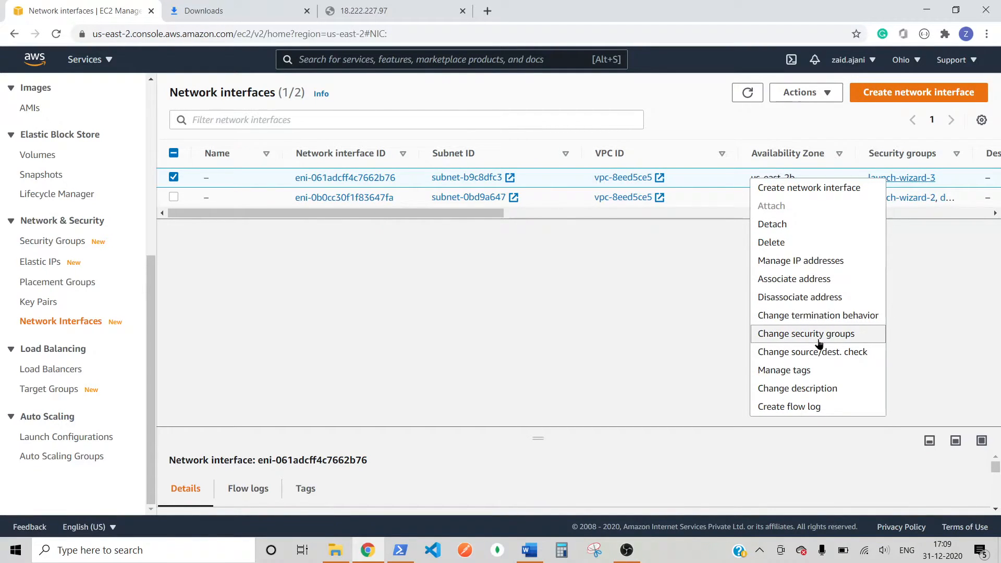
left_click(806, 333)
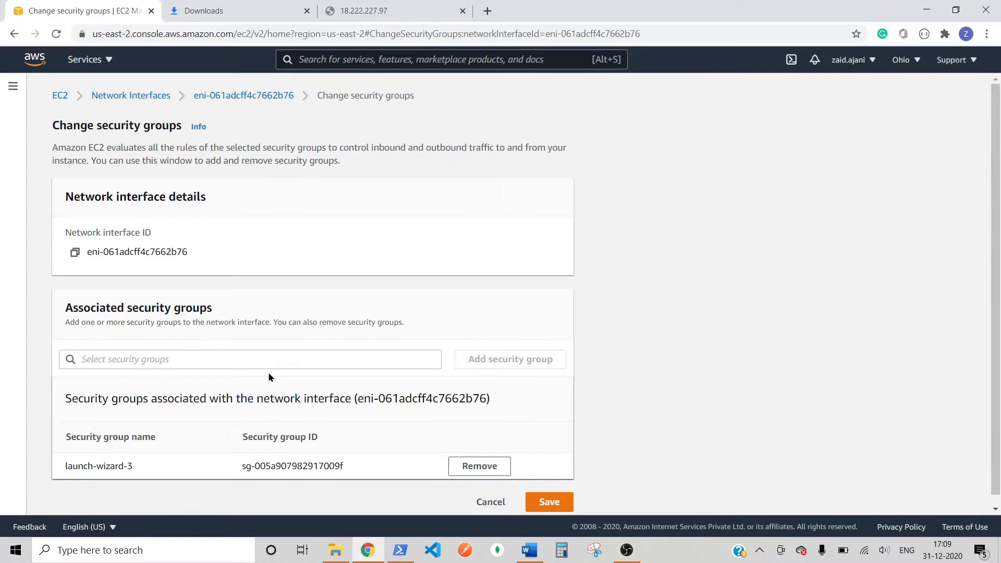
left_click(249, 358)
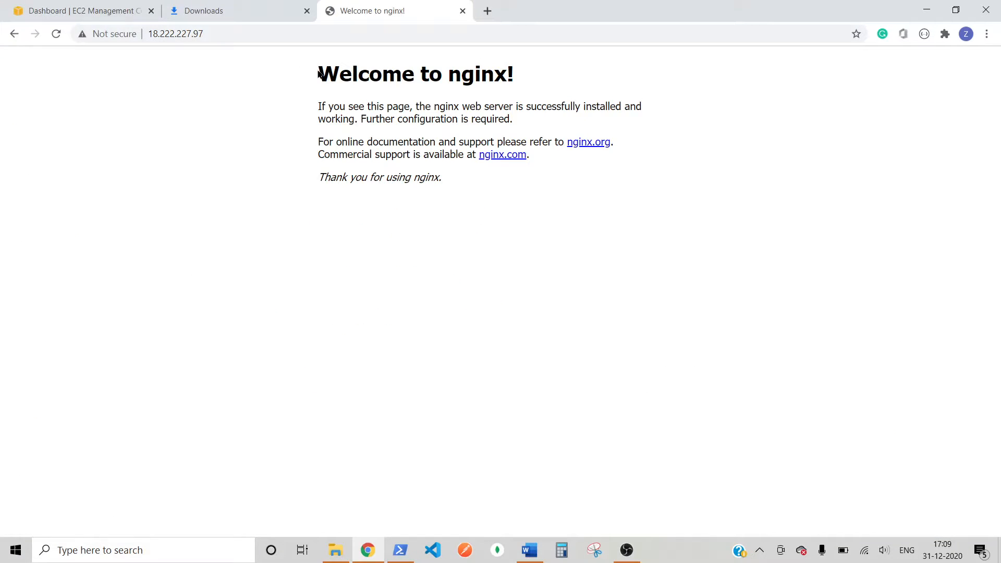
View 18.222.227.97 in Chrome showing the default Welcome to nginx page
left_click_drag(318, 73, 438, 178)
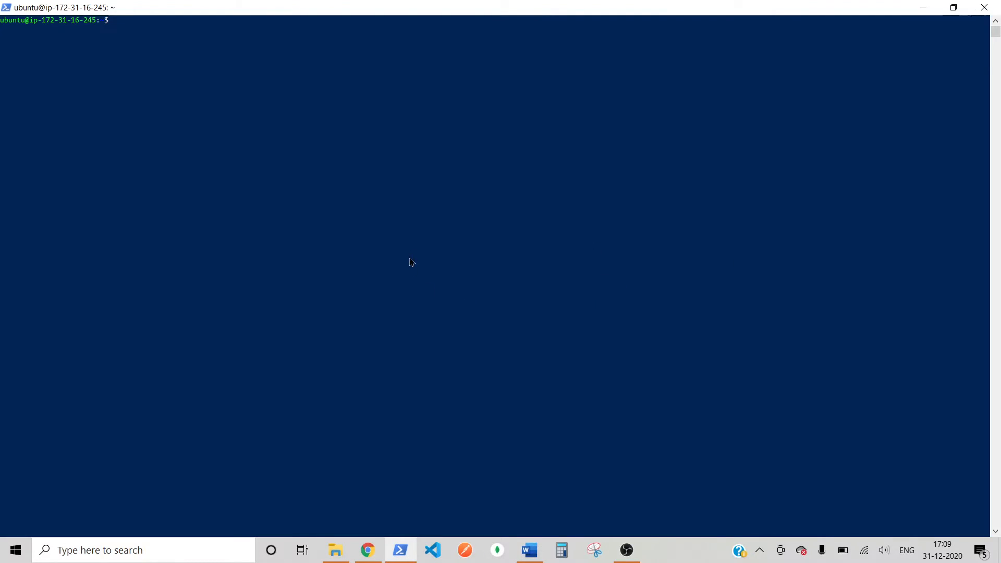
In the SSH session go to /var/www/html and list it, showing only index.nginx-debian.html
left_click(427, 238)
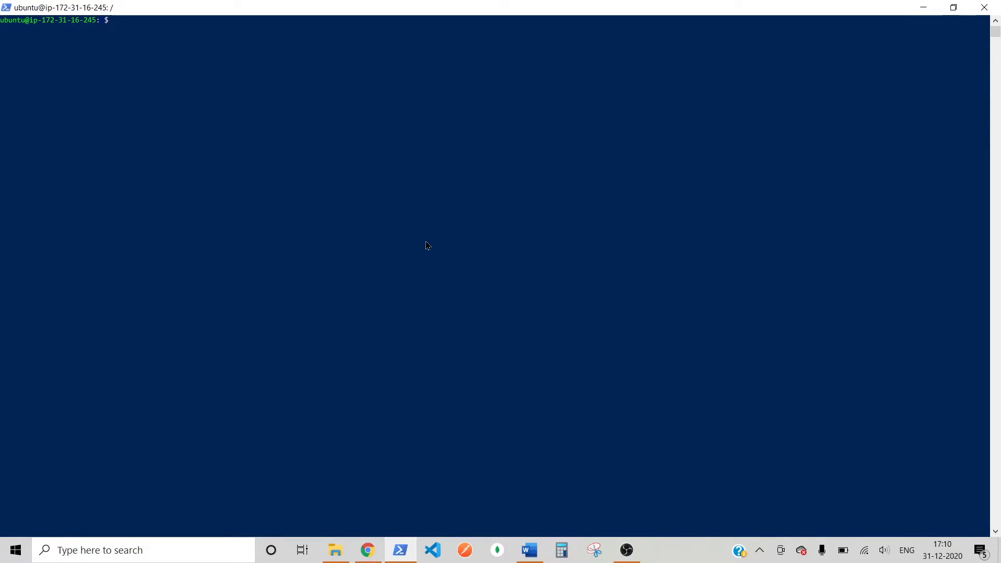
type("cd /")
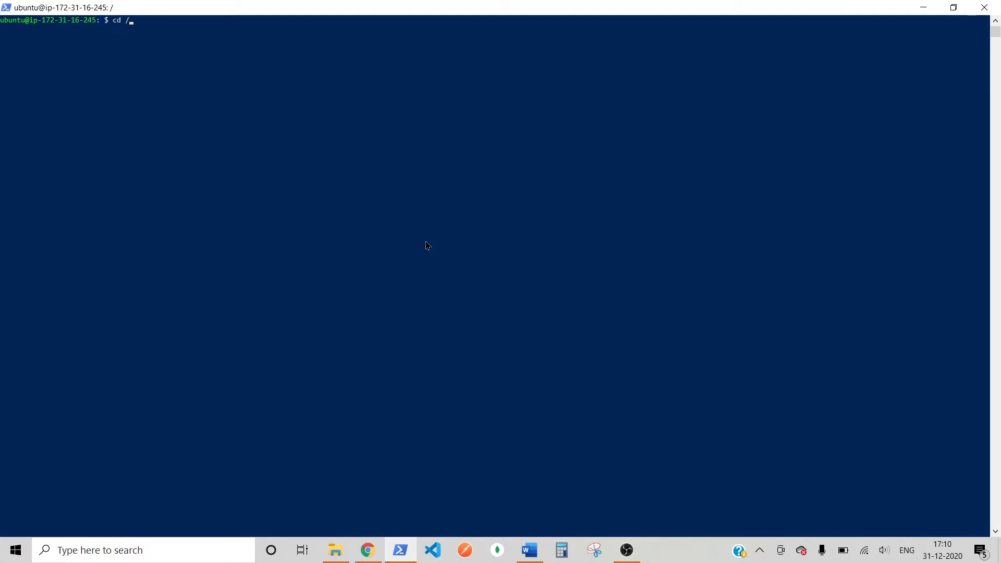
type("var/w")
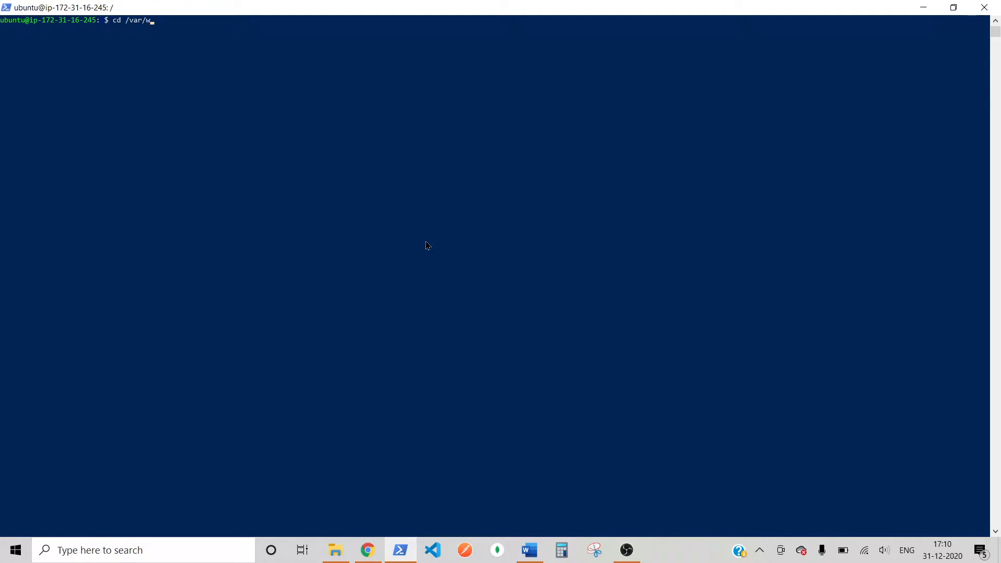
type("ww/htm")
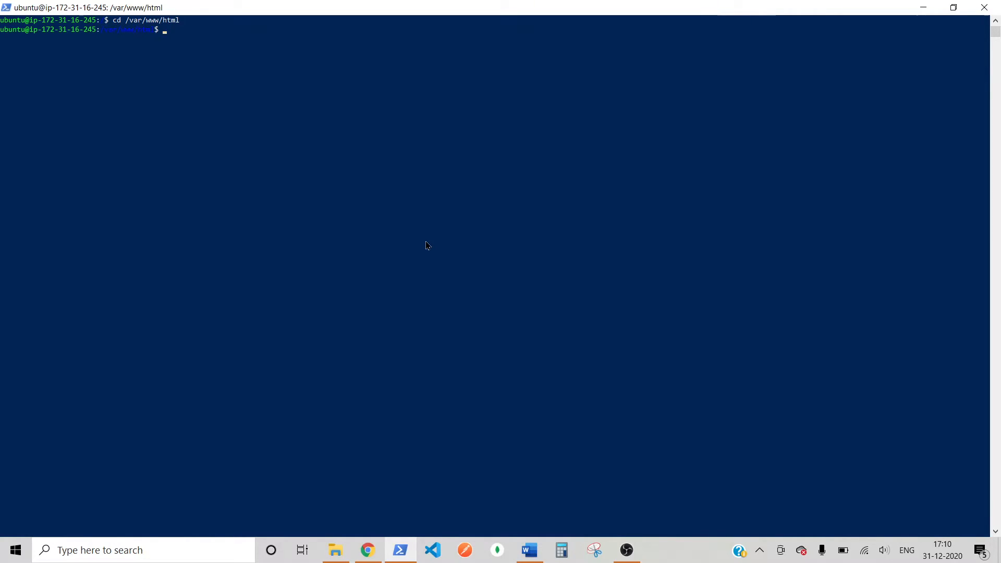
type("ls")
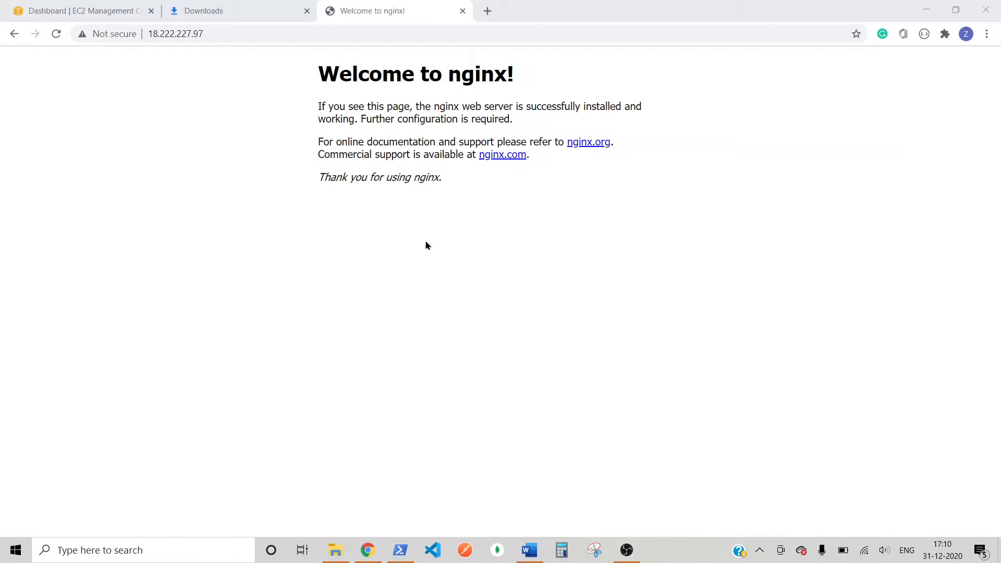
left_click(399, 549)
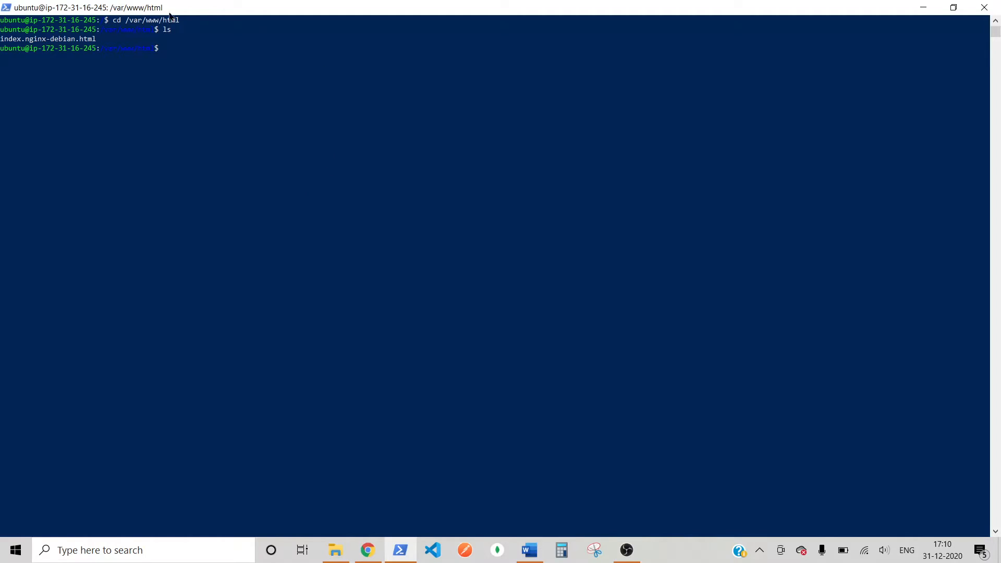
mouse_move(45, 251)
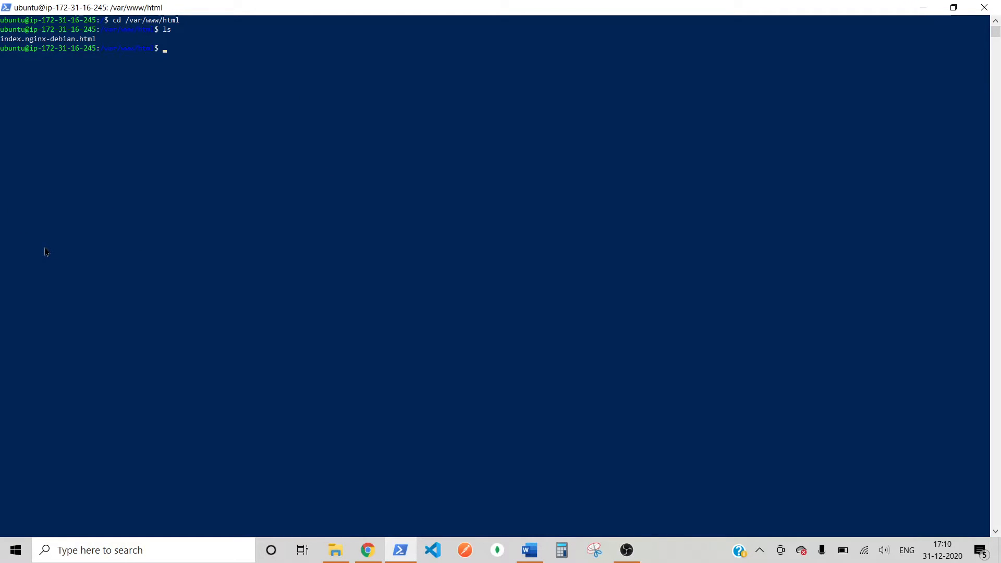
mouse_move(183, 531)
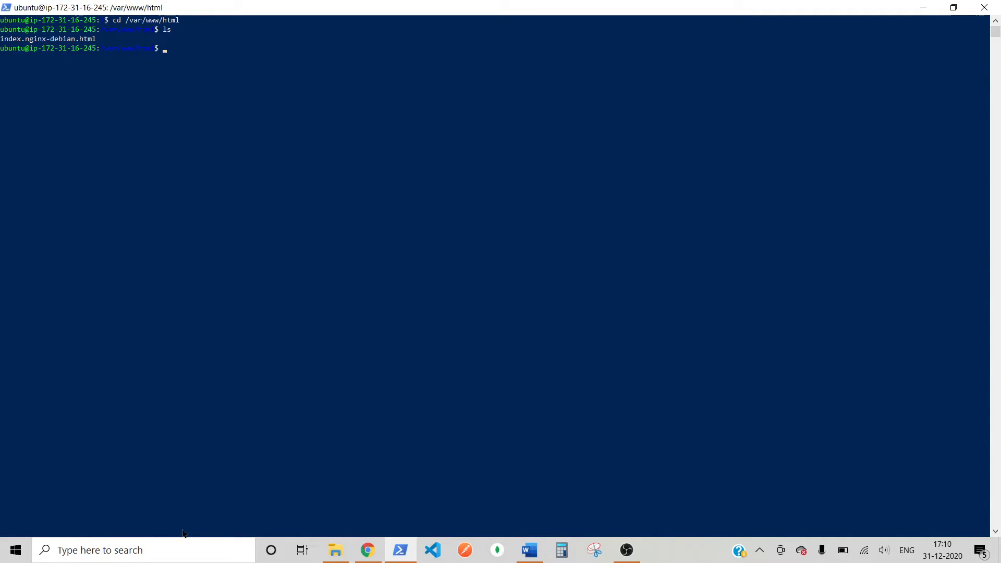
mouse_move(397, 521)
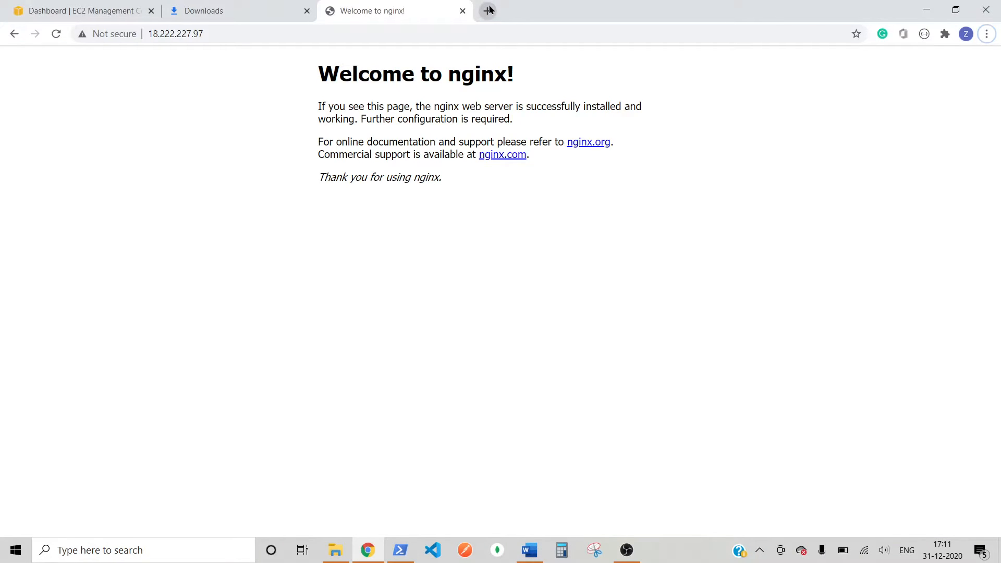
Find cyberduck.io's download page for the Windows installer 7.7.2 and launch Cyberduck
type("cy")
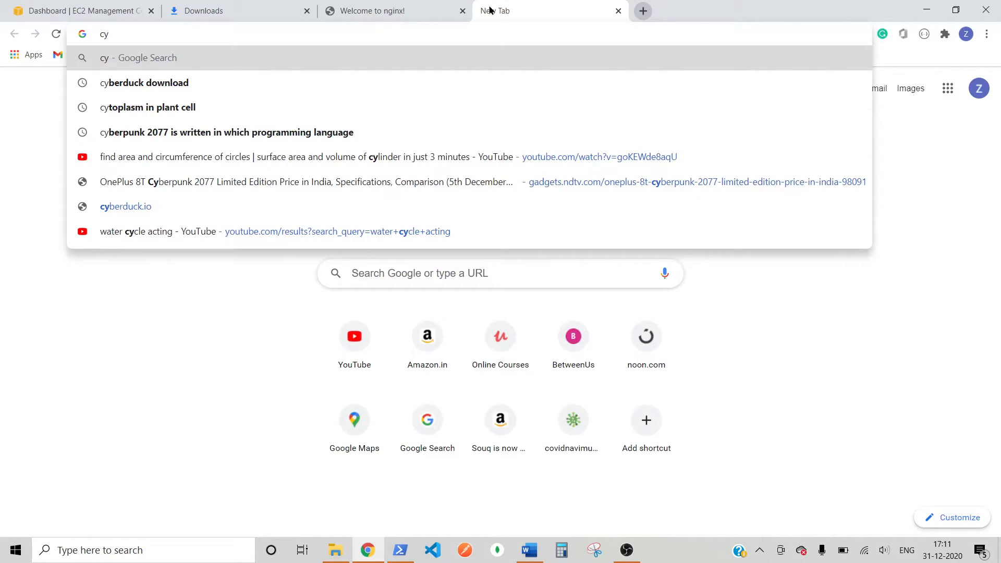
left_click(144, 84)
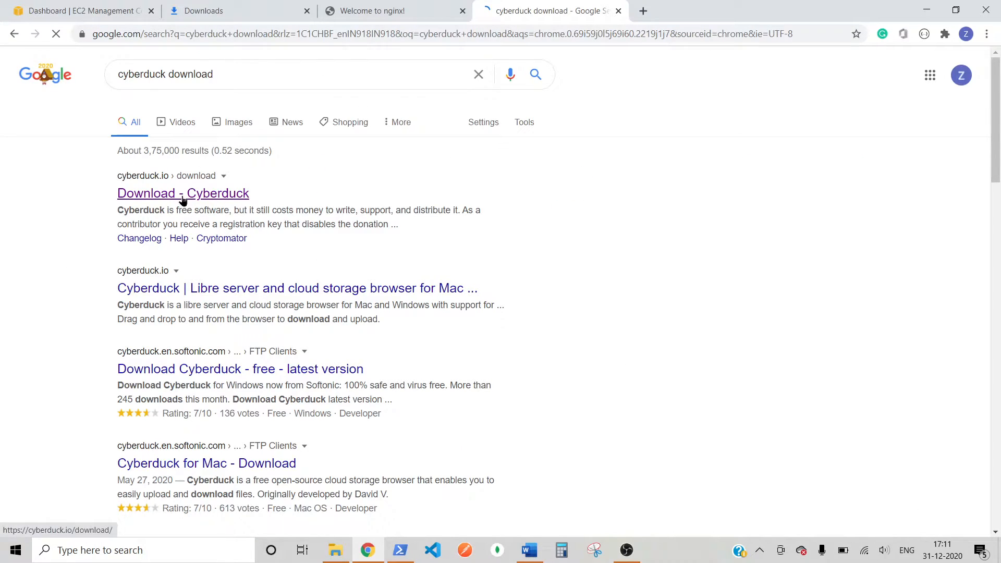
left_click(183, 193)
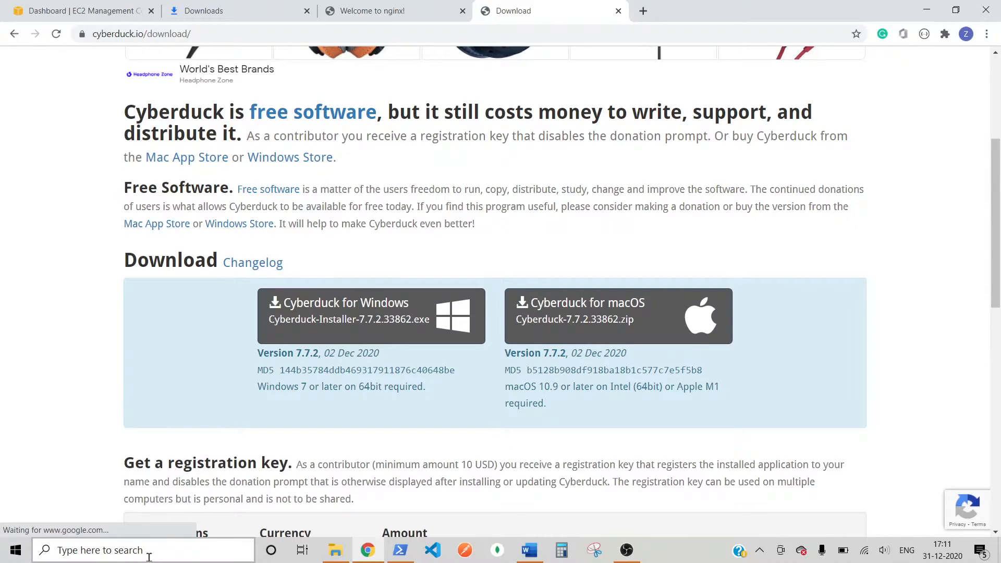
type("cyb")
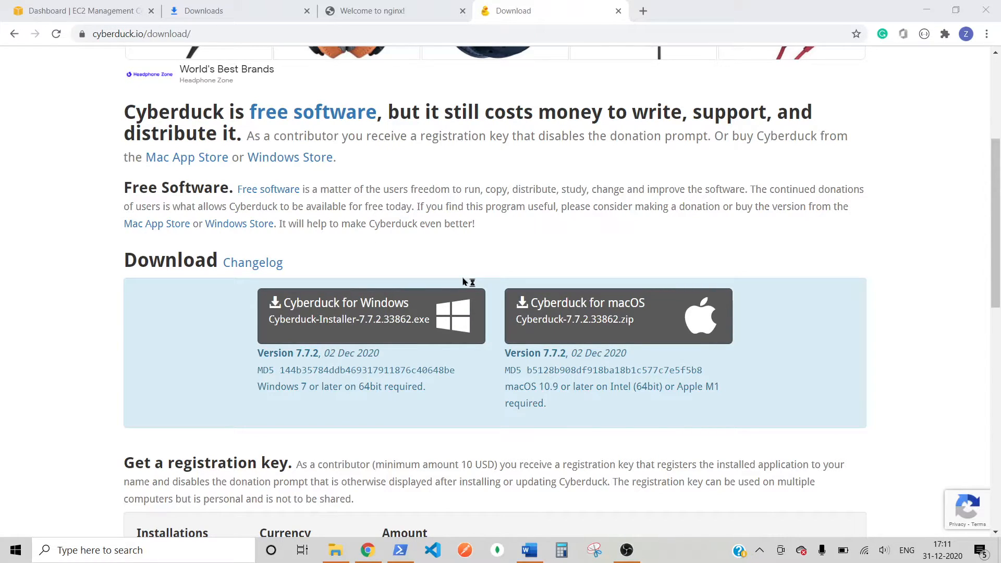
mouse_move(638, 177)
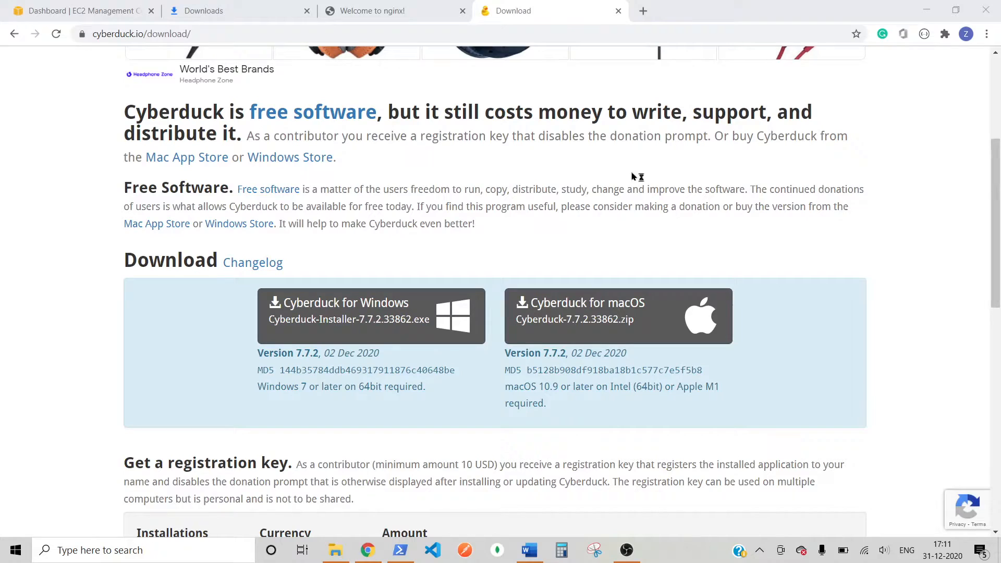
left_click(658, 549)
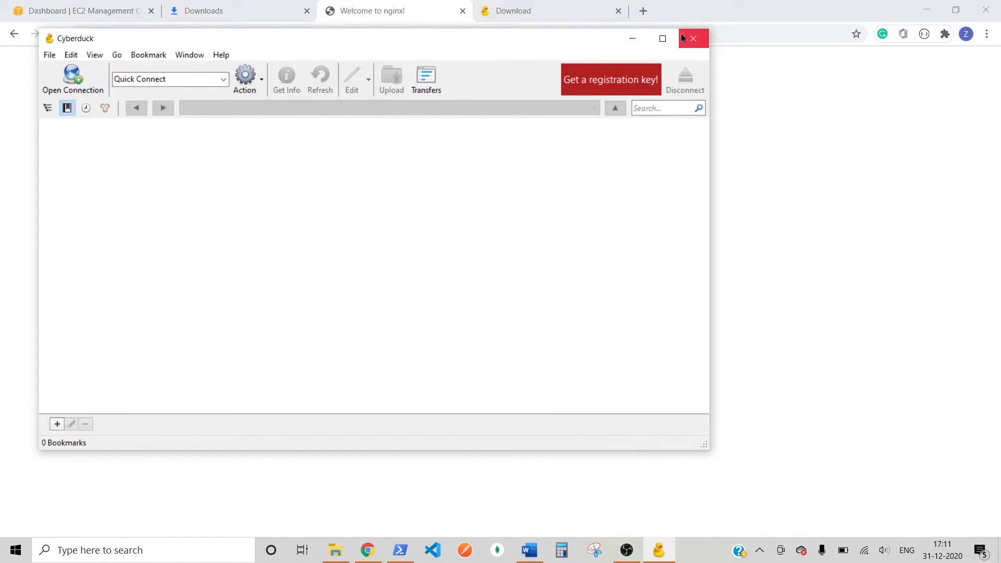
Connect over SFTP to 18.222.227.97 as ubuntu with myKeyPair.pem, allowing the unknown fingerprint
left_click(72, 78)
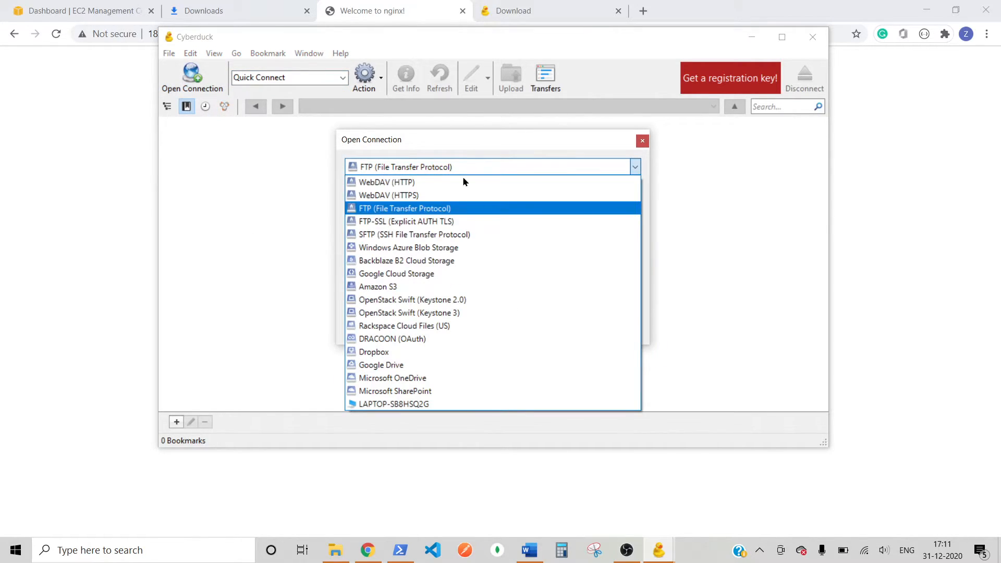
left_click(413, 234)
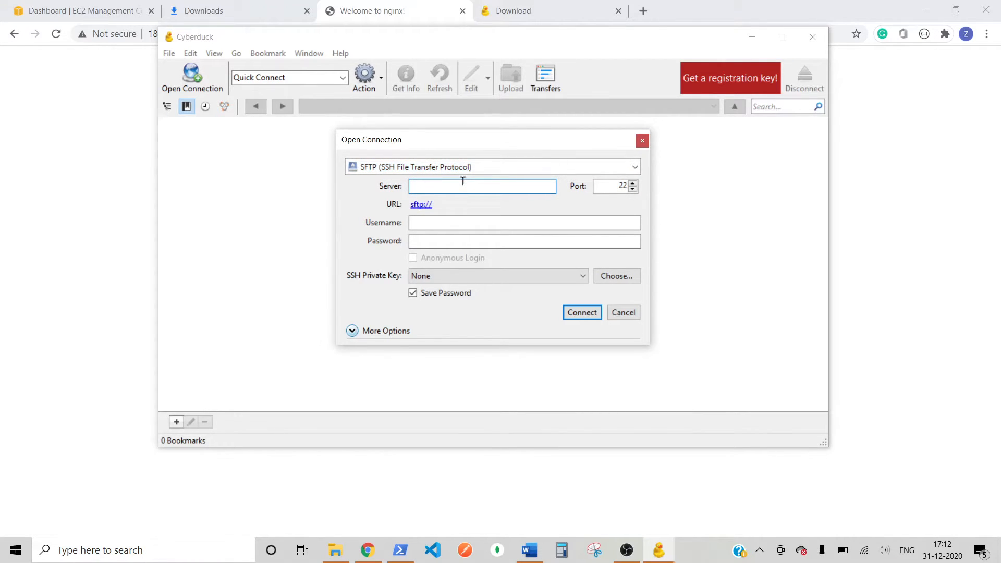
type("18.222.227.97")
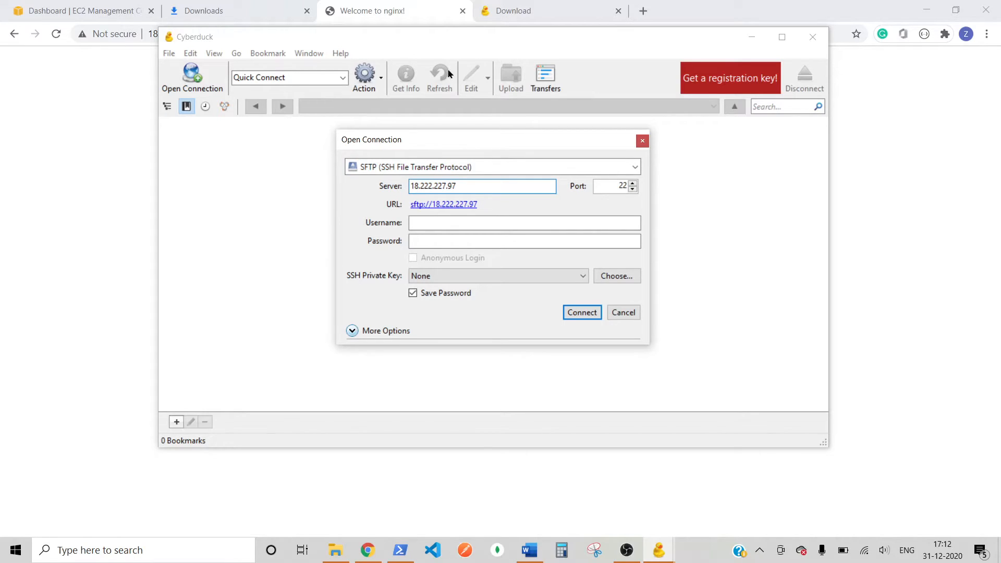
left_click(524, 222)
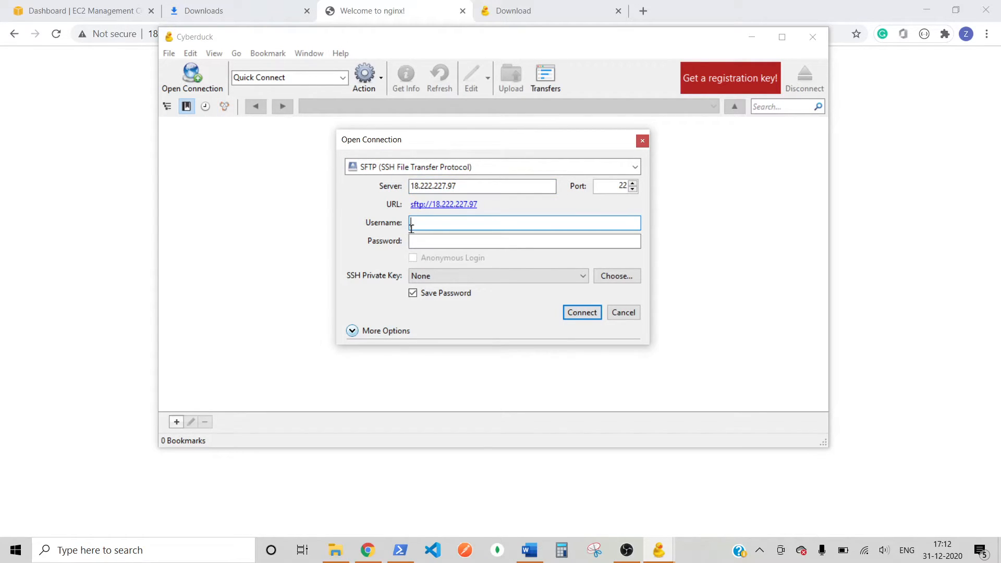
type("ubuntu")
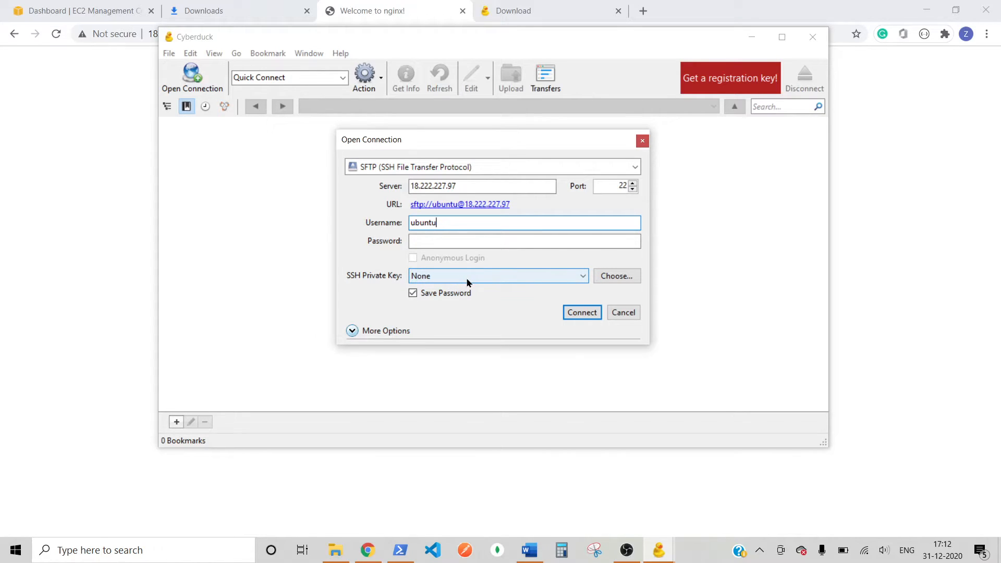
left_click(498, 275)
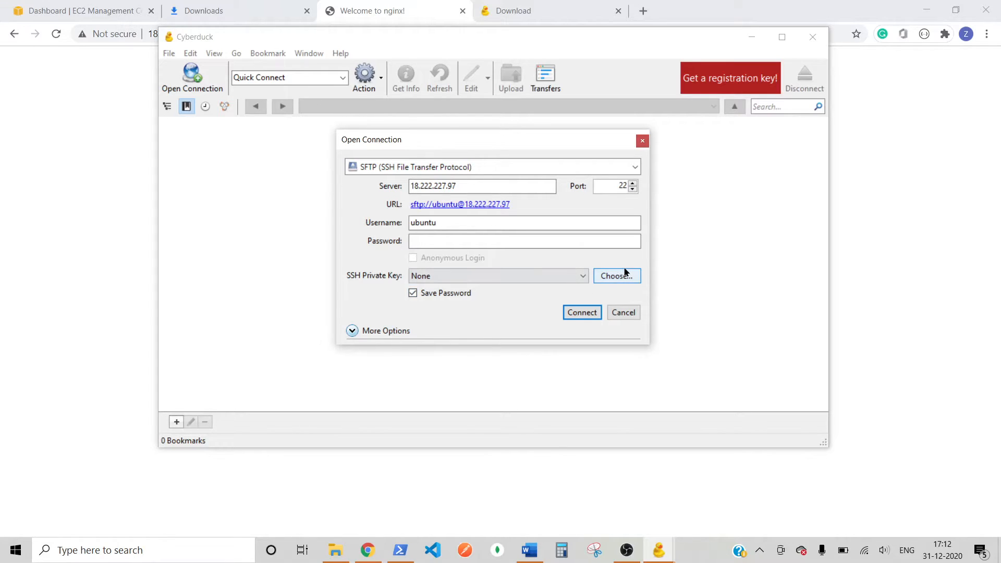
left_click(615, 276)
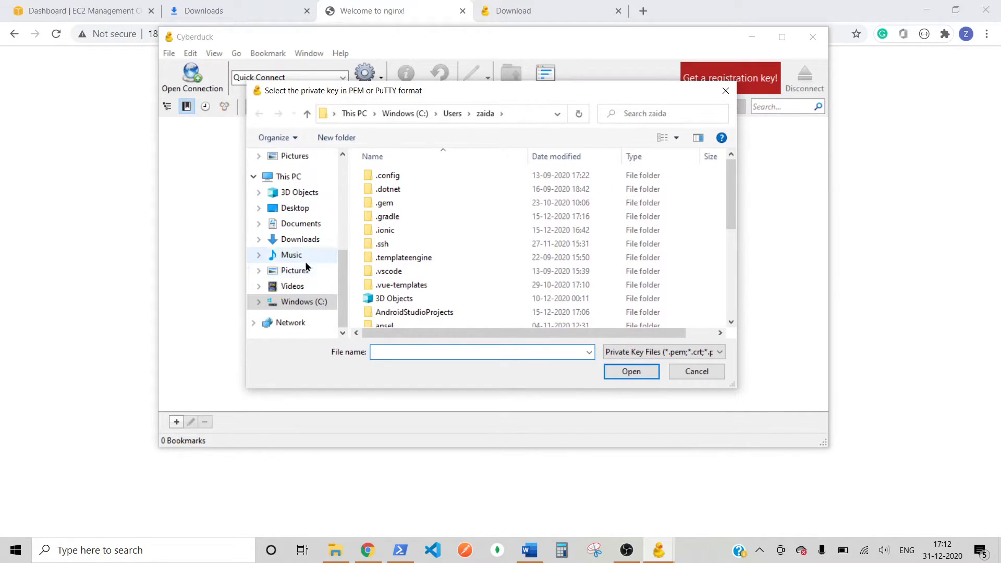
left_click(299, 239)
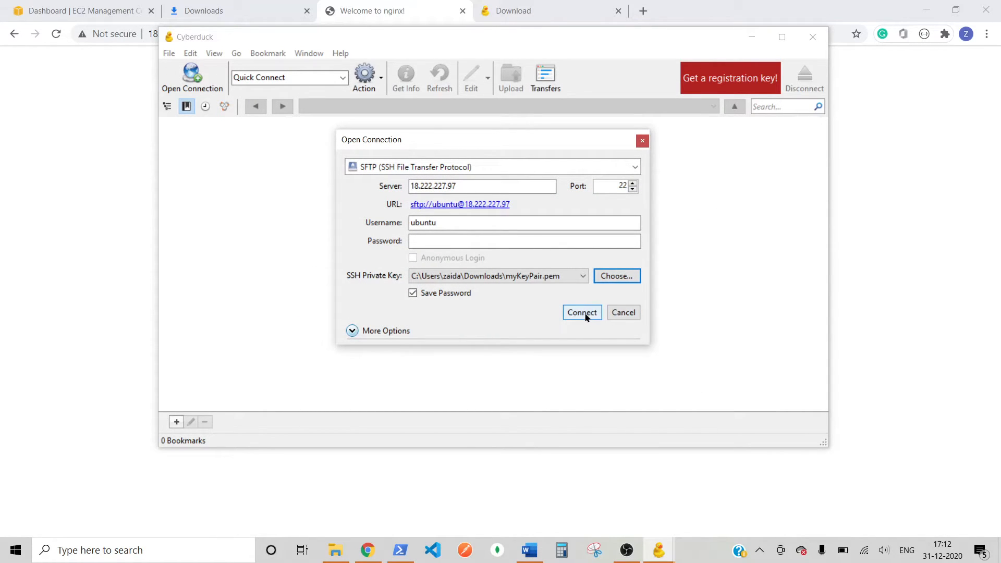
left_click(581, 312)
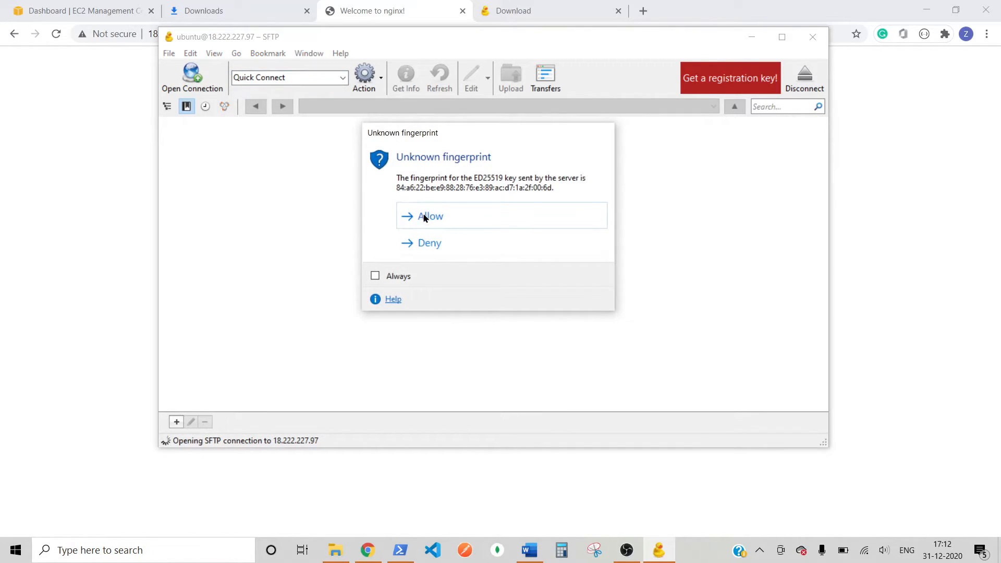
left_click(429, 215)
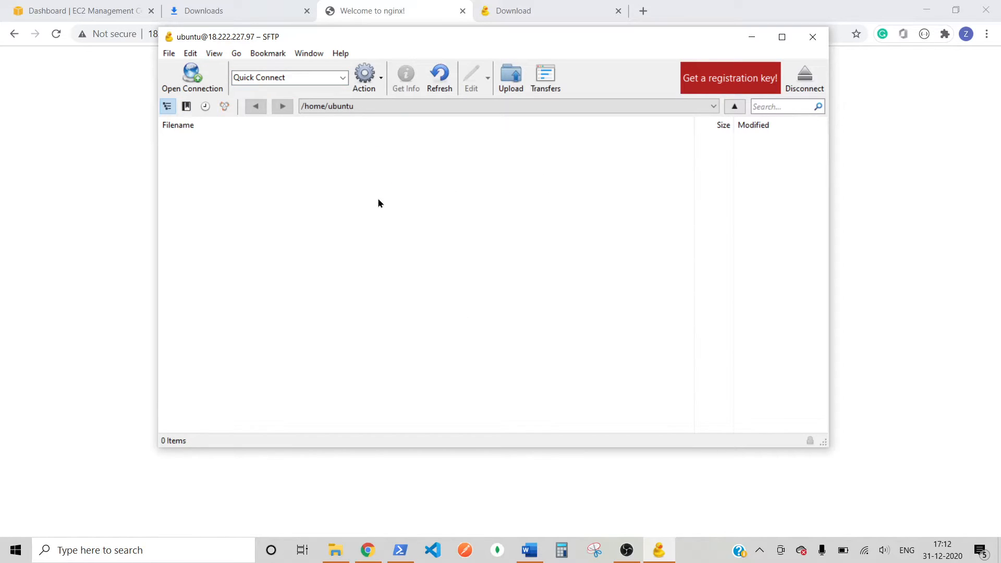
Browse from the server root into /var/www/html, showing index.nginx-debian.html
left_click(713, 107)
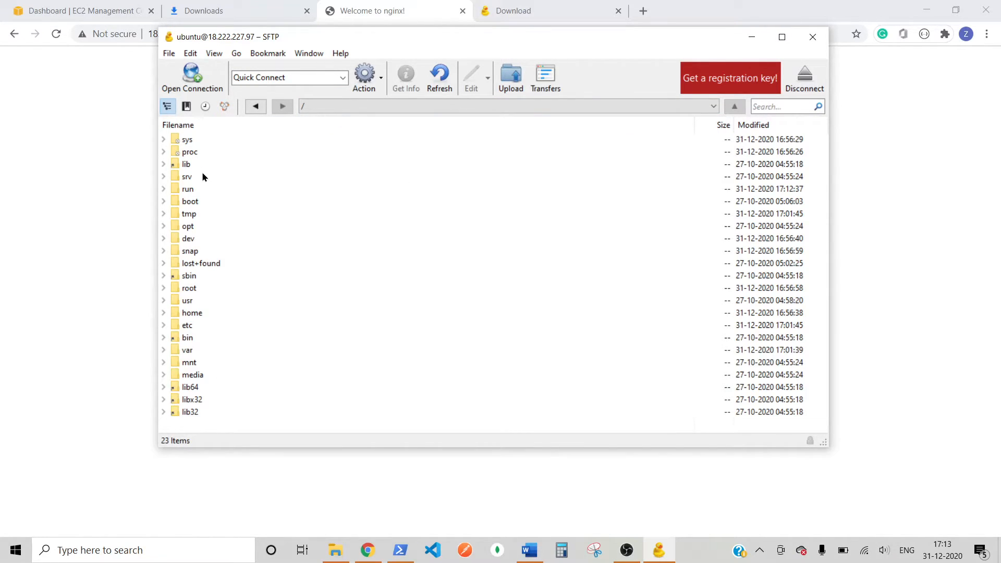
double_click(187, 350)
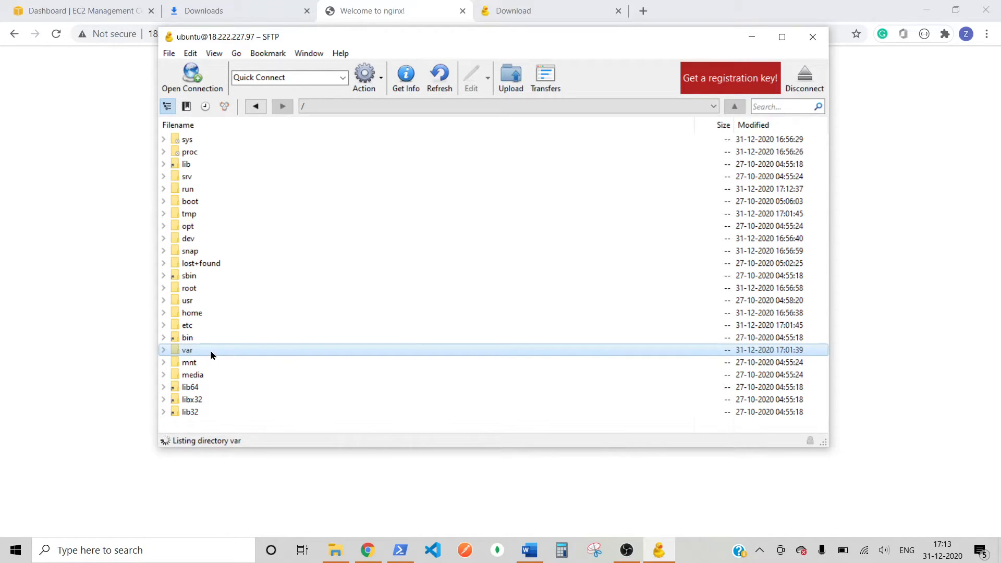
double_click(187, 351)
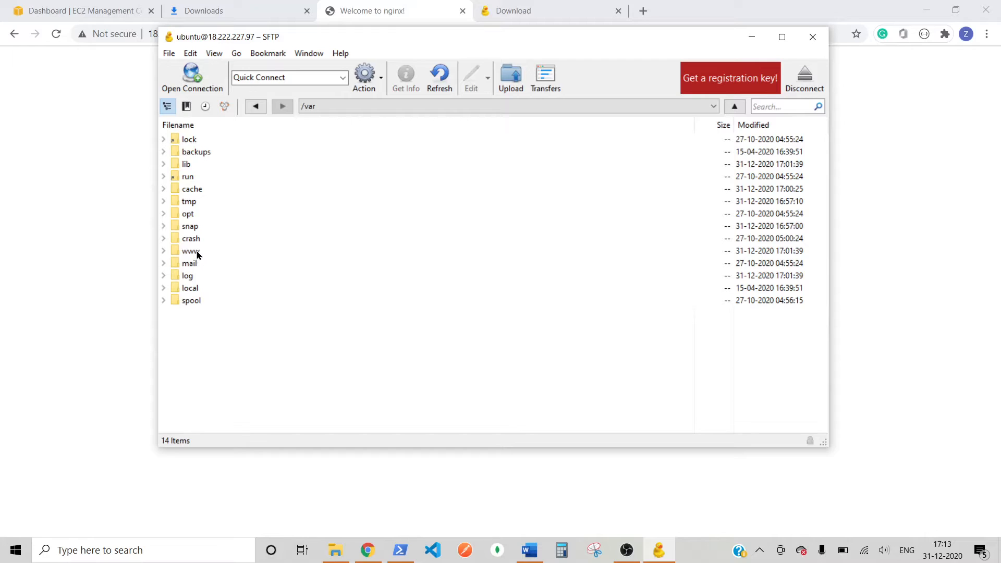
double_click(190, 250)
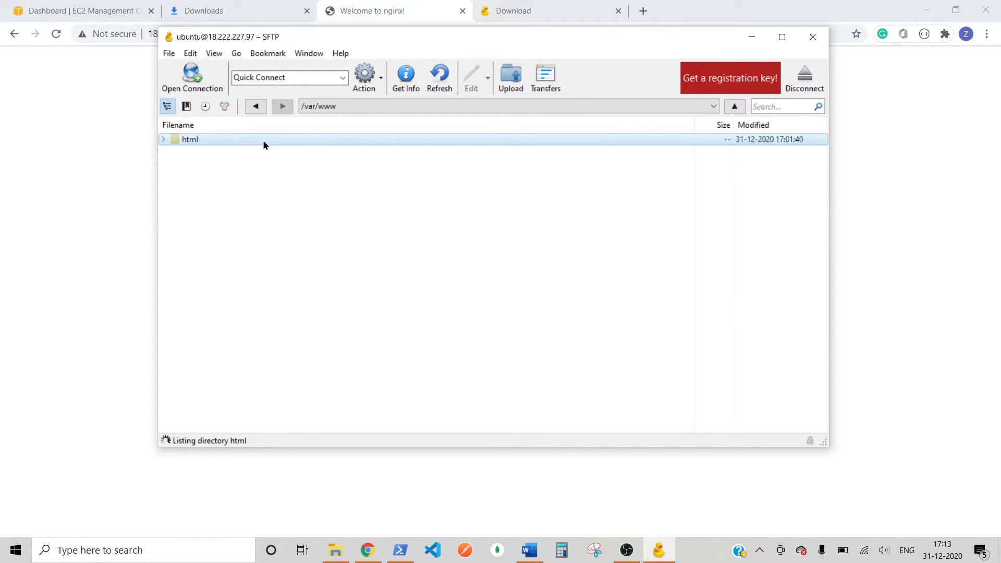
double_click(190, 138)
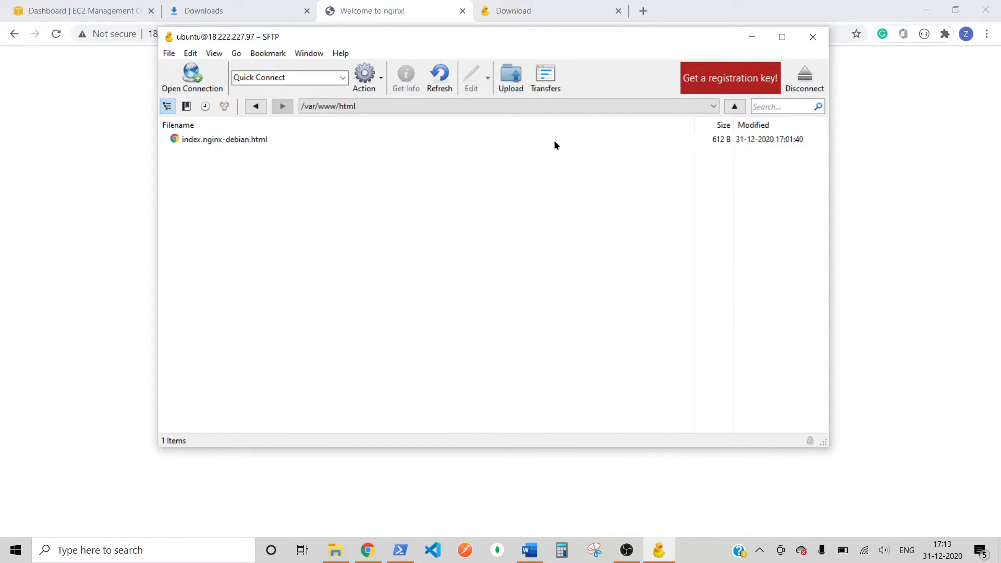
right_click(224, 138)
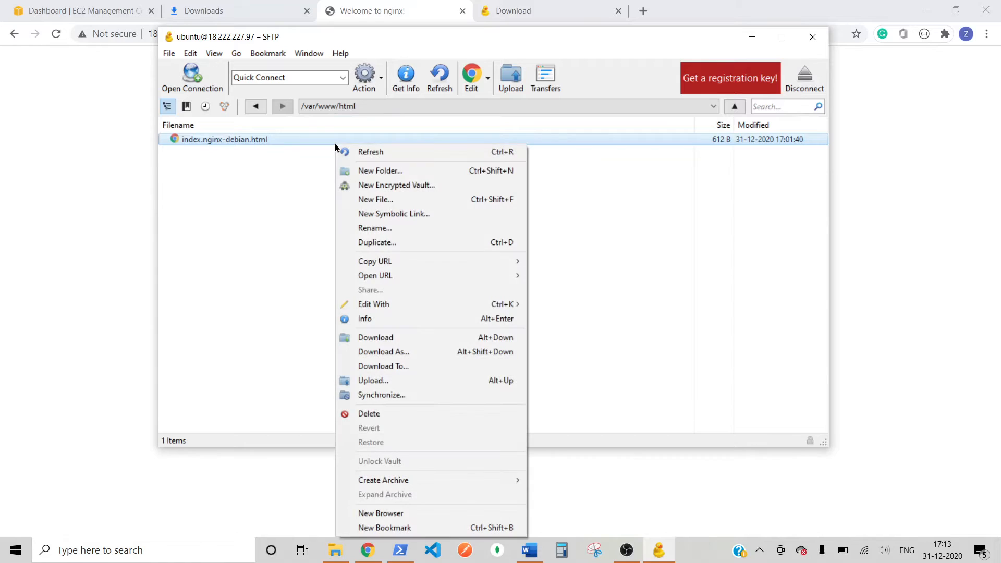
mouse_move(382, 419)
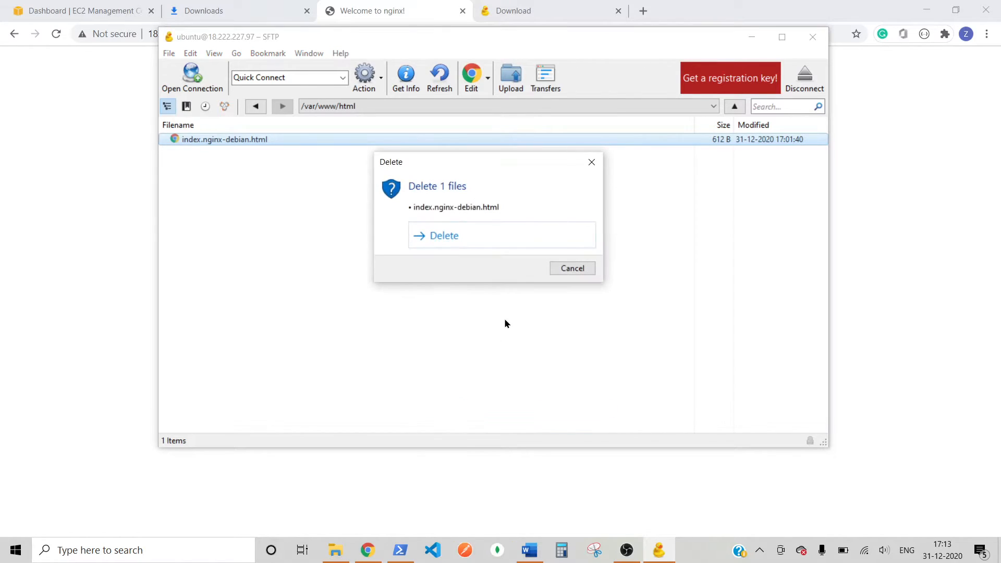
left_click(444, 235)
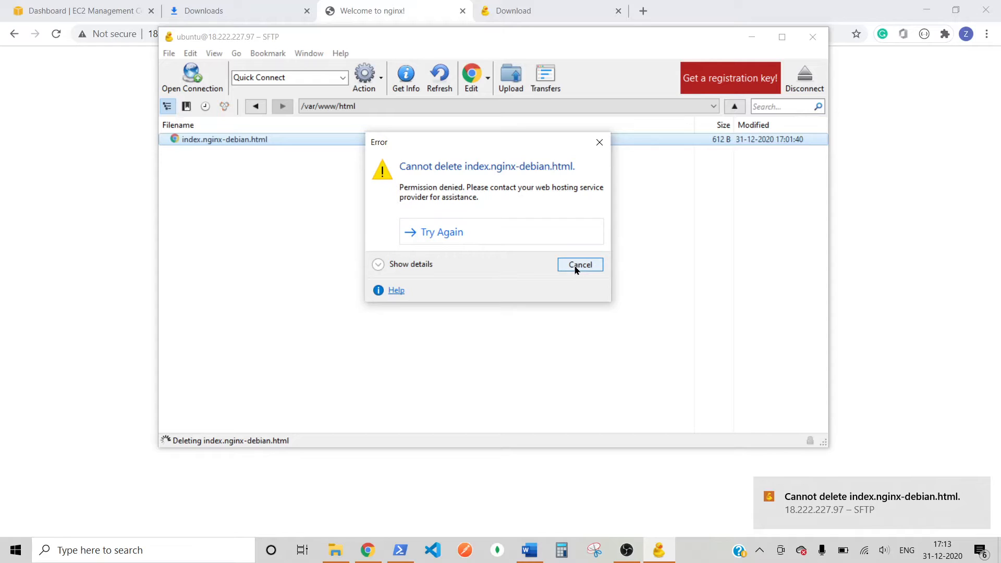
left_click(579, 264)
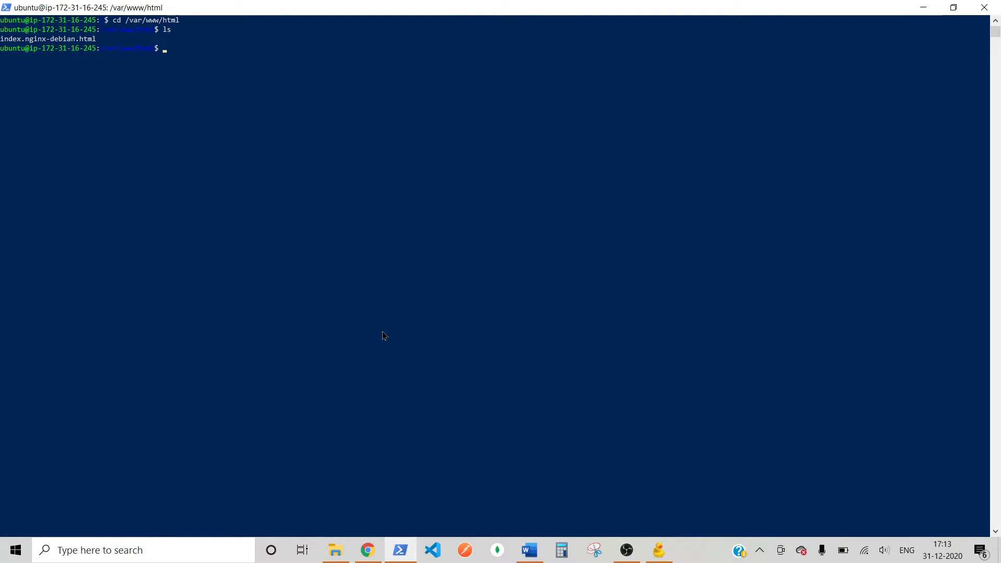
Run sudo chown -R ubuntu on /var/www/html in the SSH session
type("sudo")
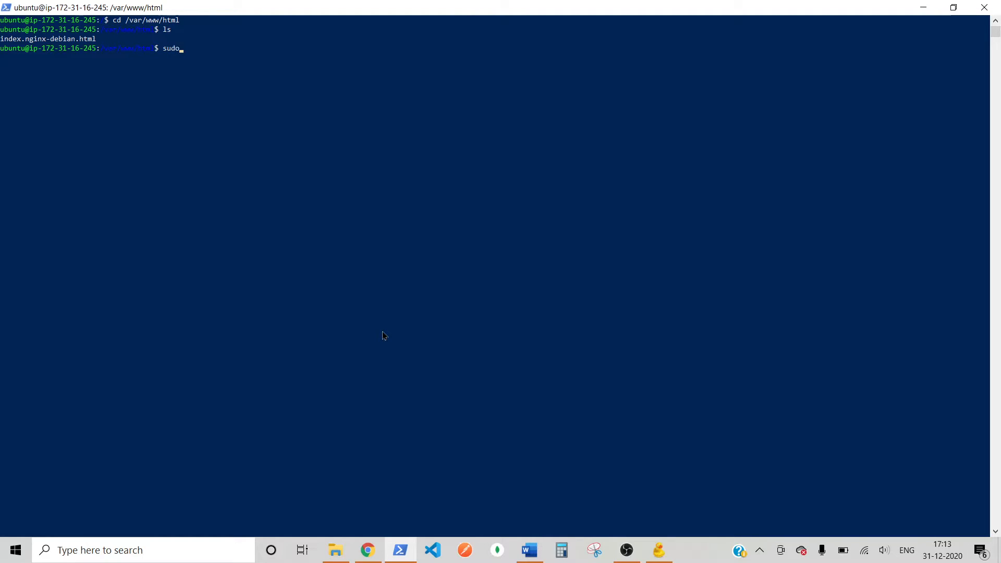
type("chown")
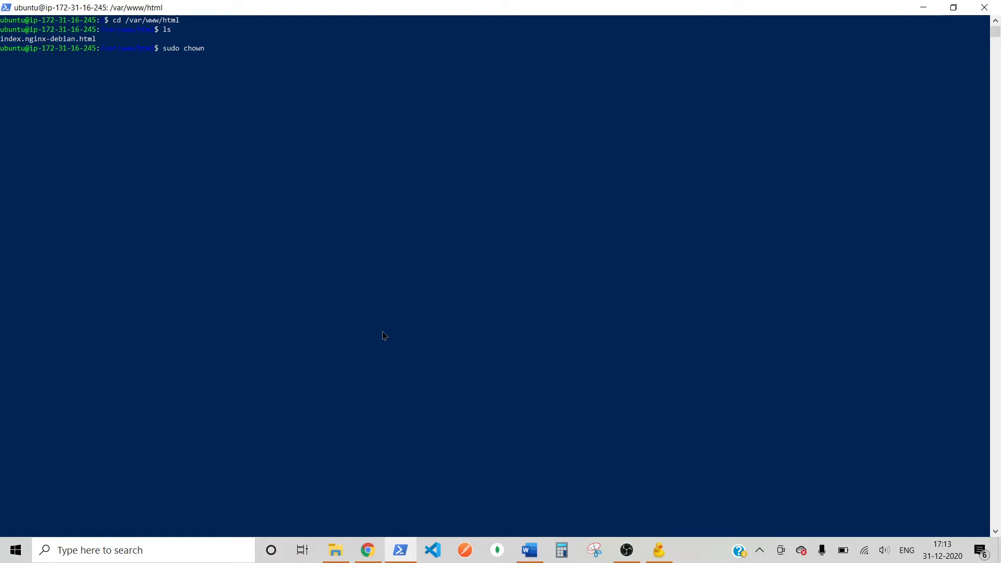
type("-R")
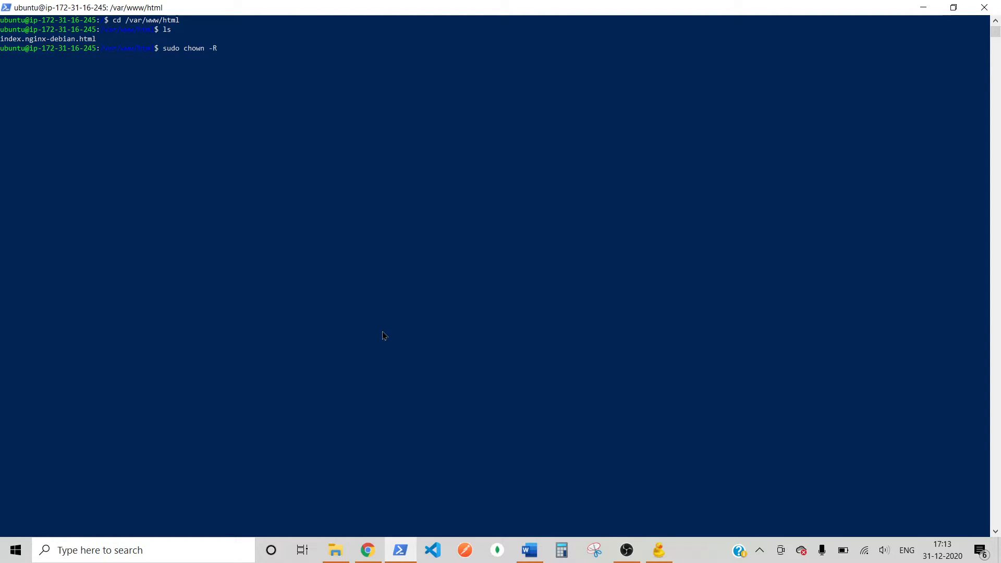
type("ubunt")
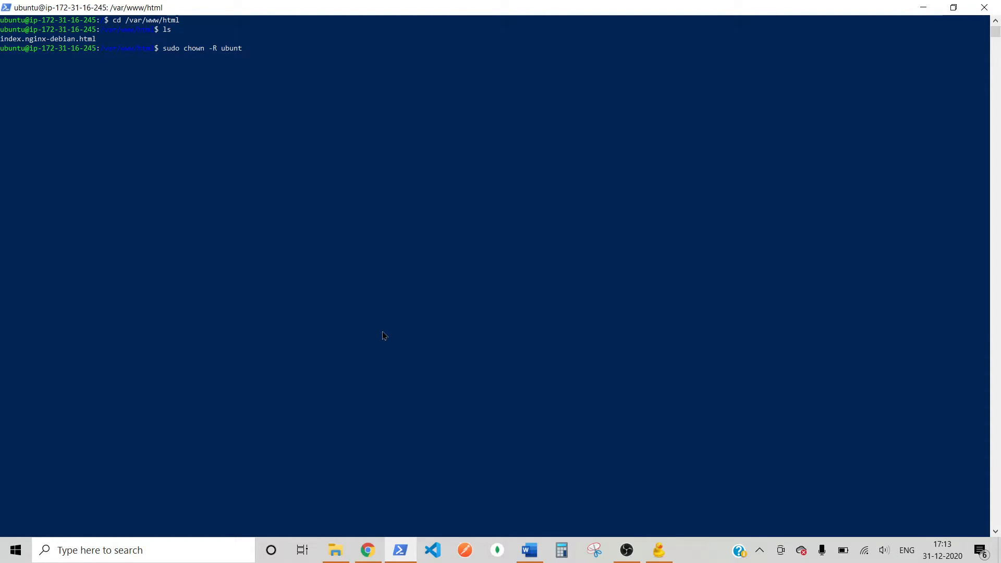
type("u")
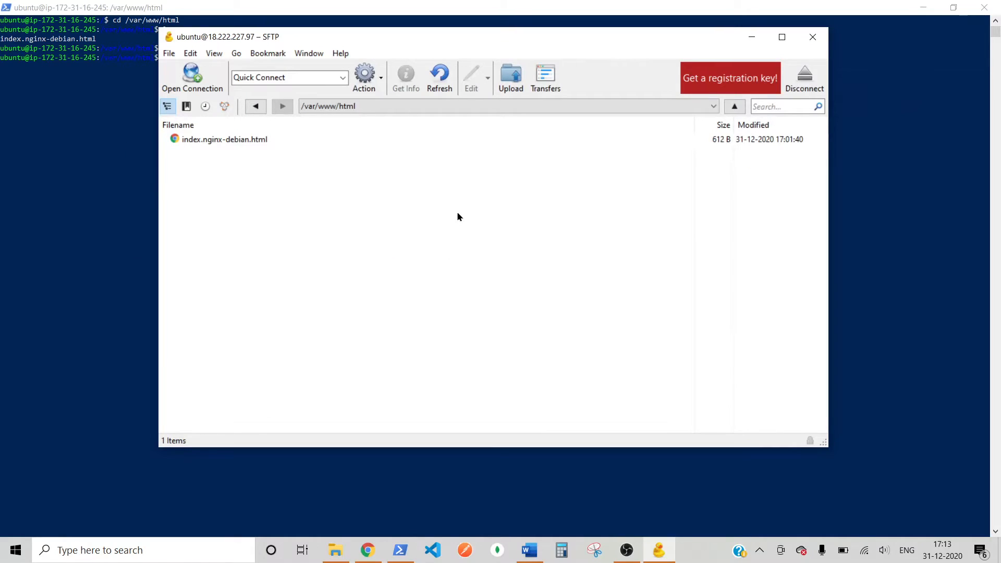
Delete index.nginx-debian.html from the server's html folder and confirm
right_click(224, 139)
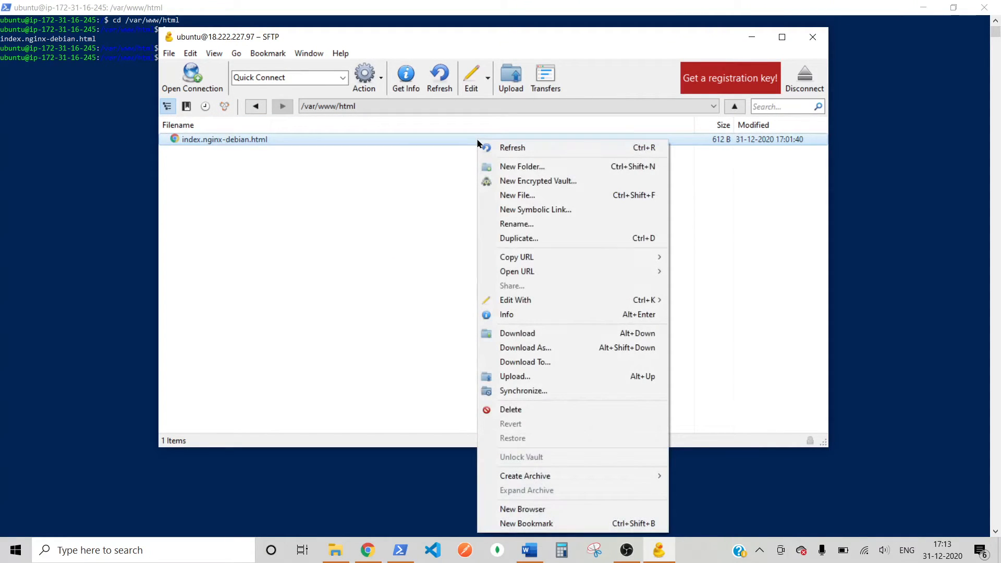
left_click(510, 409)
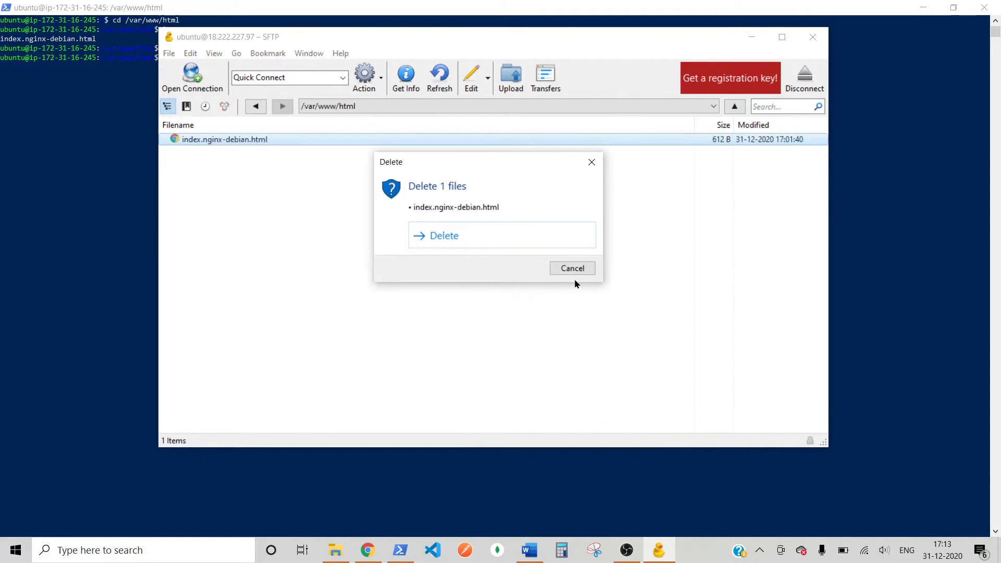
left_click(444, 234)
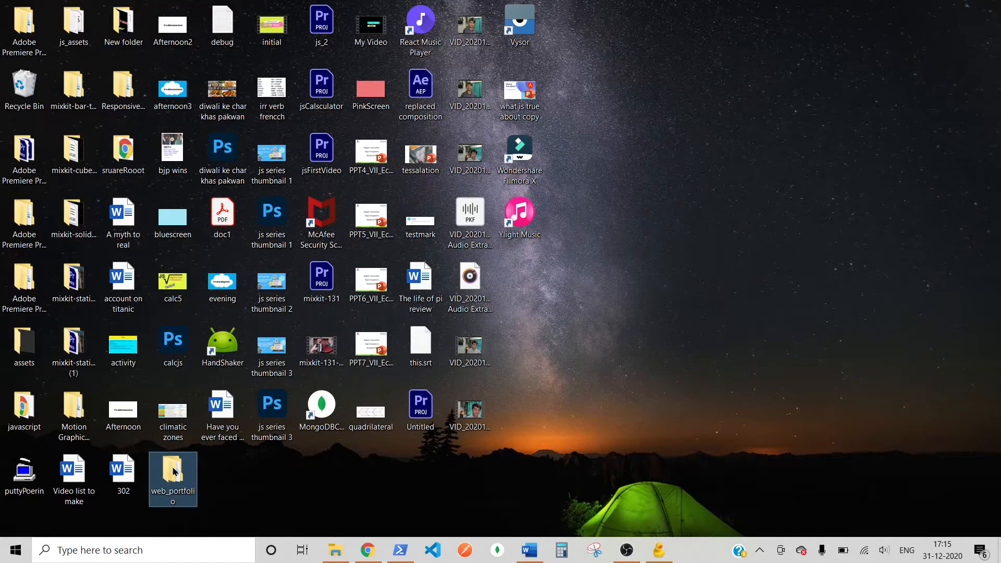
Upload all web_portfolio files (index.html, css, js, images) into /var/www/html via Cyberduck
double_click(172, 478)
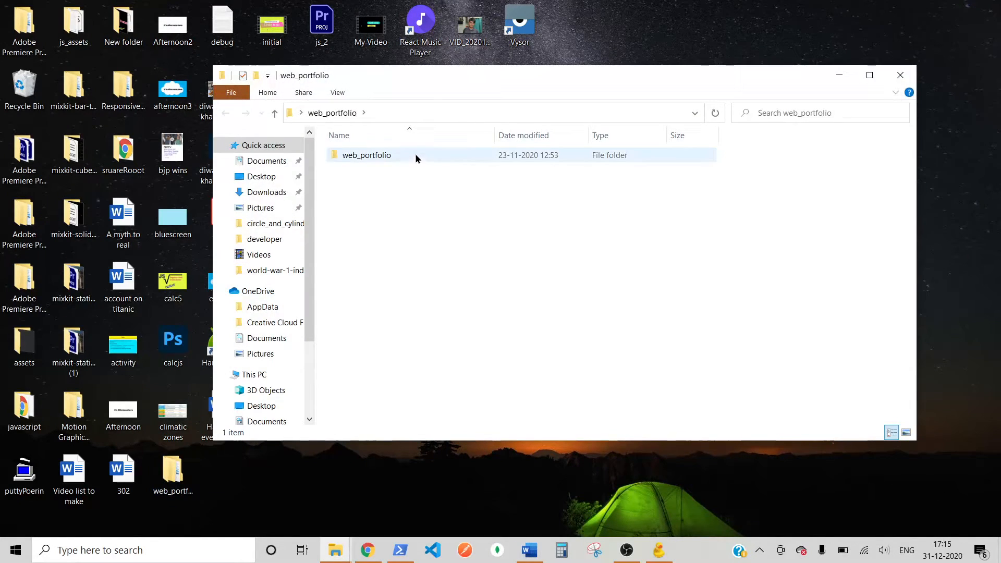
mouse_move(418, 159)
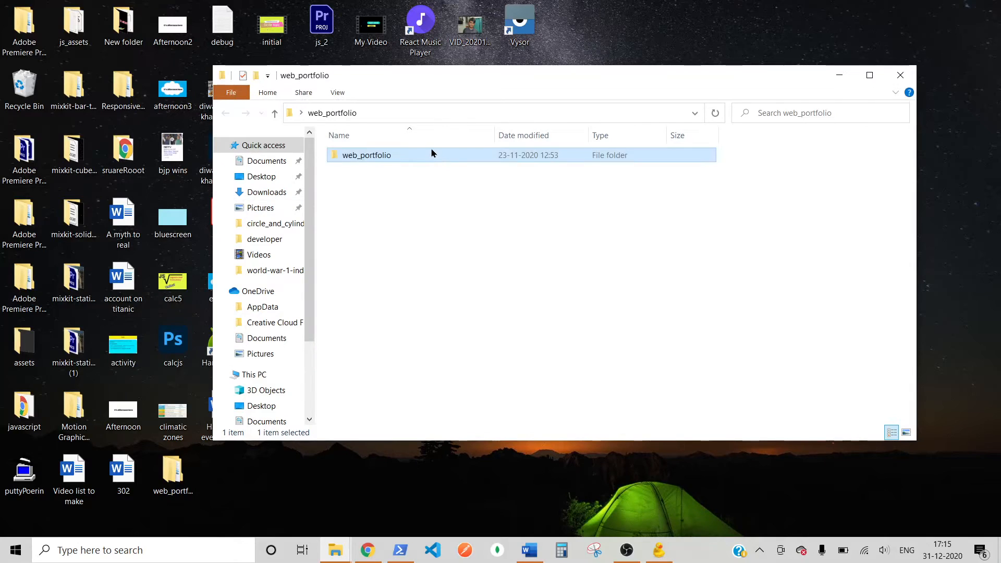
double_click(366, 154)
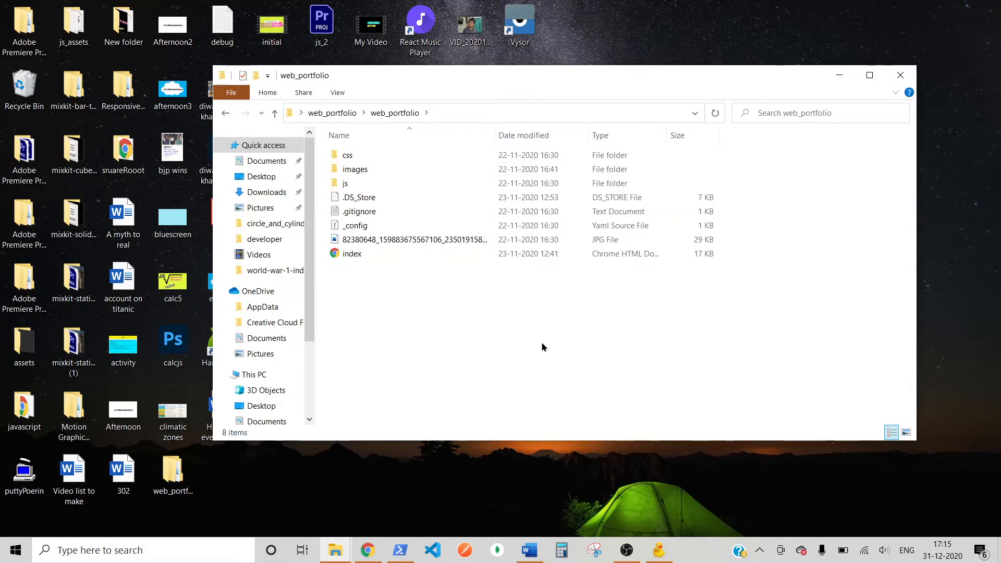
key("ctrl+a")
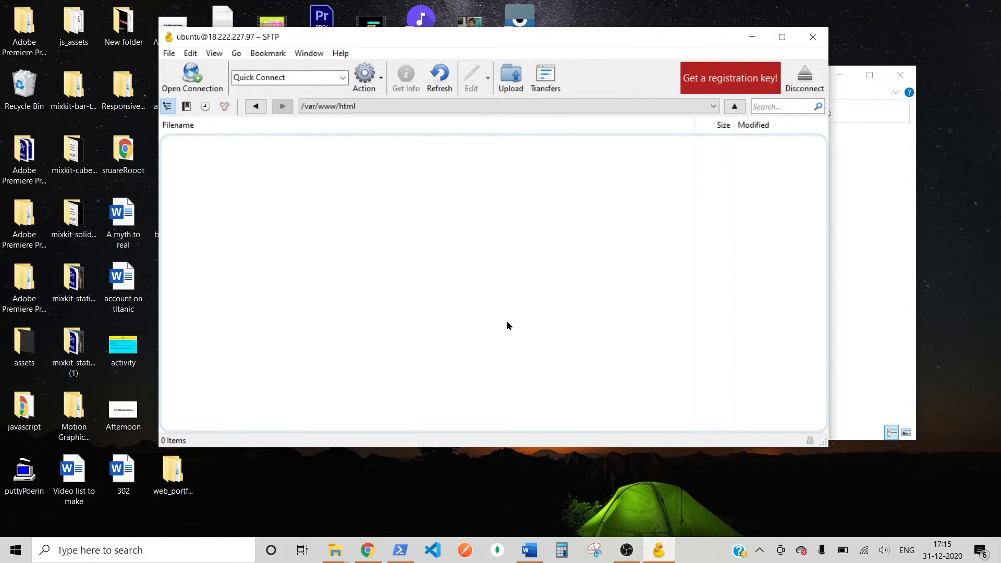
left_click(545, 78)
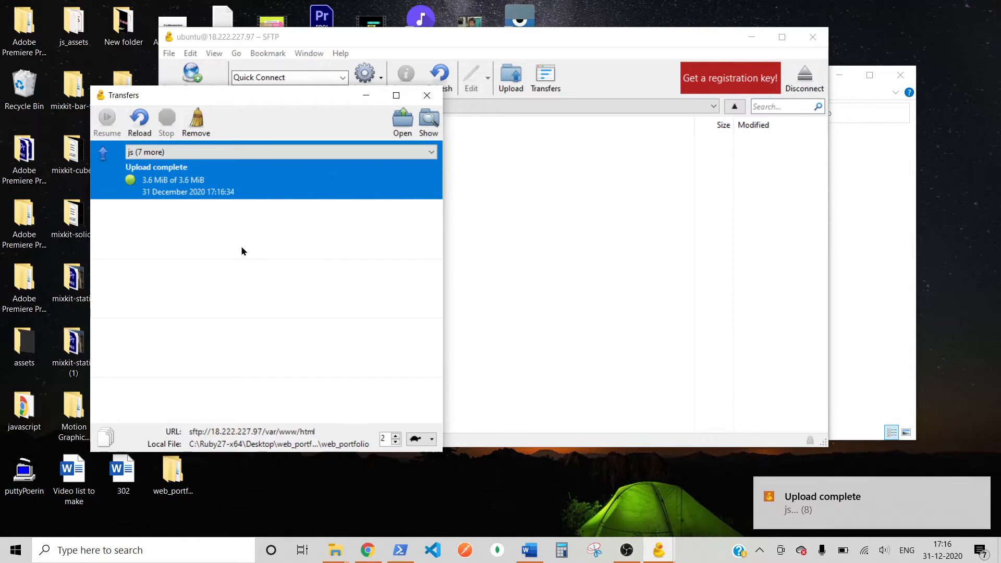
left_click(426, 95)
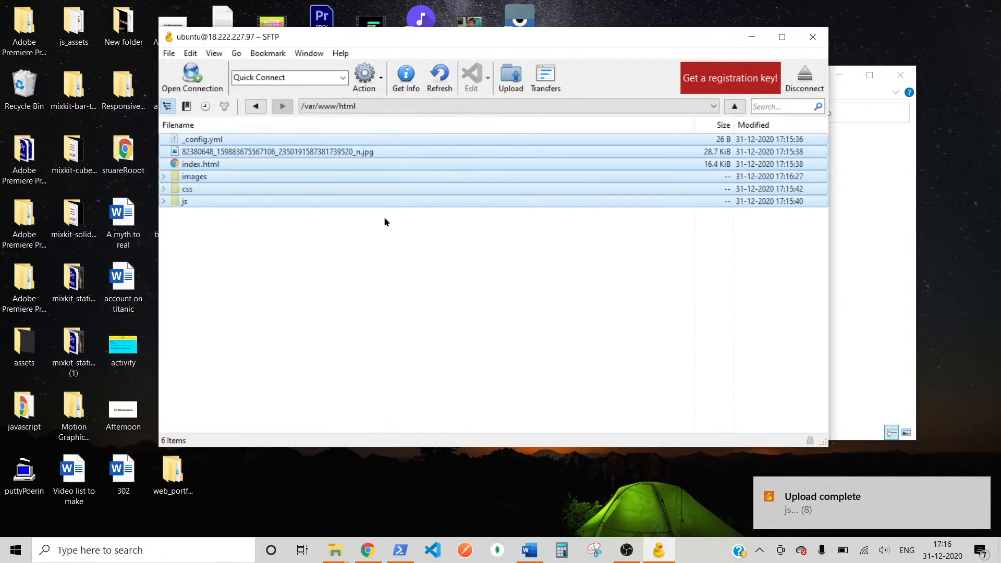
mouse_move(335, 549)
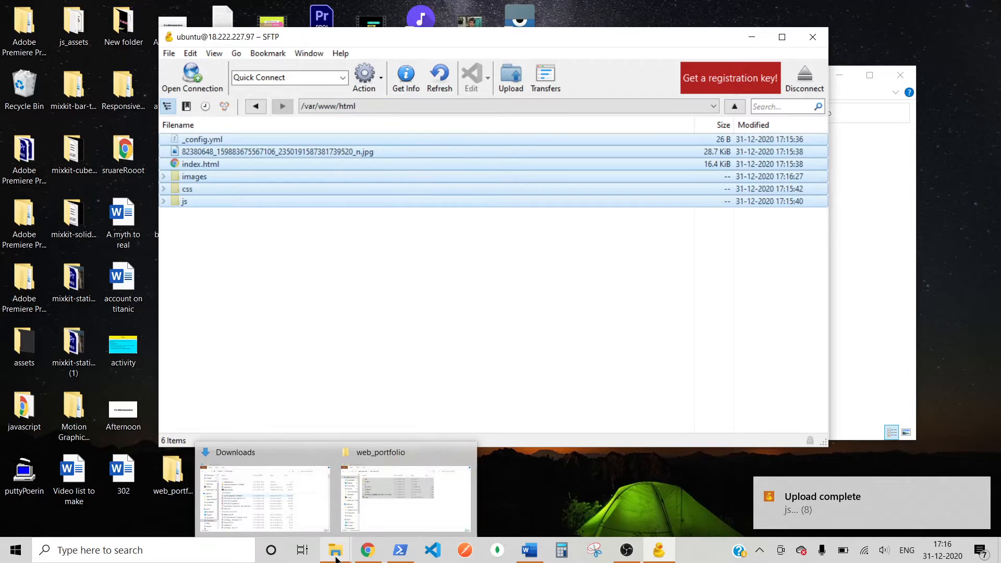
left_click(367, 549)
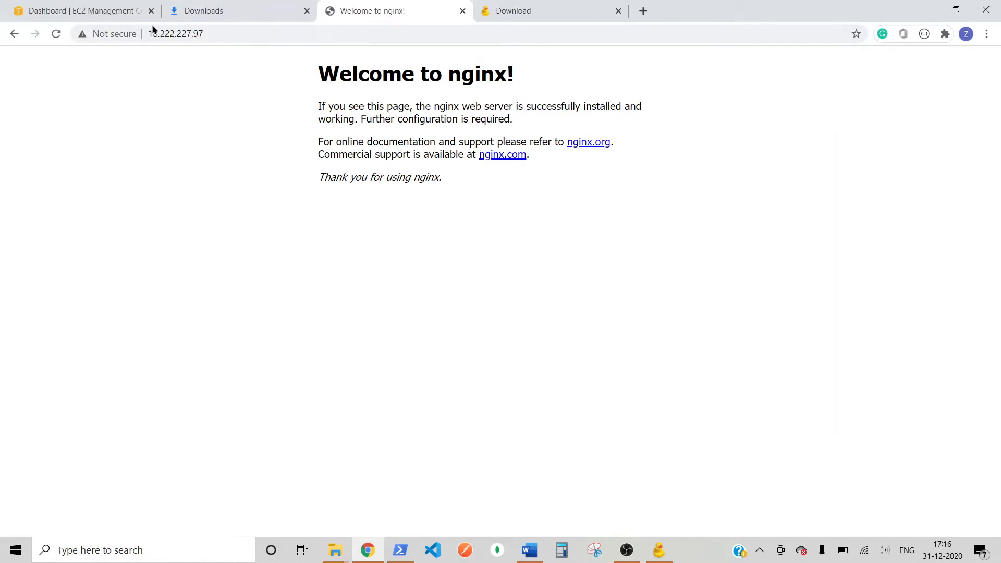
Reload 18.222.227.97 to see the Perfactors portfolio, then close the Cyberduck download tab
left_click(55, 33)
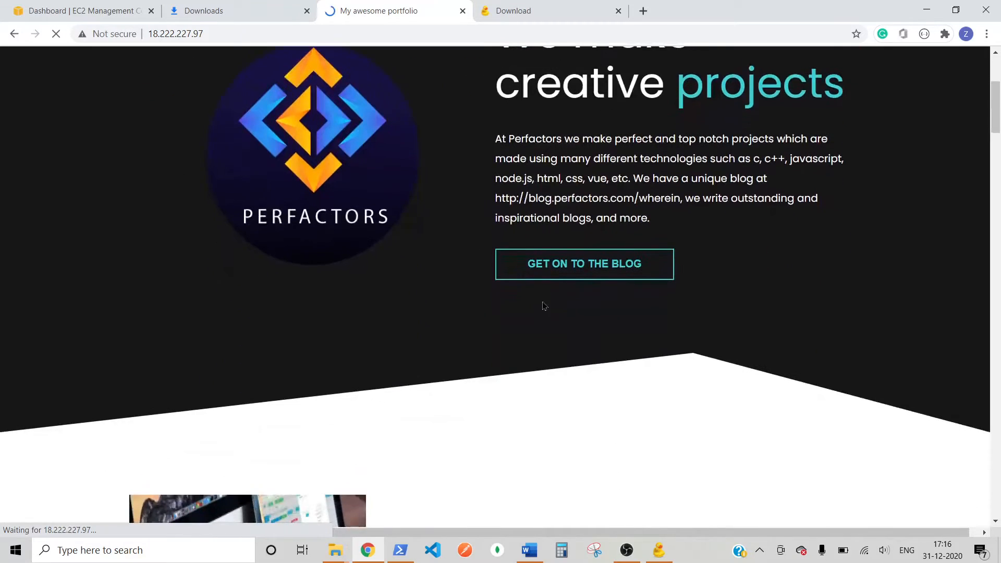
scroll("down", 3)
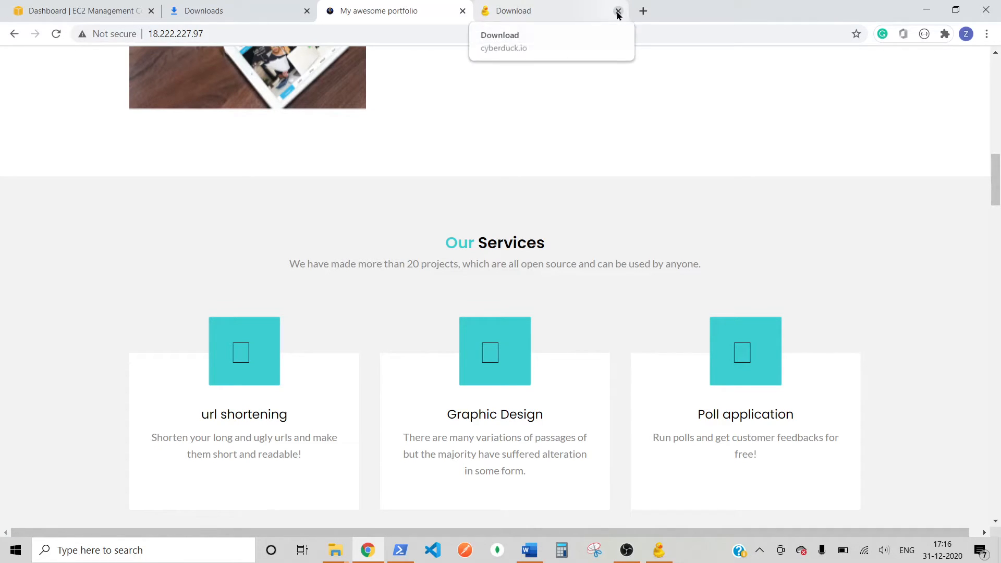
left_click(616, 10)
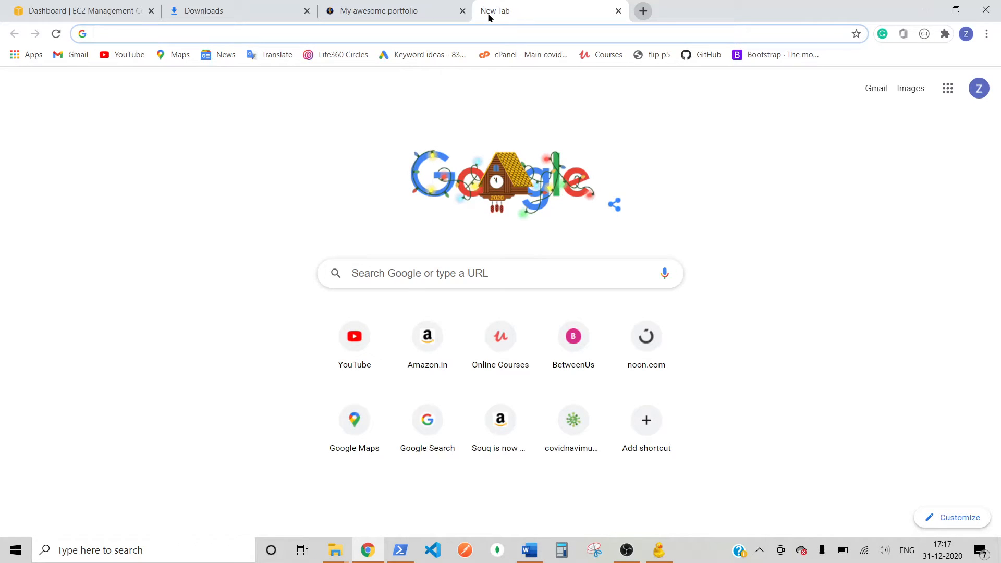
Go to godaddy.com, reach My Account and DNS management for perfactors.com
type("godaddy.com")
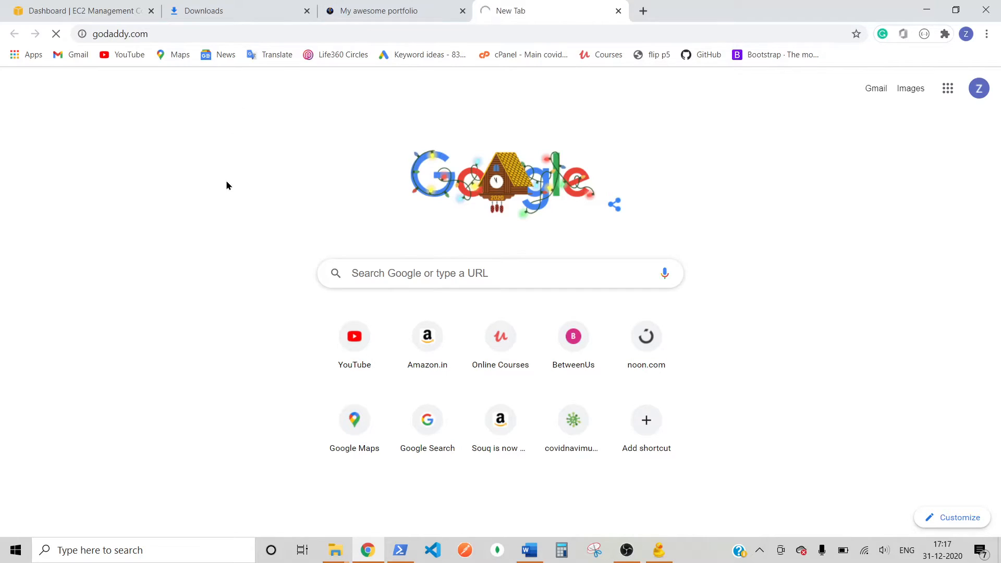
type("godaddy.com")
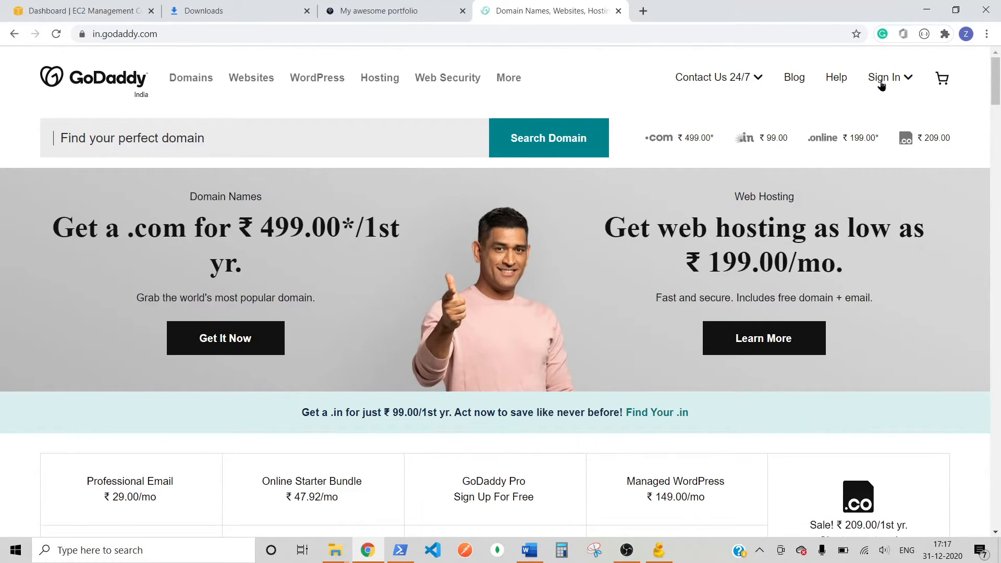
left_click(885, 77)
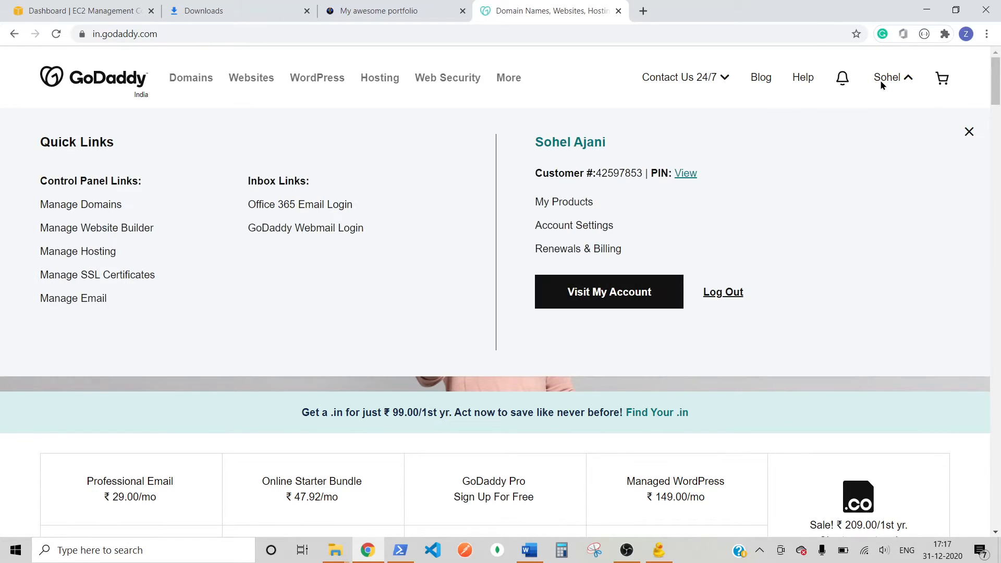
left_click(608, 292)
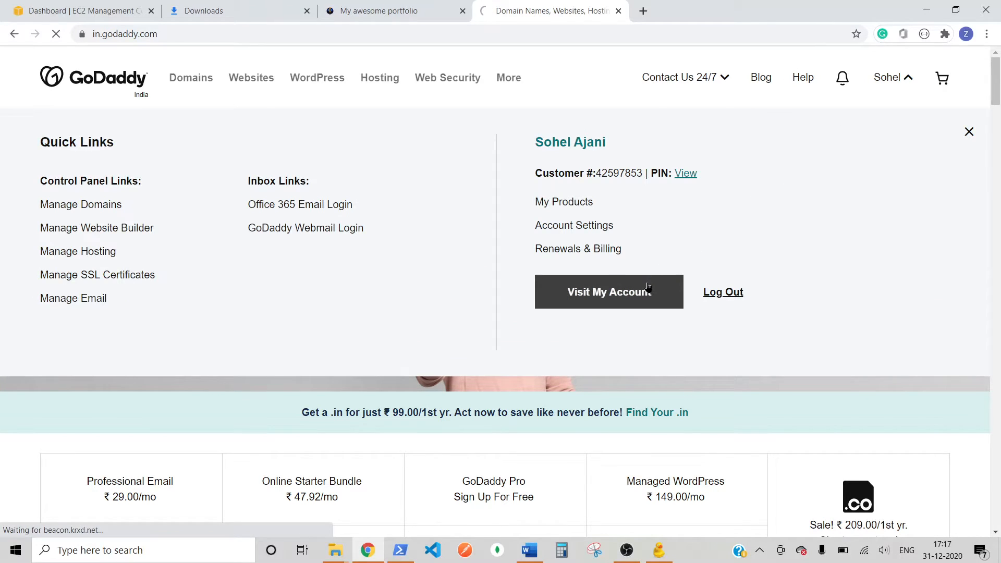
left_click(608, 292)
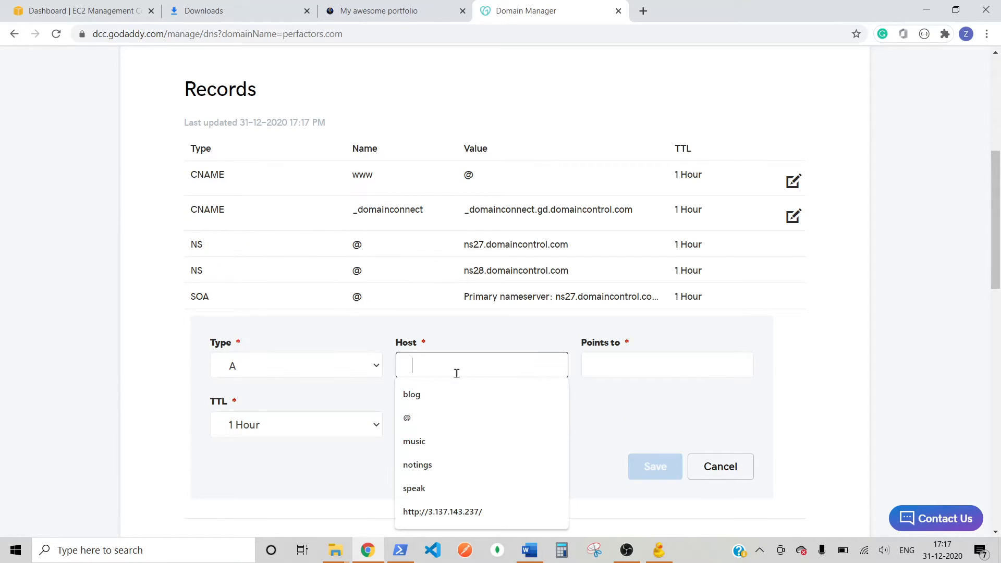
Add an A record with host @ pointing to 18.222.227.97 and save it
left_click(406, 417)
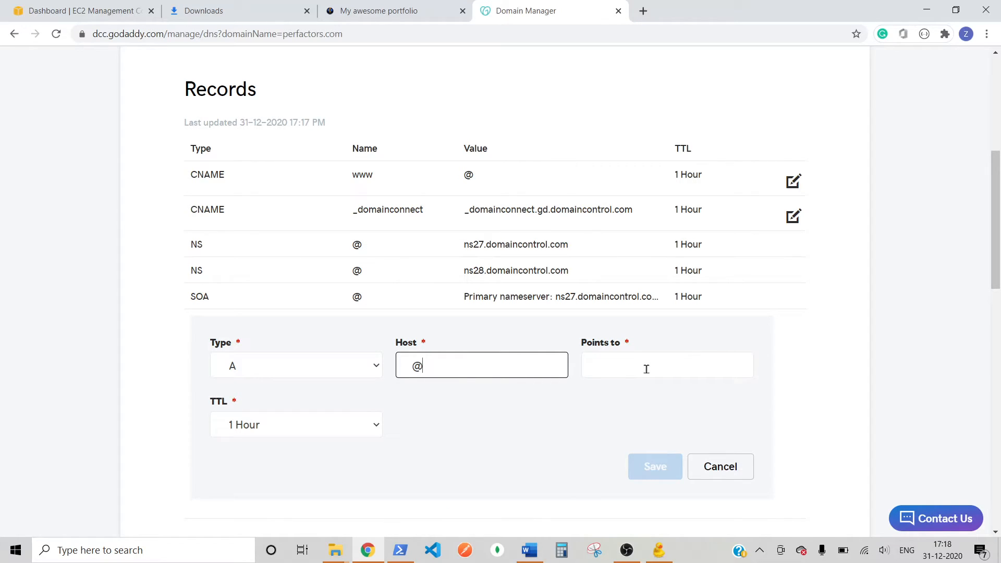
left_click(379, 10)
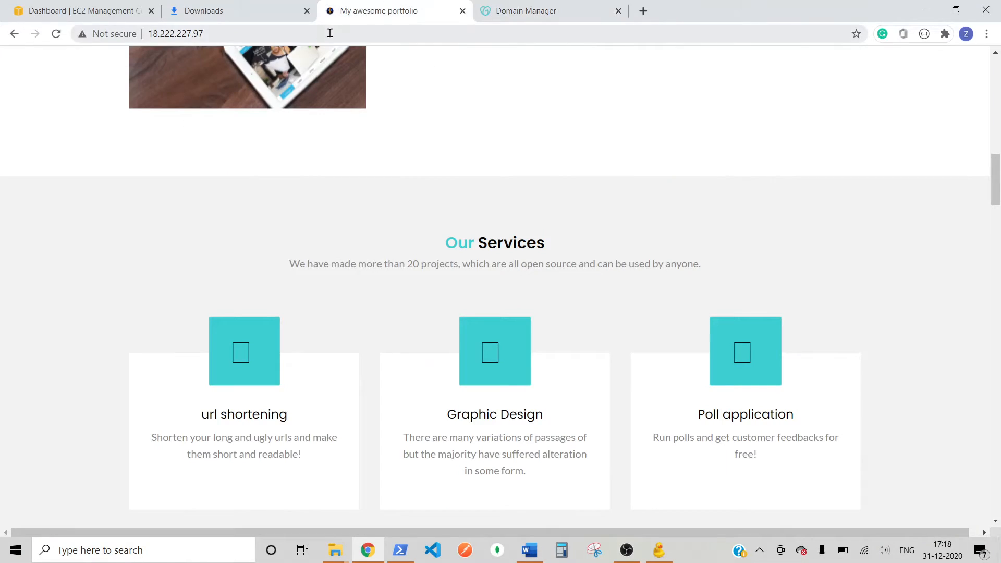
left_click(549, 11)
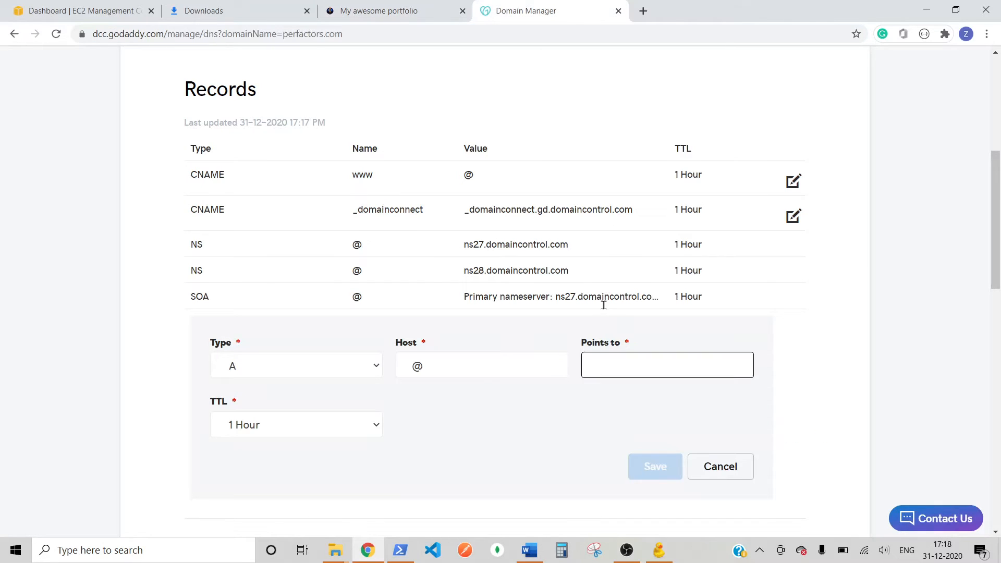
type("http://18.222.227.97/")
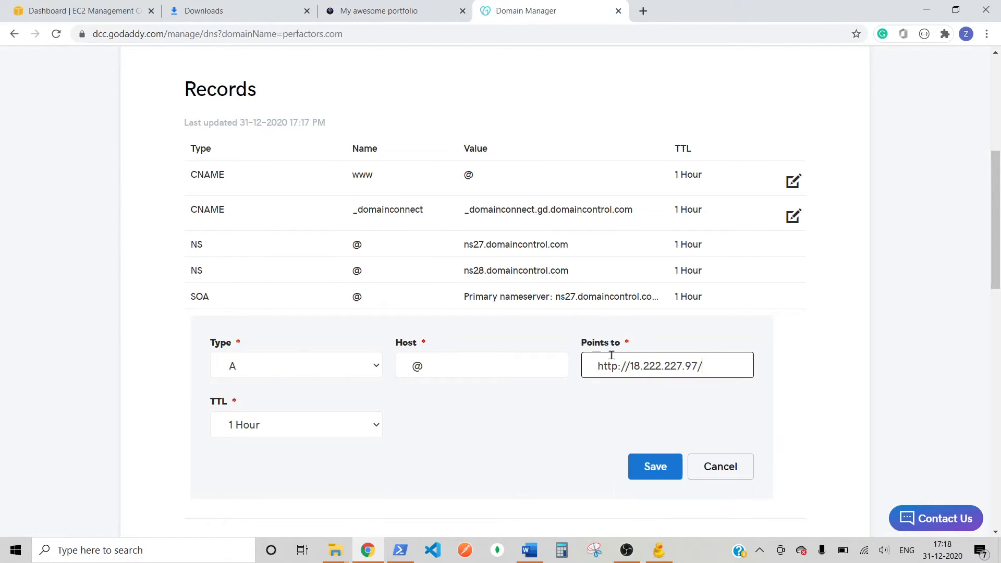
key("Backspace")
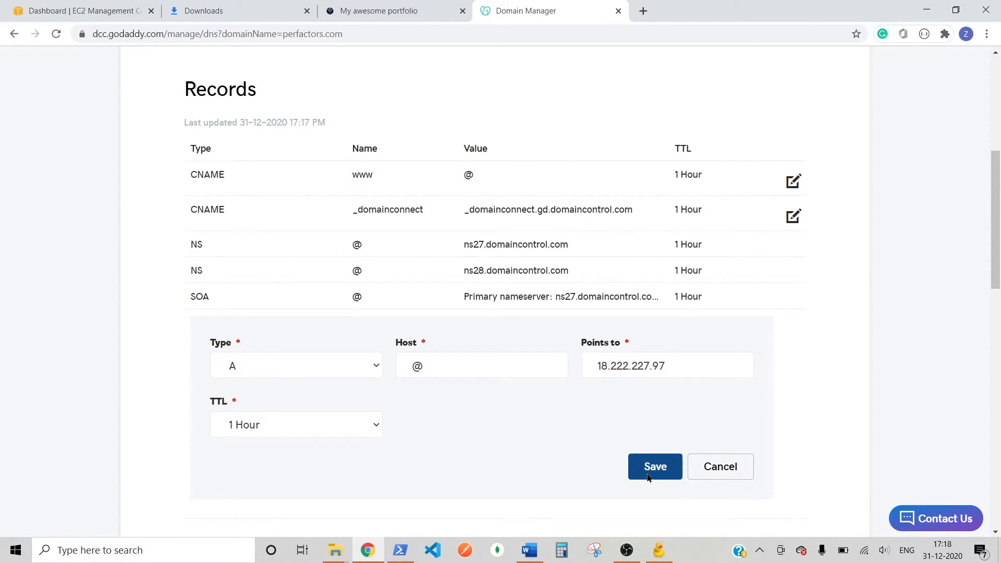
left_click(655, 466)
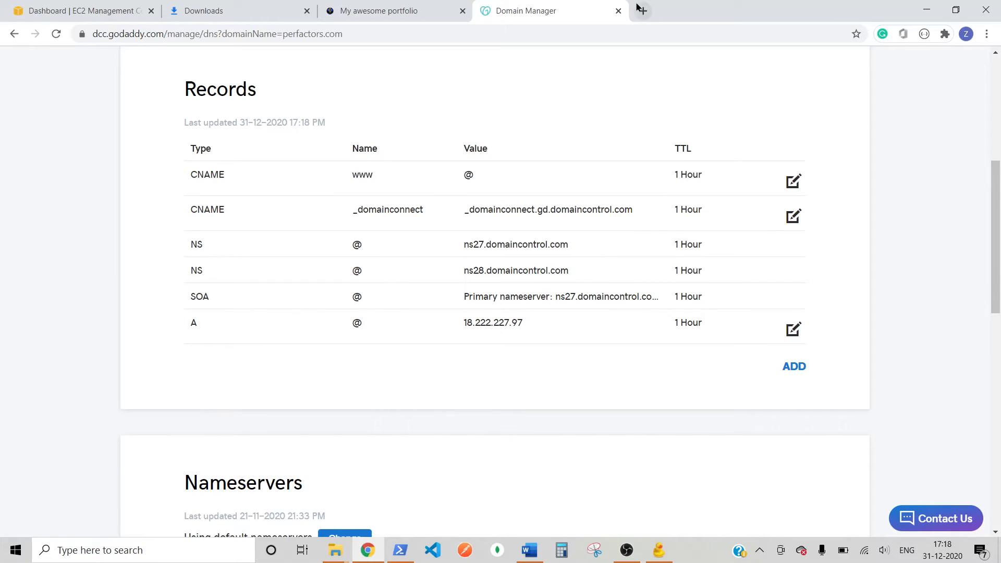
left_click(798, 10)
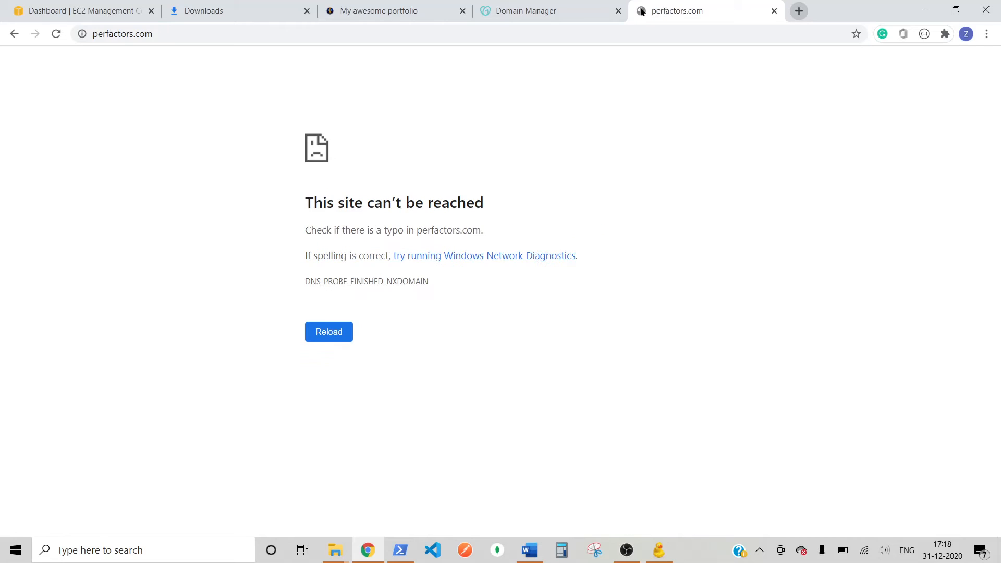
Reload perfactors.com until the Perfactors portfolio site appears, checking the server terminal in between
left_click_drag(373, 202, 480, 229)
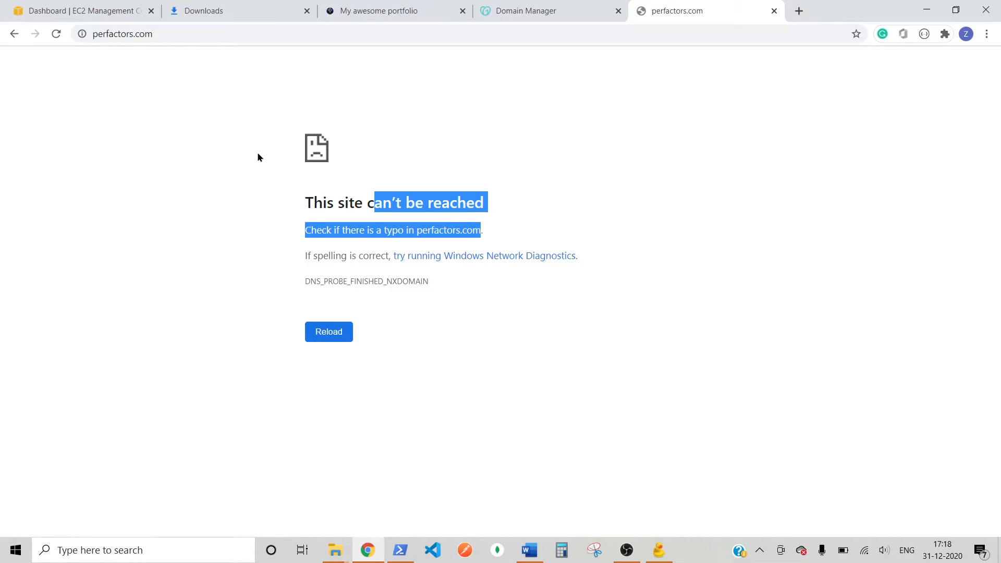
left_click(329, 331)
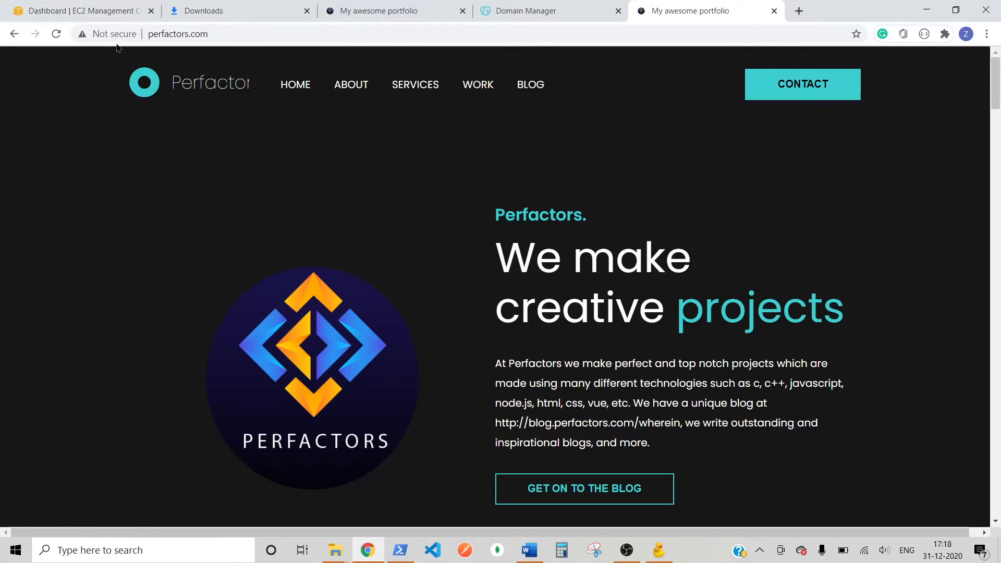
left_click(106, 33)
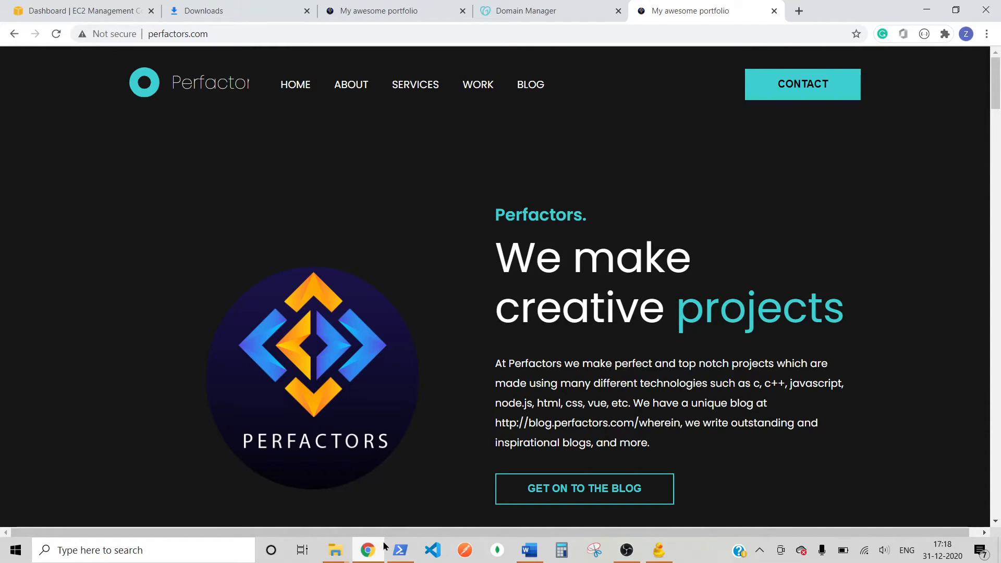
left_click(400, 550)
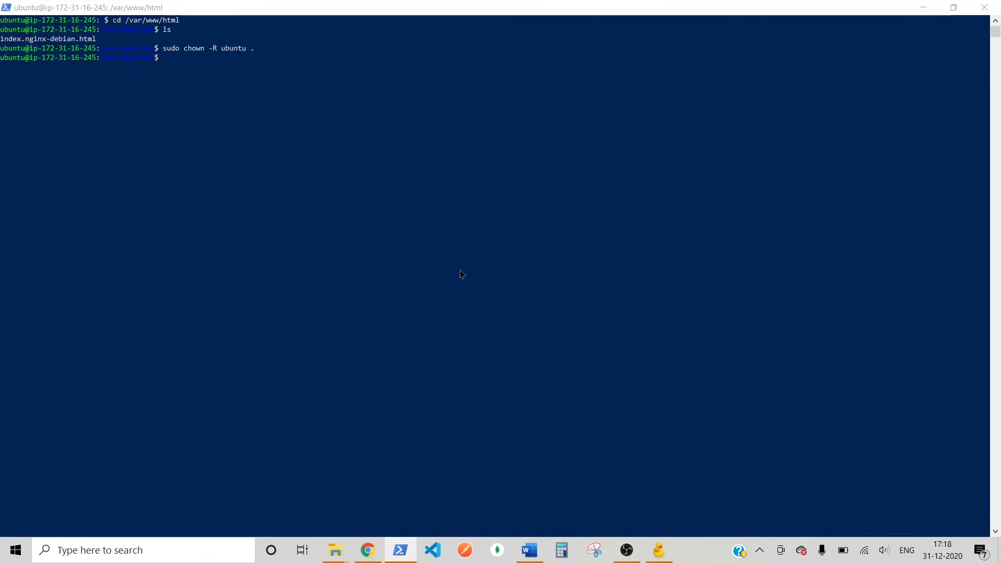
left_click(367, 550)
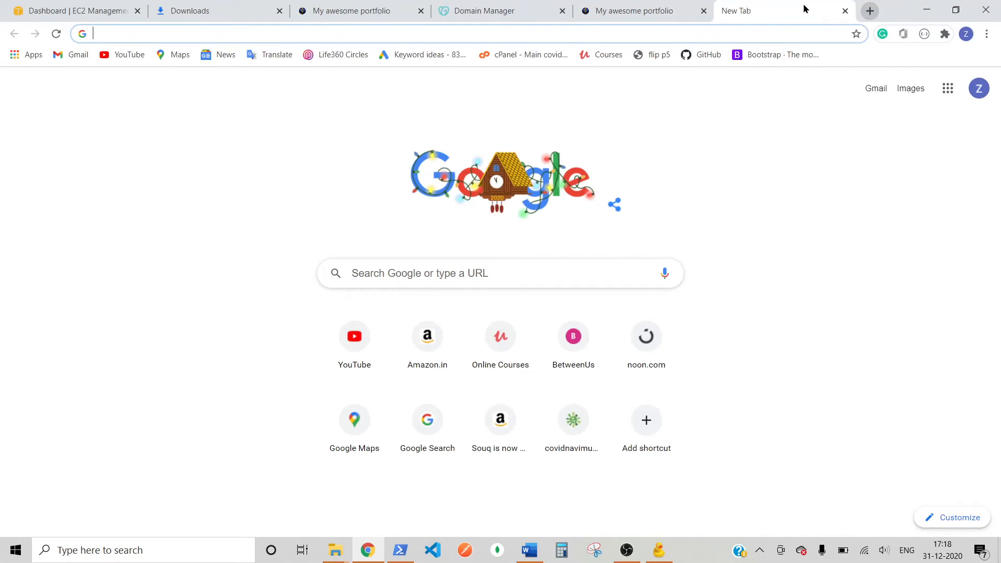
Get Certbot instructions on certbot.eff.org for Nginx on Ubuntu 20.04
type("certbot.eff.org")
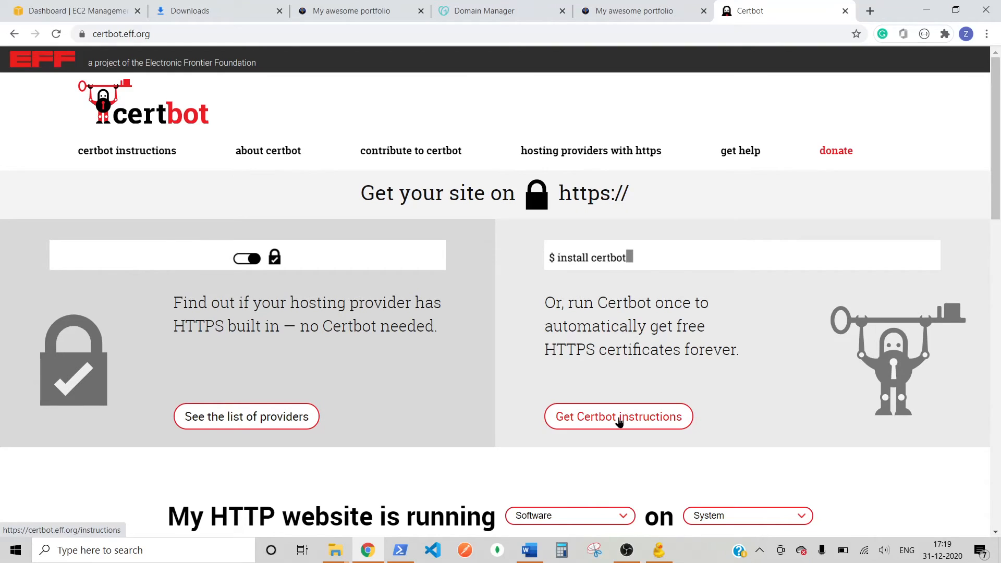
left_click(618, 416)
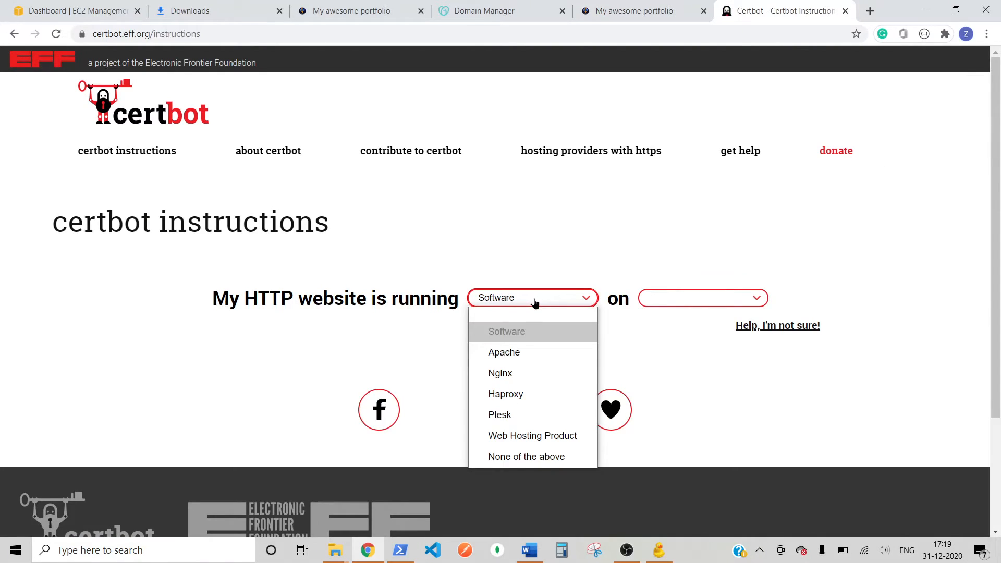
left_click(500, 373)
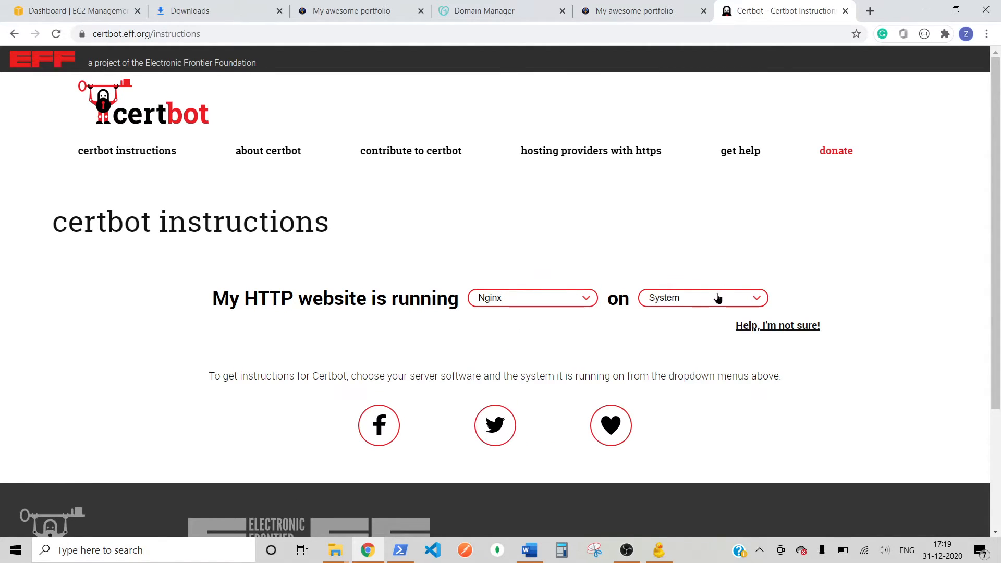
left_click(702, 297)
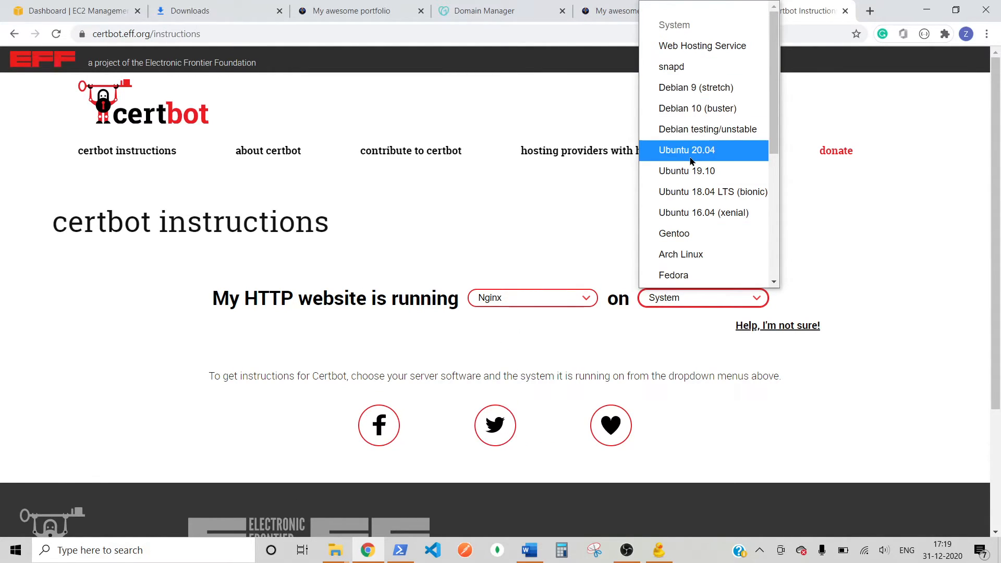
left_click(686, 149)
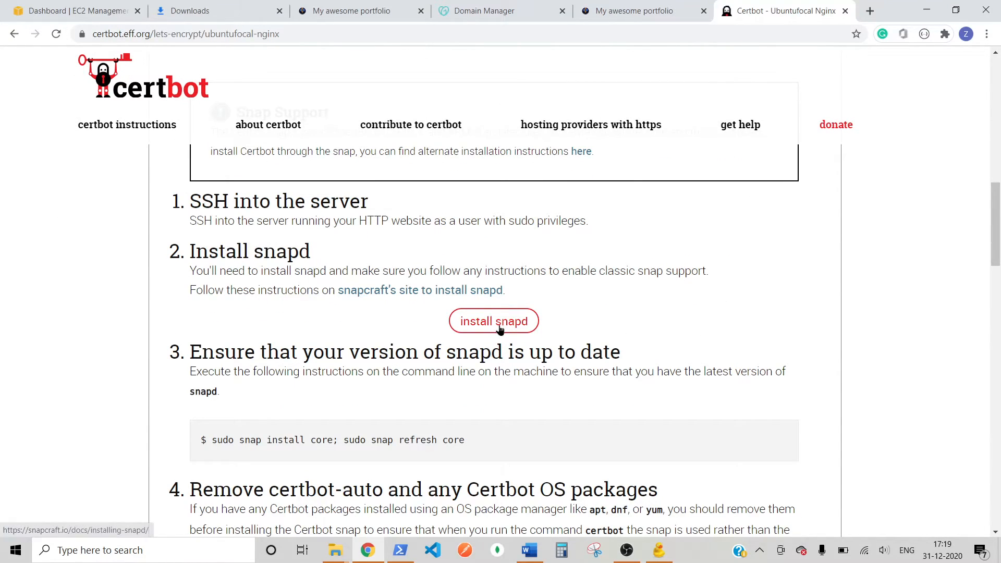
Follow the snapd install link to the Snapcraft guide and dismiss its cookie notice
right_click(493, 321)
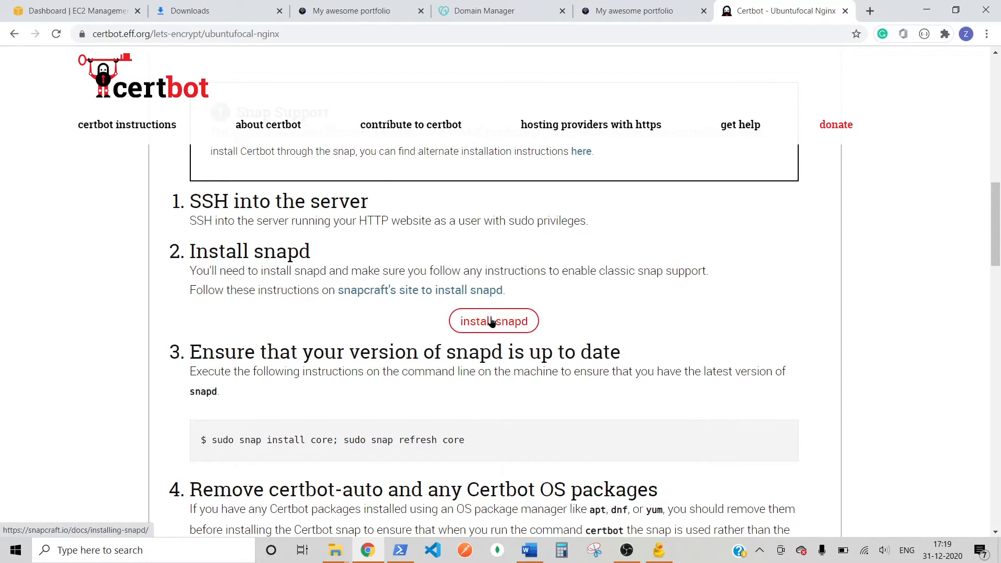
left_click(493, 321)
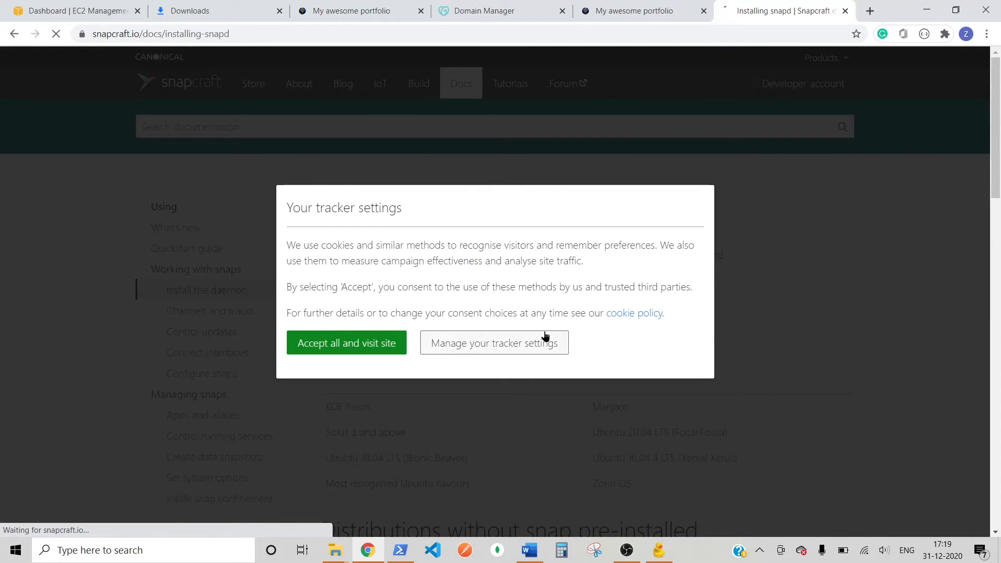
left_click(346, 343)
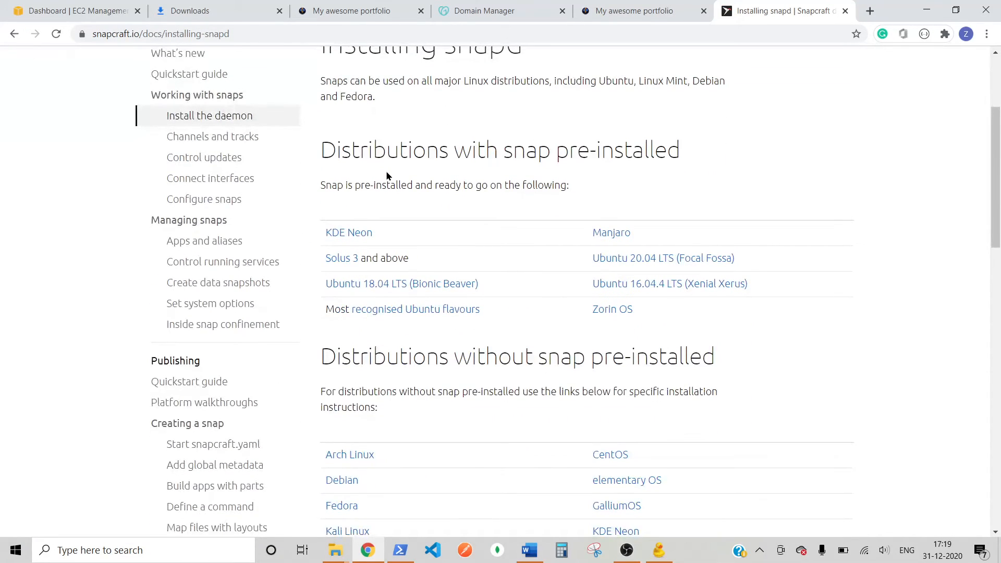
Find 'Distributions without snap pre-installed', show the Ubuntu snapd install commands, and return to the SSH terminal
scroll("down", 3)
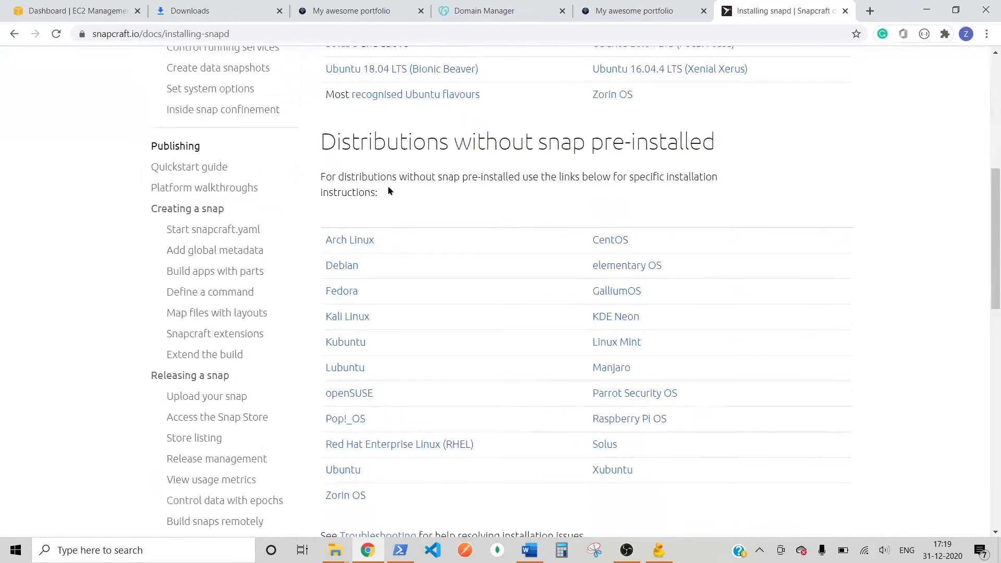
scroll("down", 3)
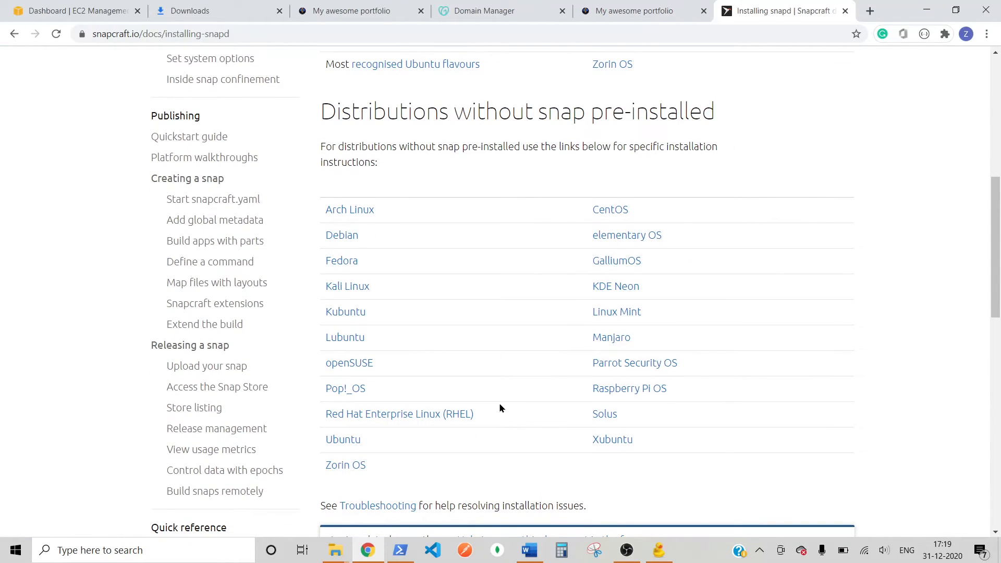
mouse_move(345, 337)
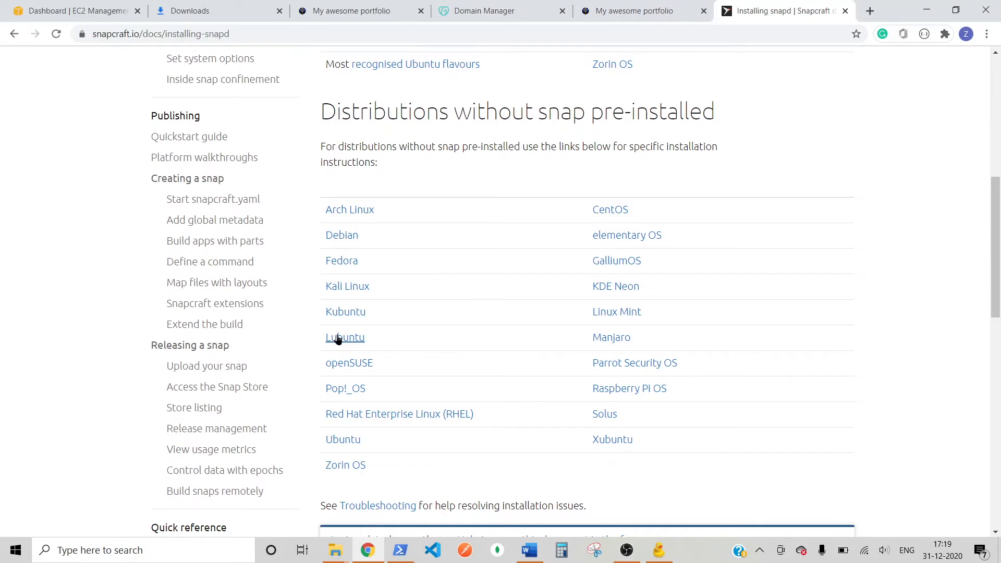
left_click(343, 439)
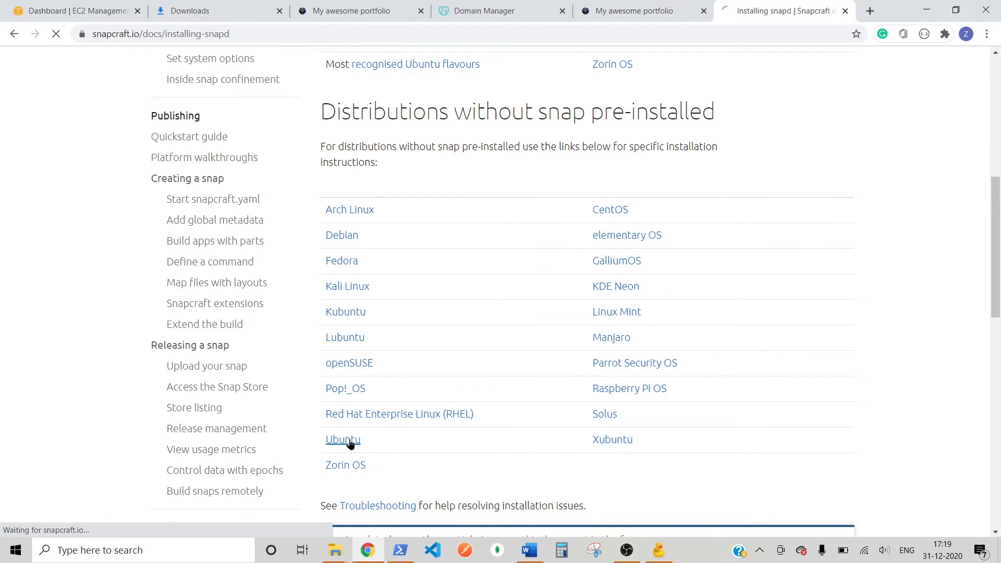
left_click(343, 438)
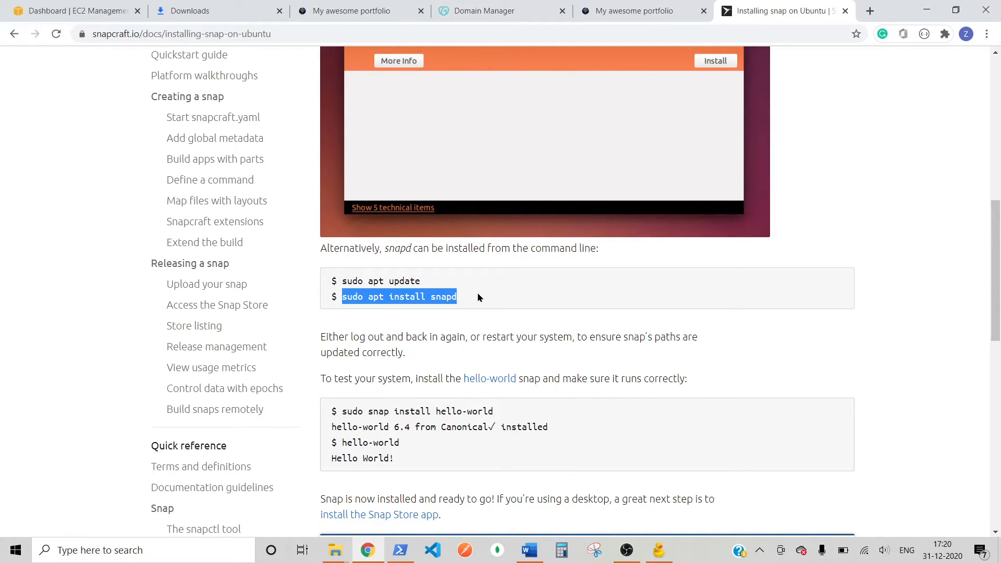
left_click(399, 550)
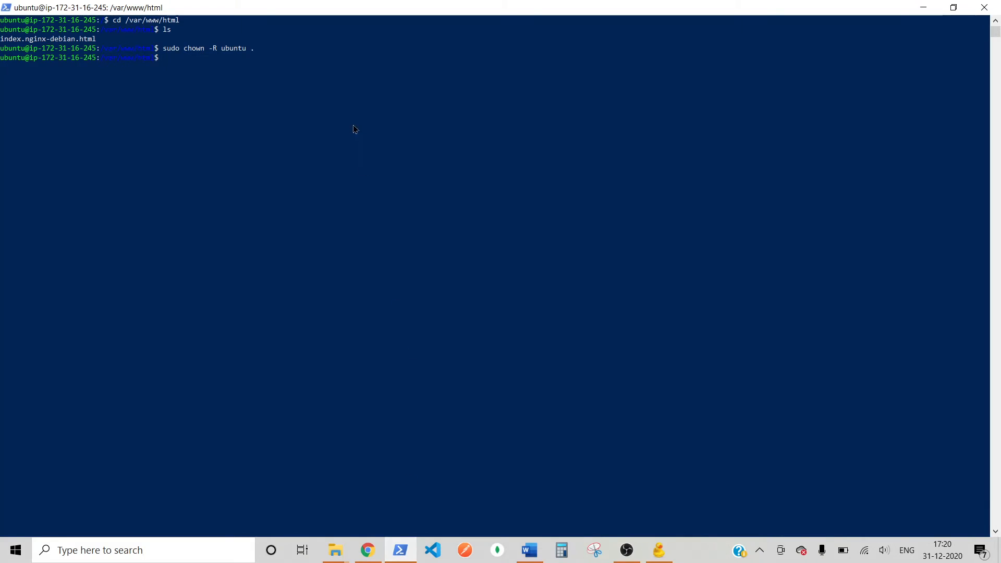
Run 'sudo apt install snapd', confirming snapd is already up to date, and clear the terminal
type("sudo apt install snapd")
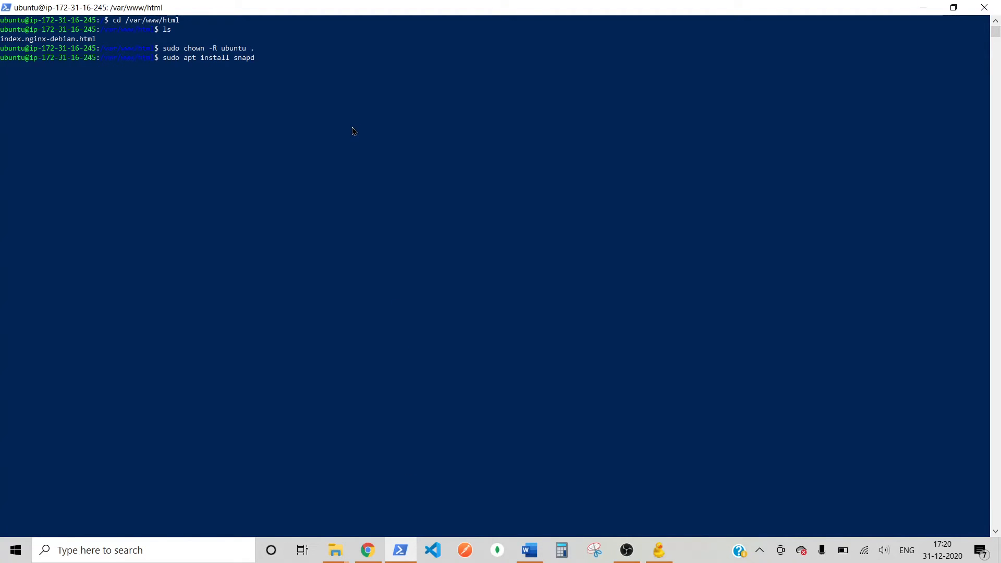
key("Enter")
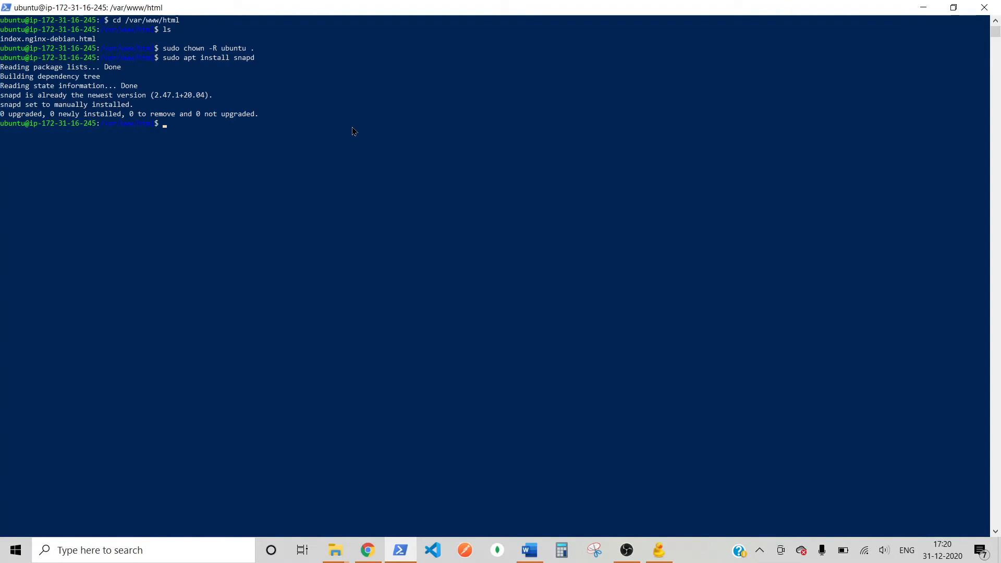
type("cl")
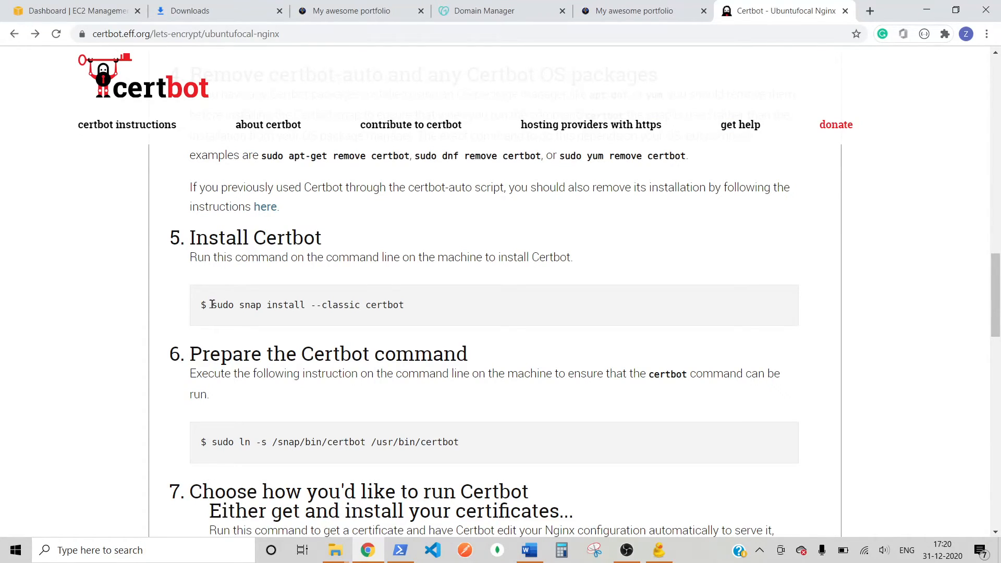
Install Certbot with 'sudo snap install --classic certbot' copied from certbot.eff.org
left_click_drag(212, 304, 404, 305)
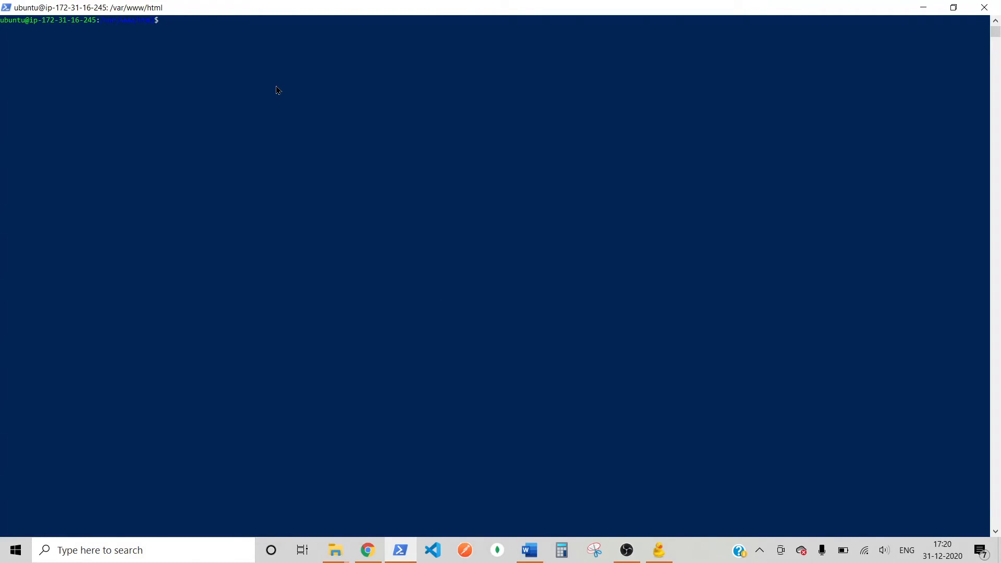
type("sudo snap install --classic certbot")
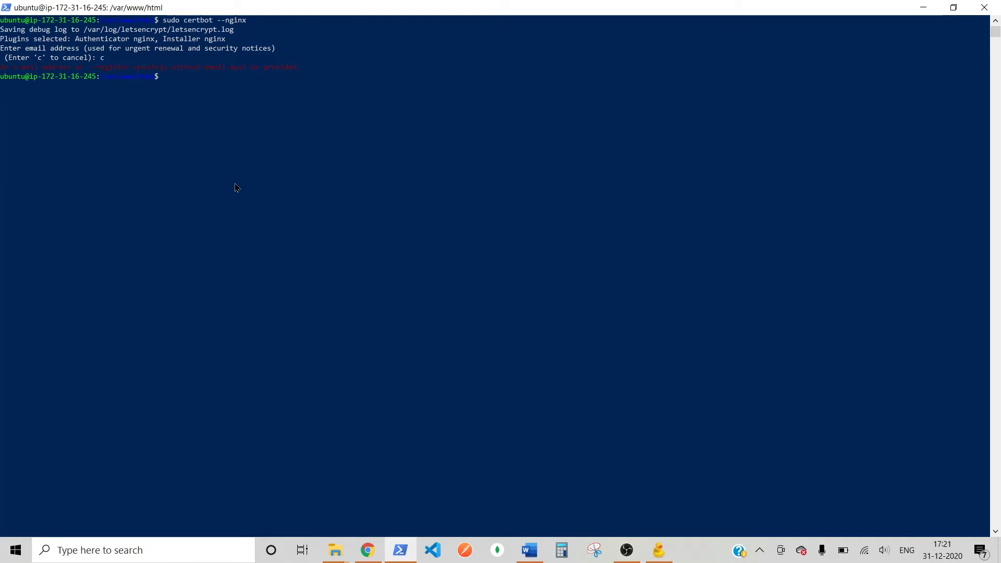
Change directory to /etc/nginx/sites-available to reach the default nginx site configuration
type("cd")
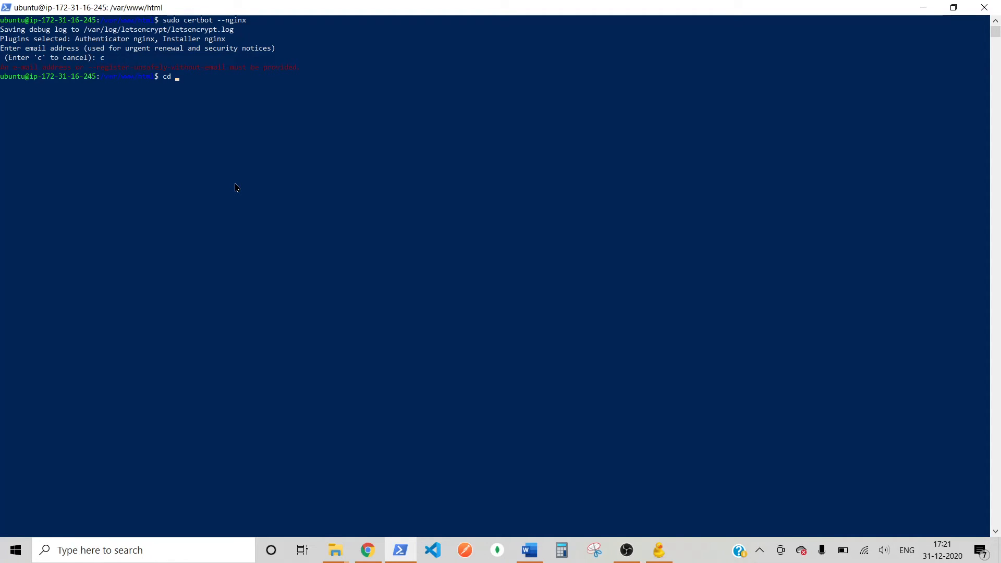
type("/etc")
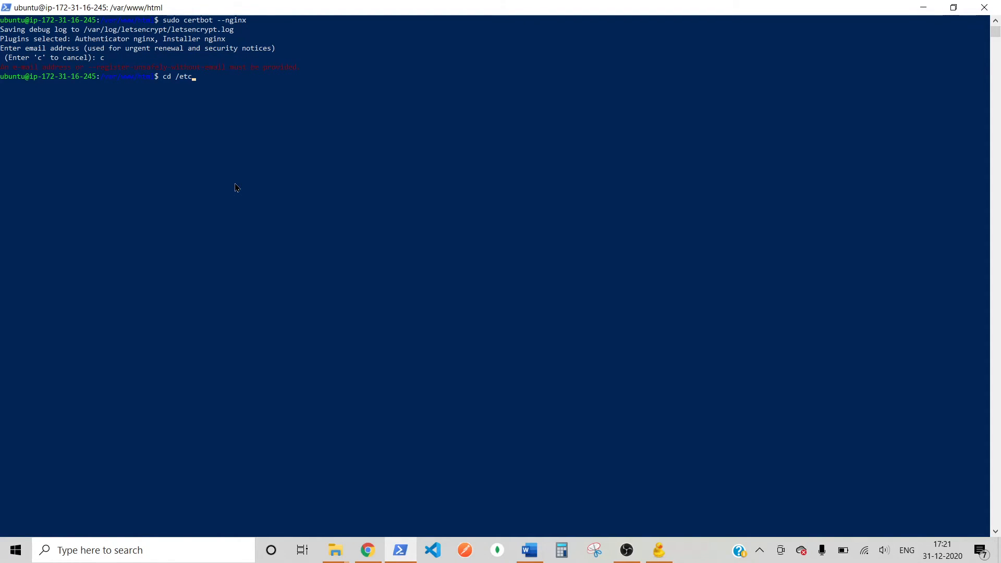
type("/nginx")
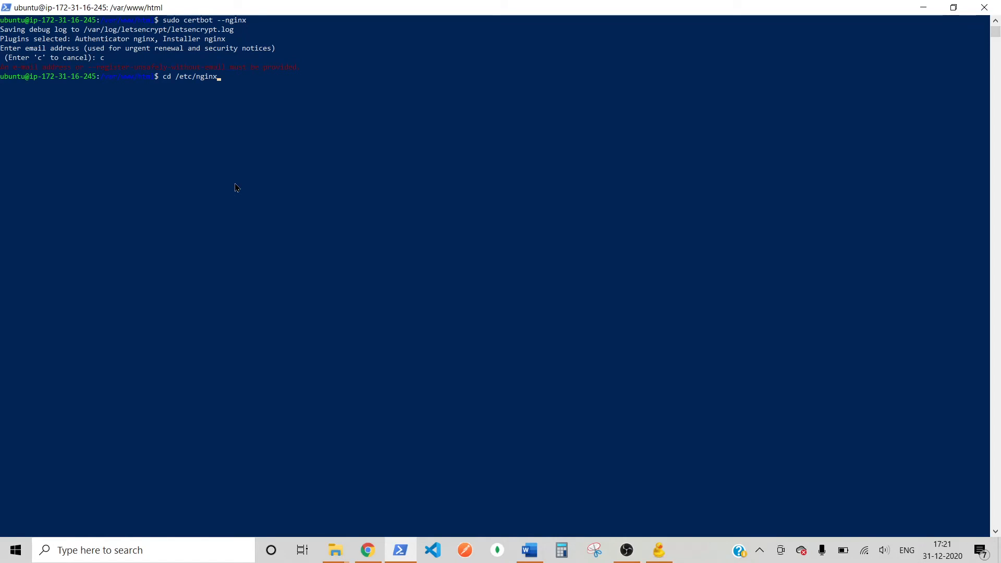
type("/")
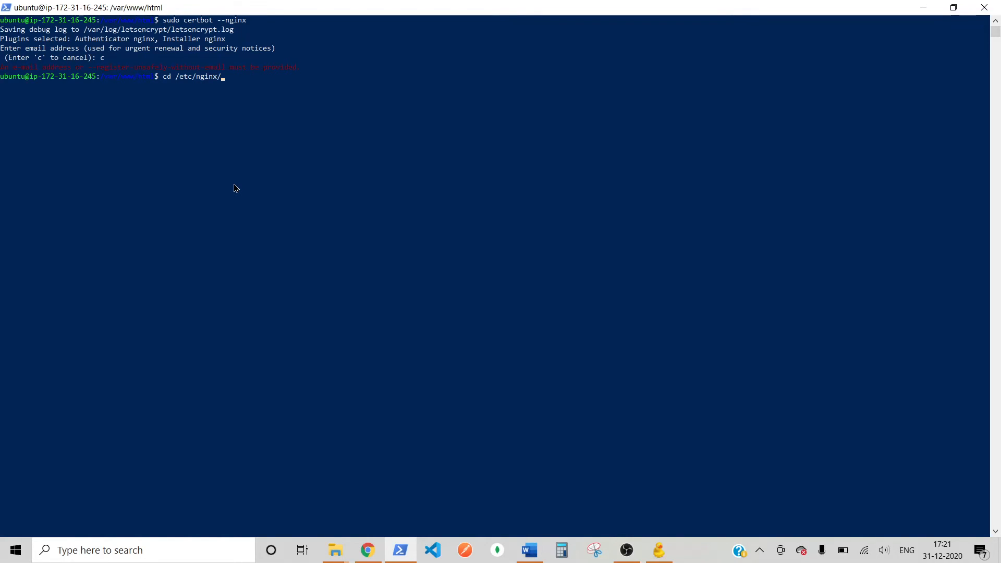
type("sites")
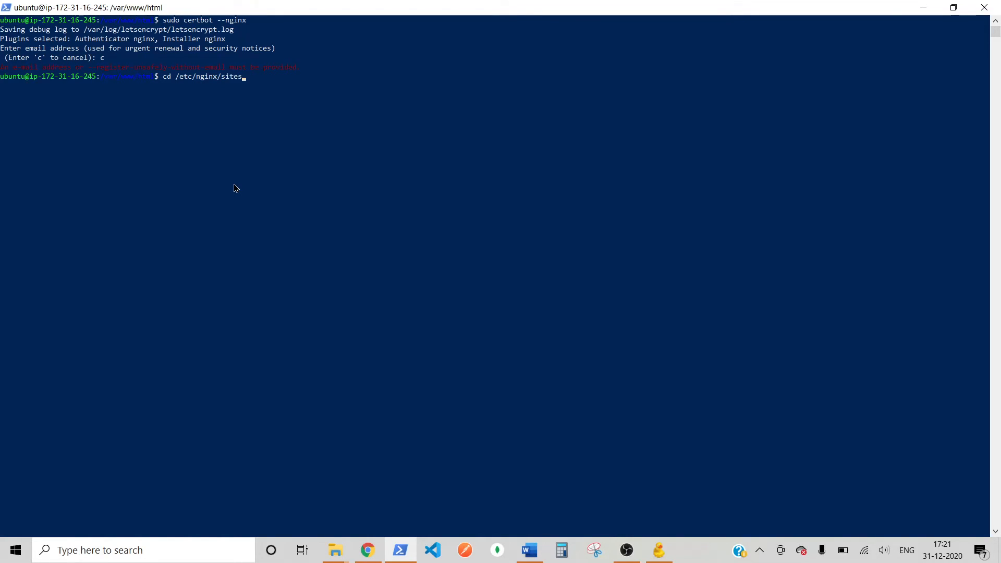
type("-avail")
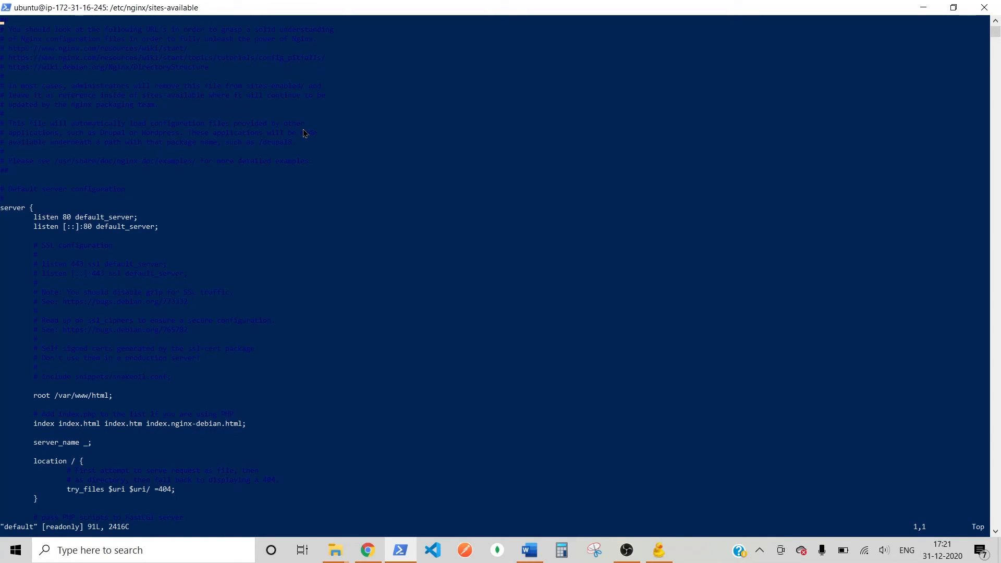
In vim insert mode, start replacing server_name _ with the perfactors.com domain
key("i")
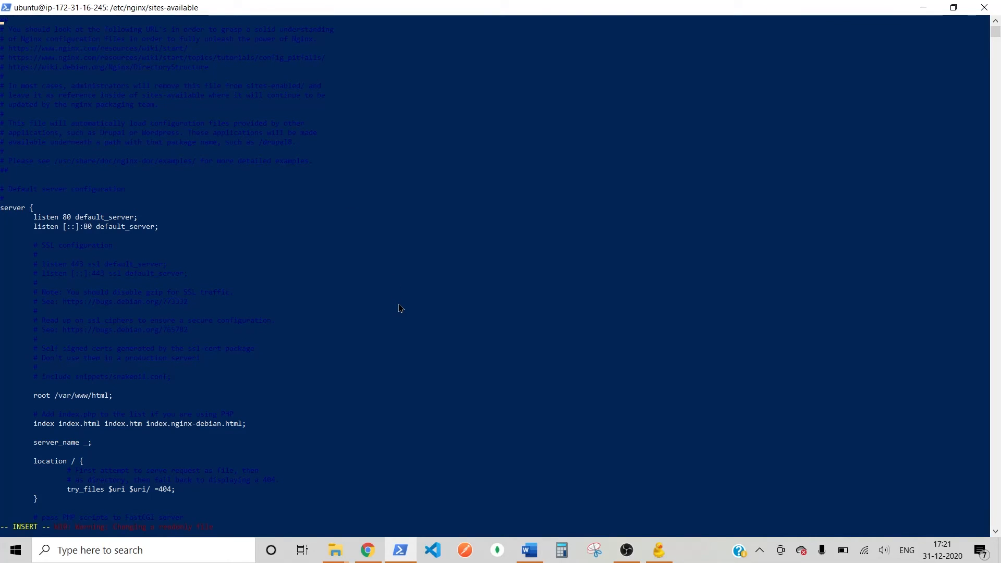
mouse_move(118, 512)
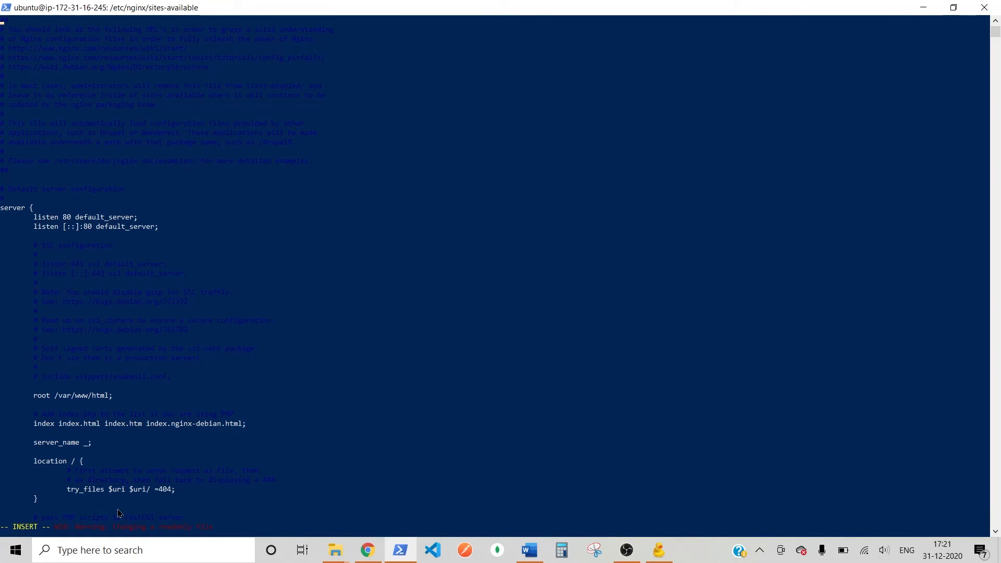
mouse_move(189, 305)
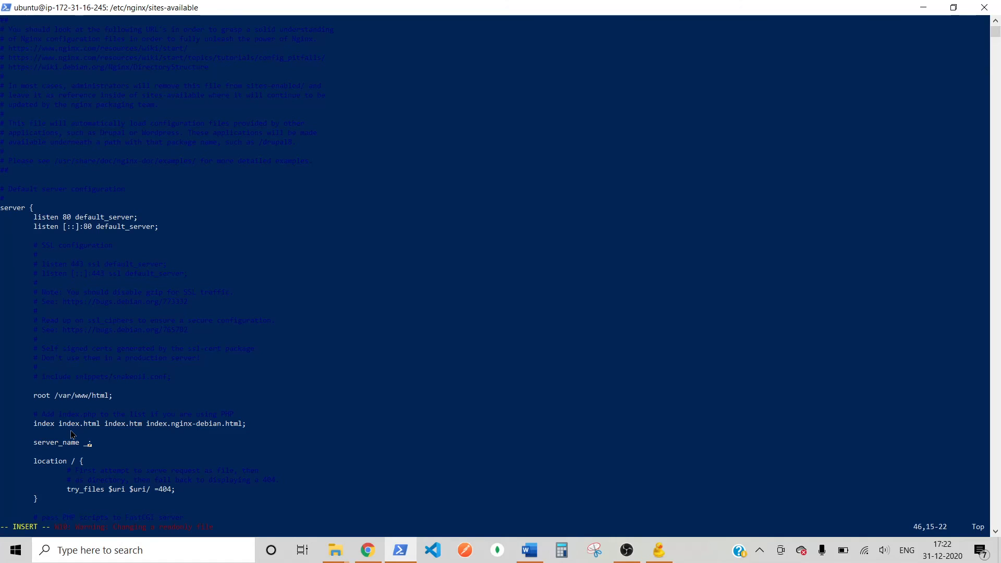
type("perfac")
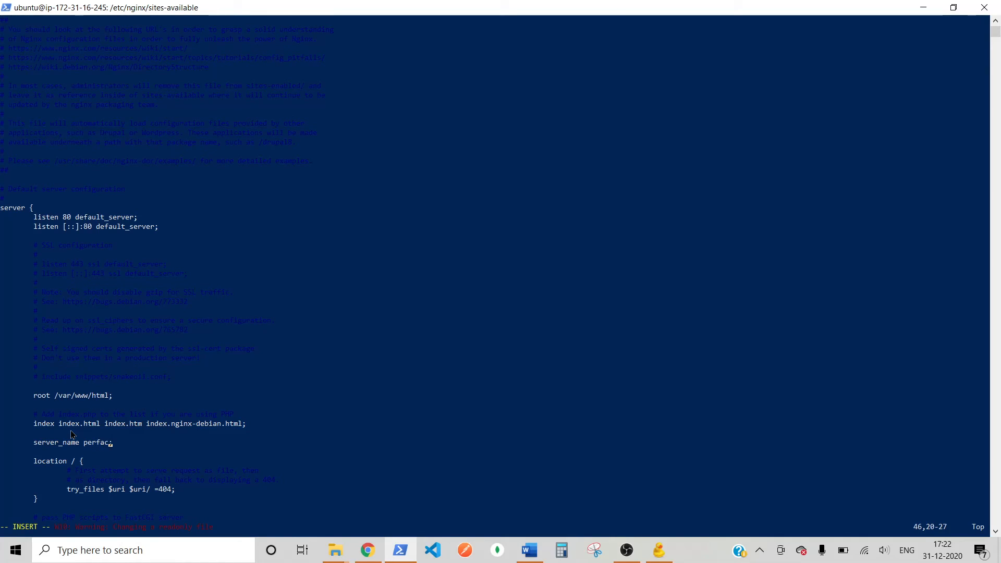
type("tor")
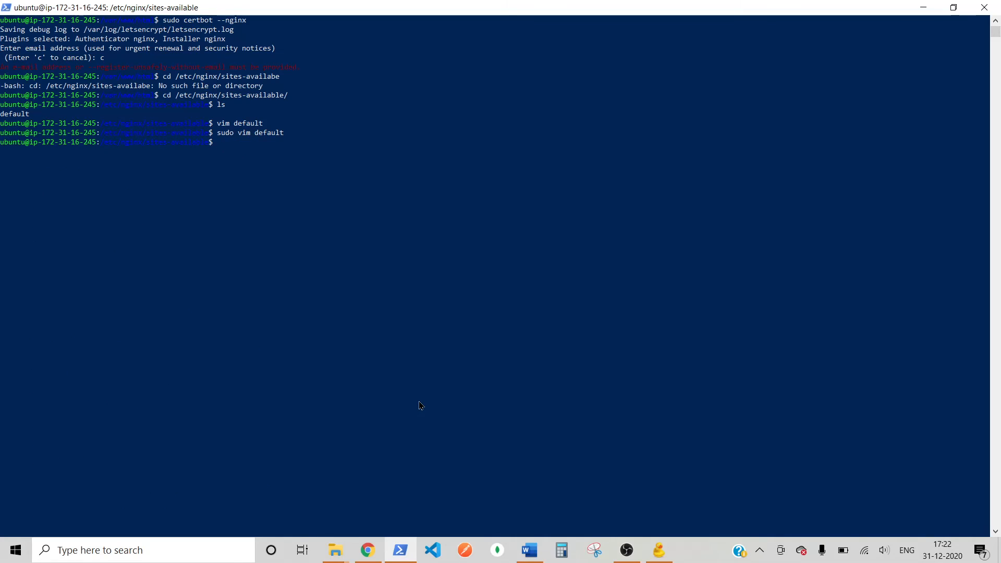
Test the config with 'sudo nginx -t', reload nginx via systemctl, and rerun 'sudo certbot --nginx'
type("sudo ngin")
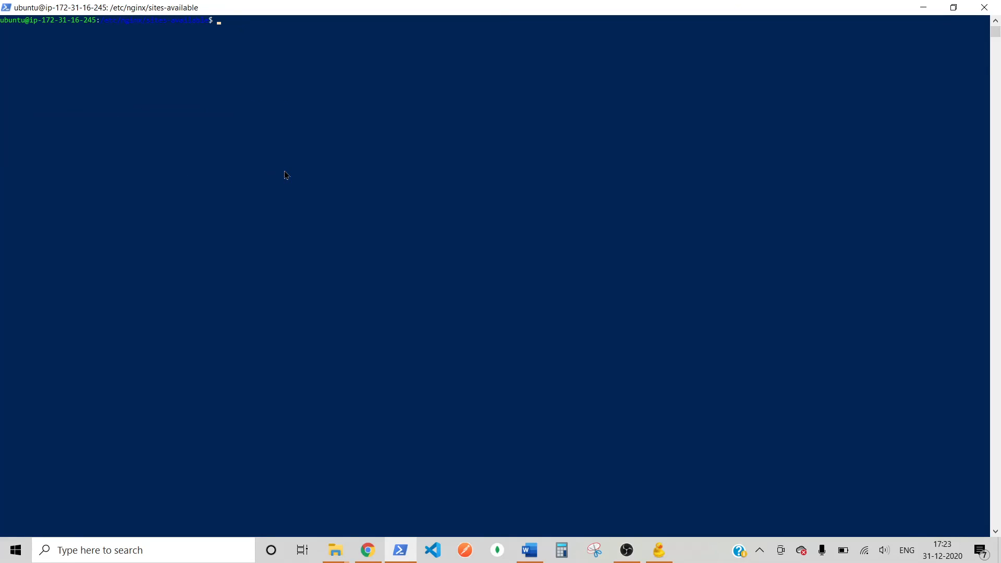
type("sudo")
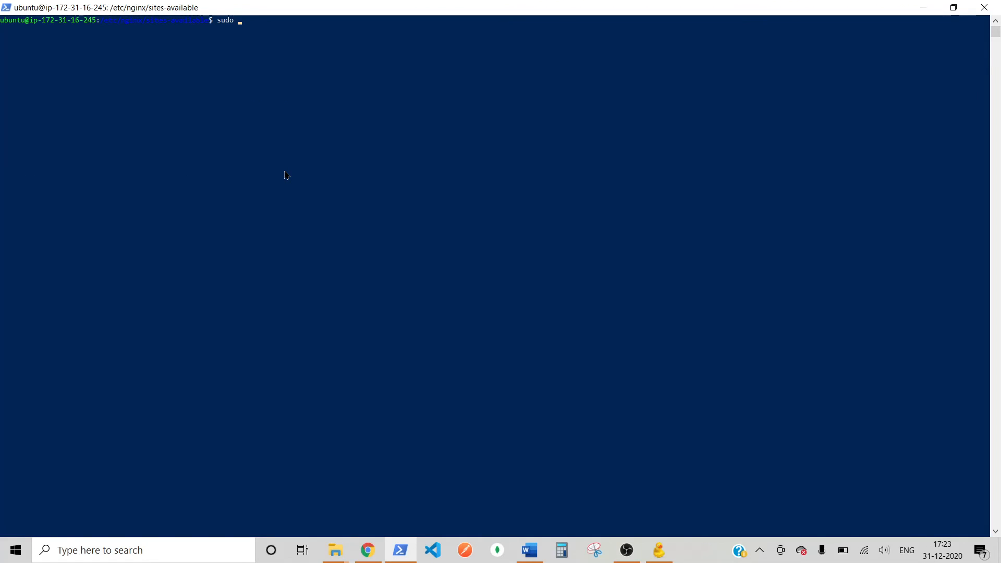
type("systemc")
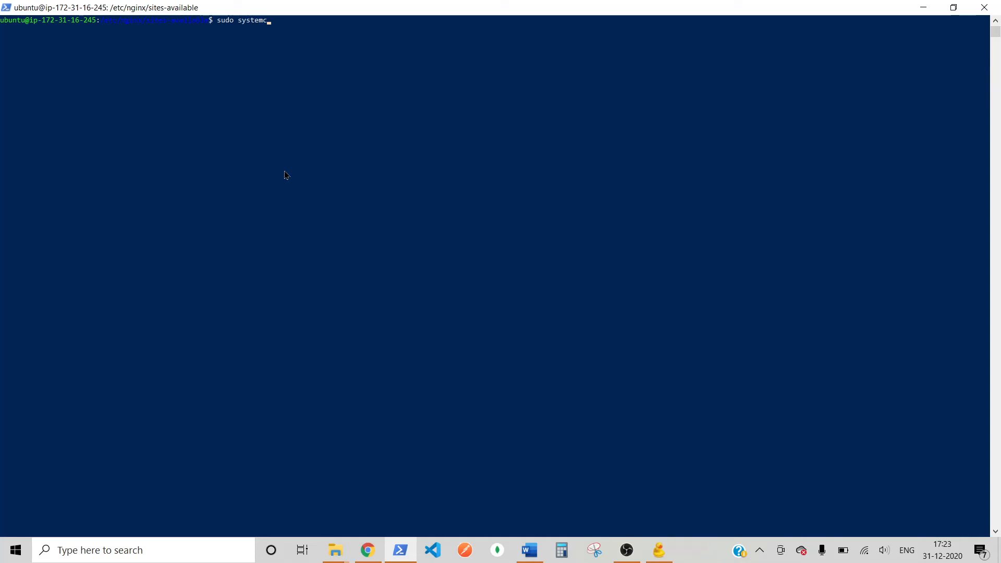
type("tl r")
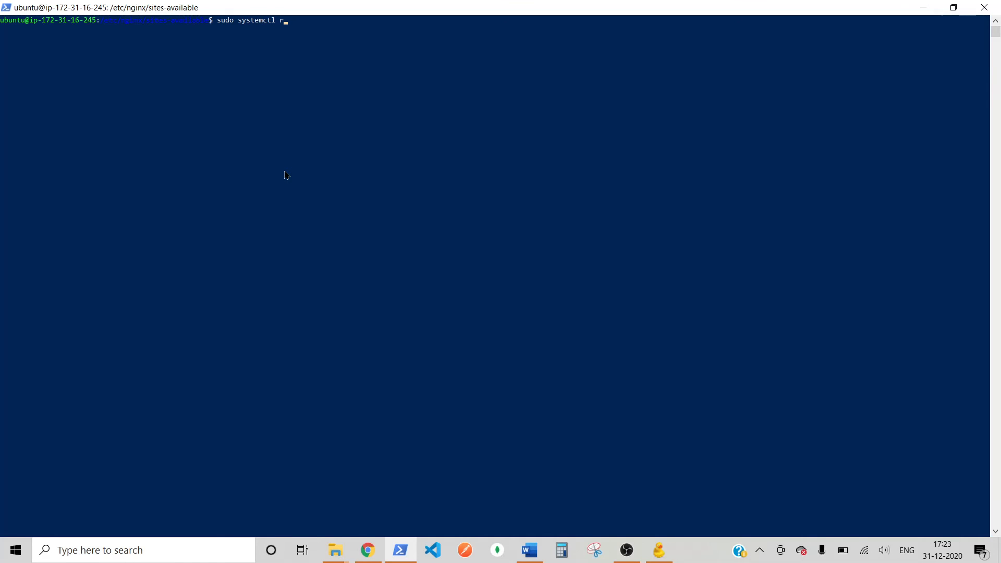
type("eload nginx")
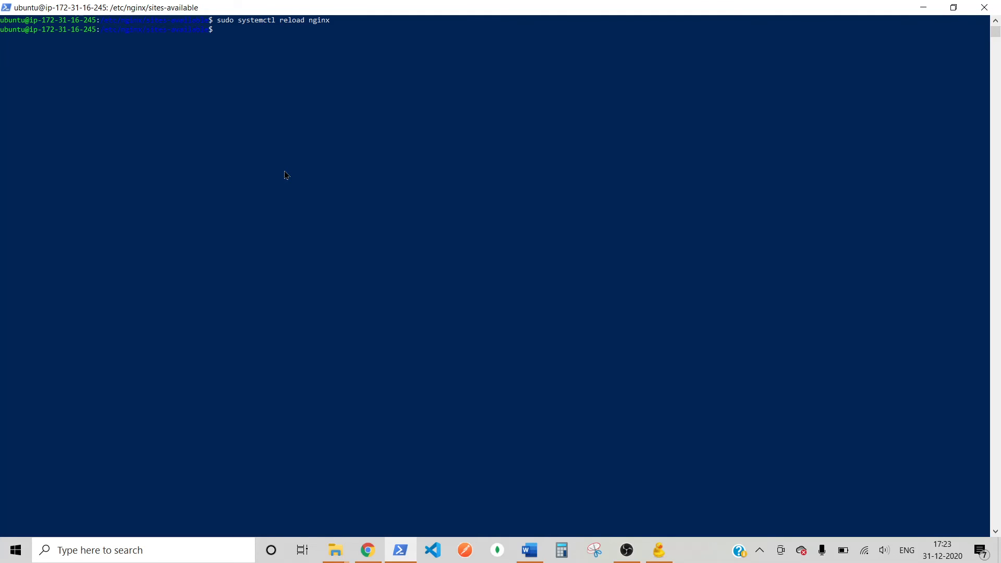
type("sudo certbot --nginx")
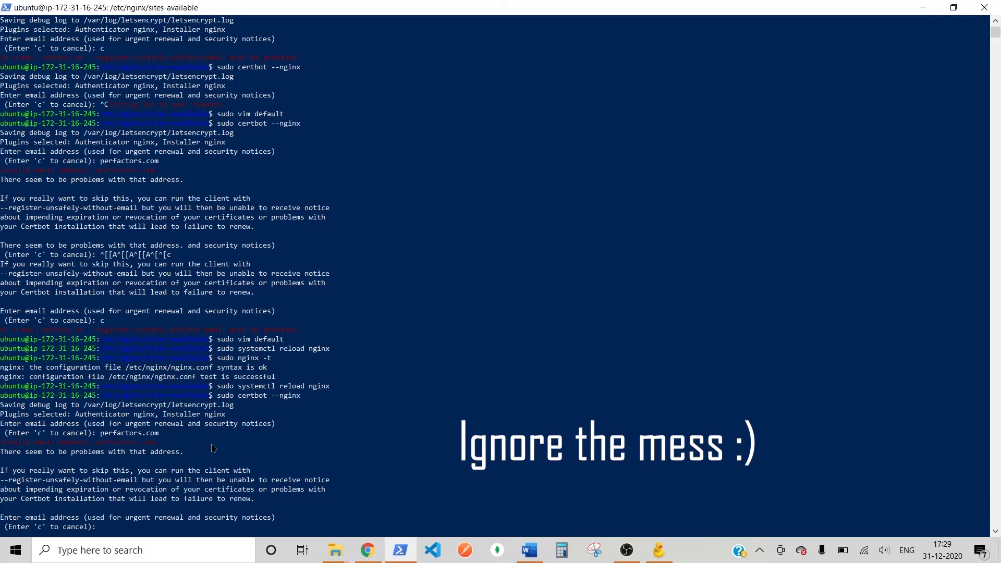
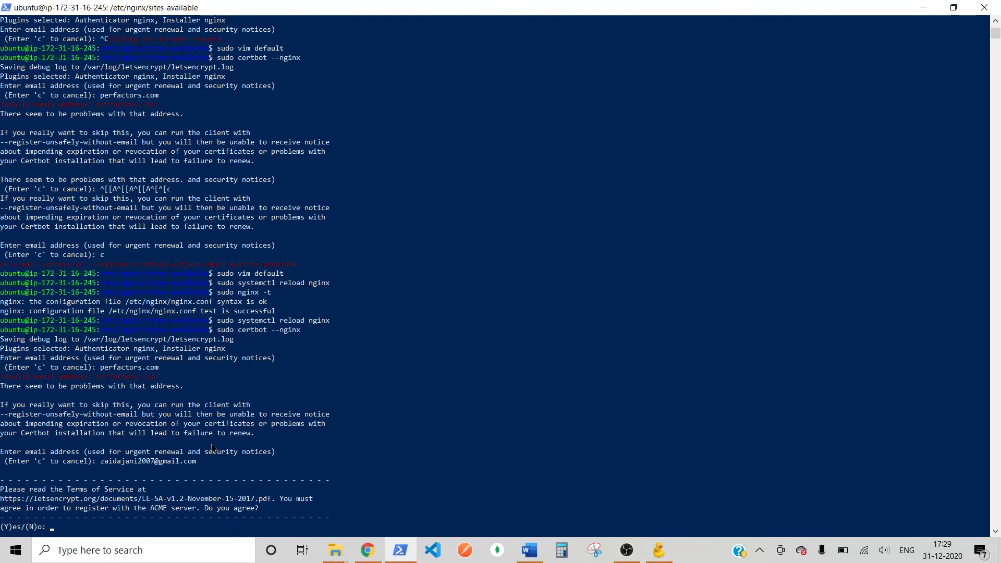
type("Y")
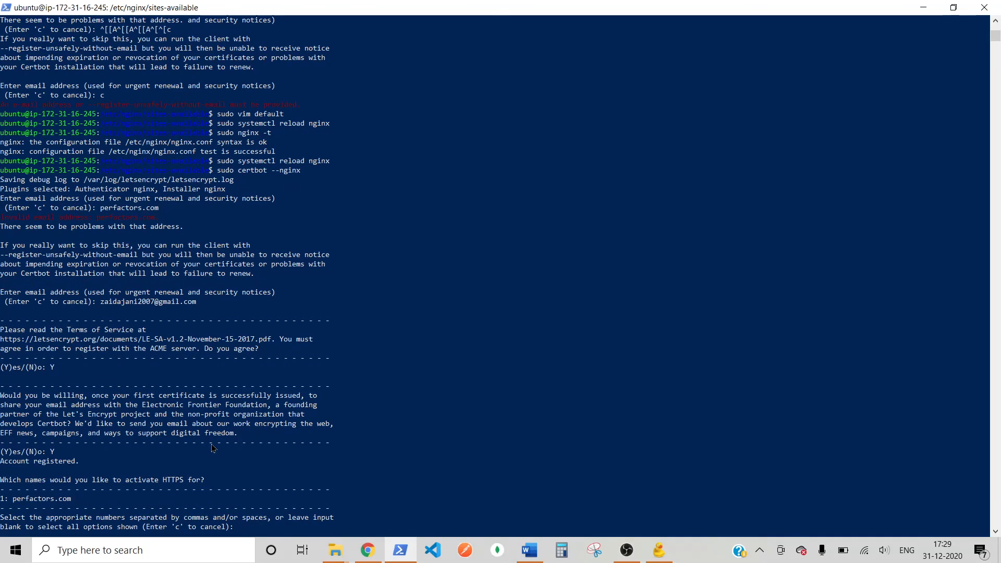
type("1")
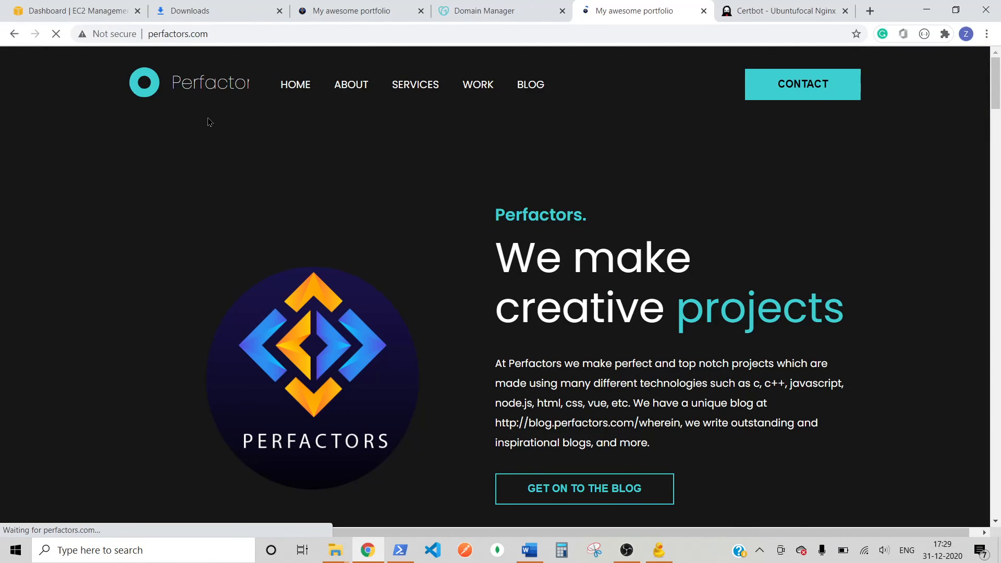
Check perfactors.com's padlock site information, confirming a secure connection with a valid certificate
left_click(82, 34)
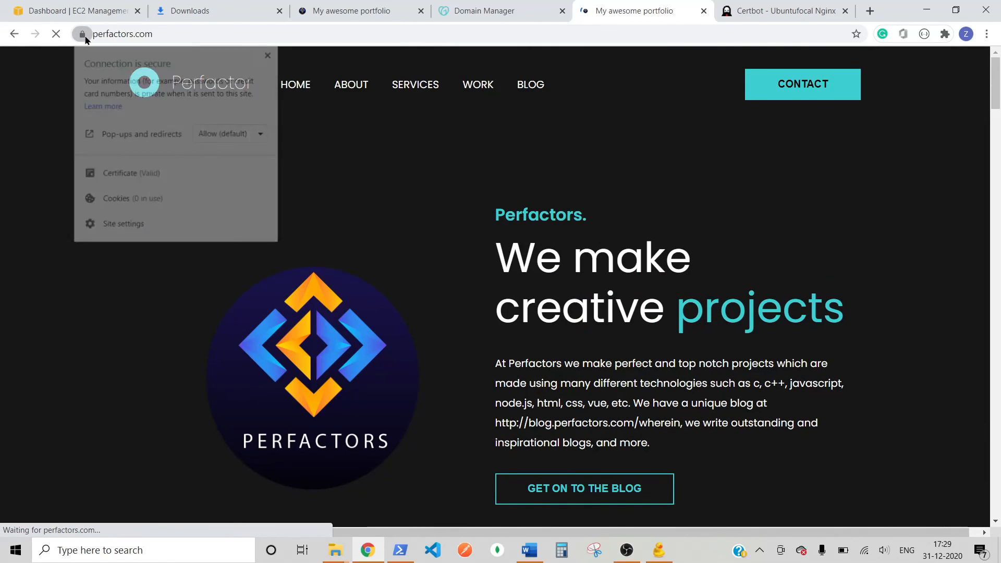